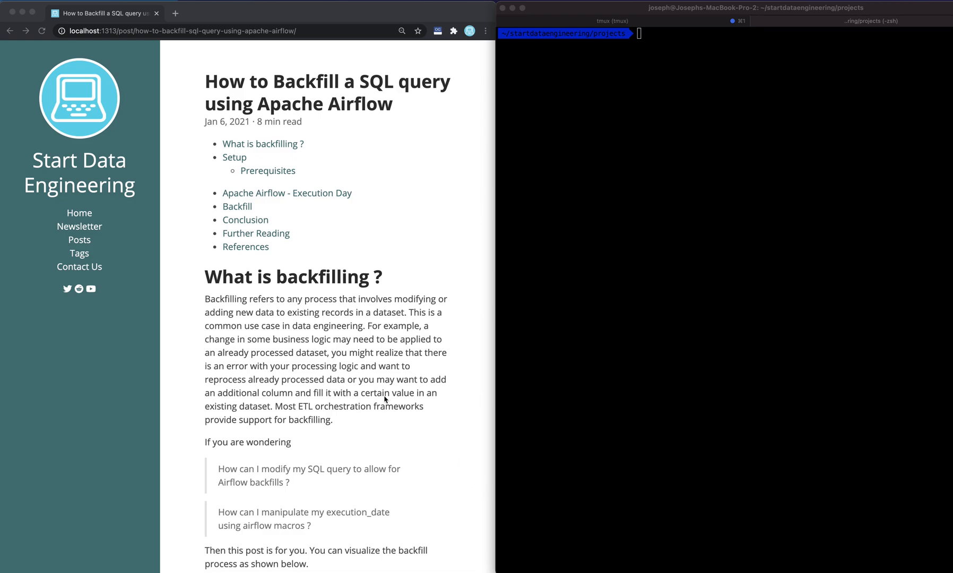
- Scroll the tutorial past the backfill diagram down to the Setup prerequisites and project-folder command
scroll("down", 3)
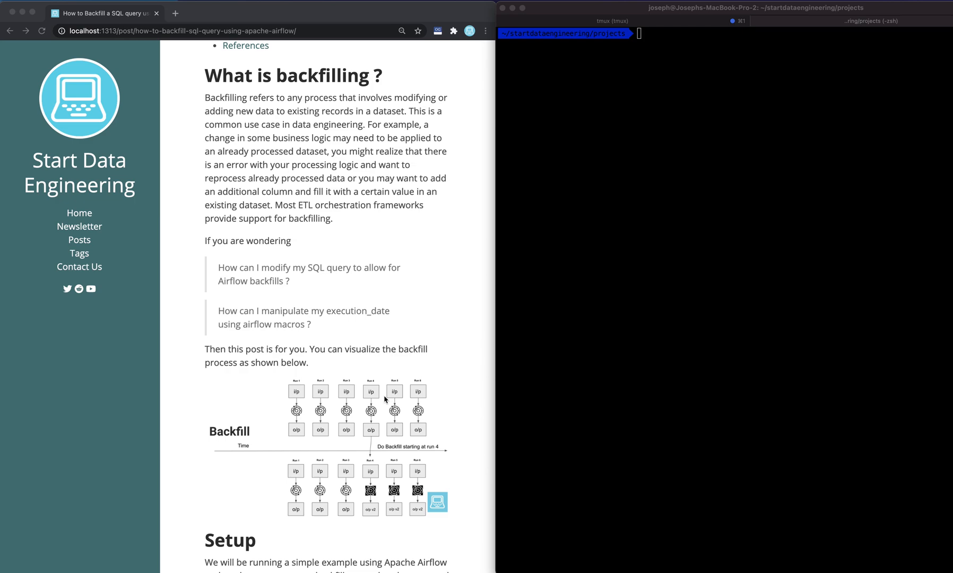
mouse_move(309, 445)
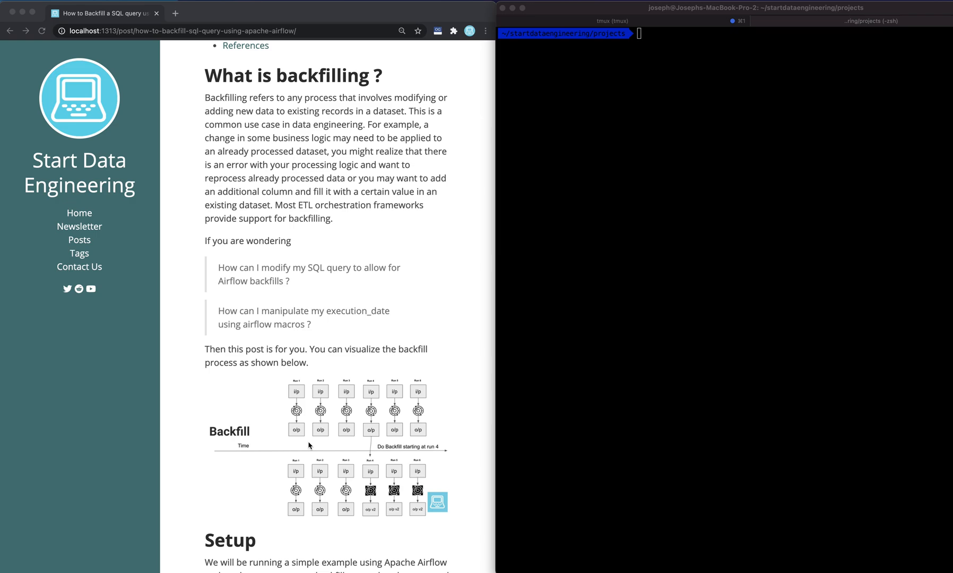
scroll("down", 3)
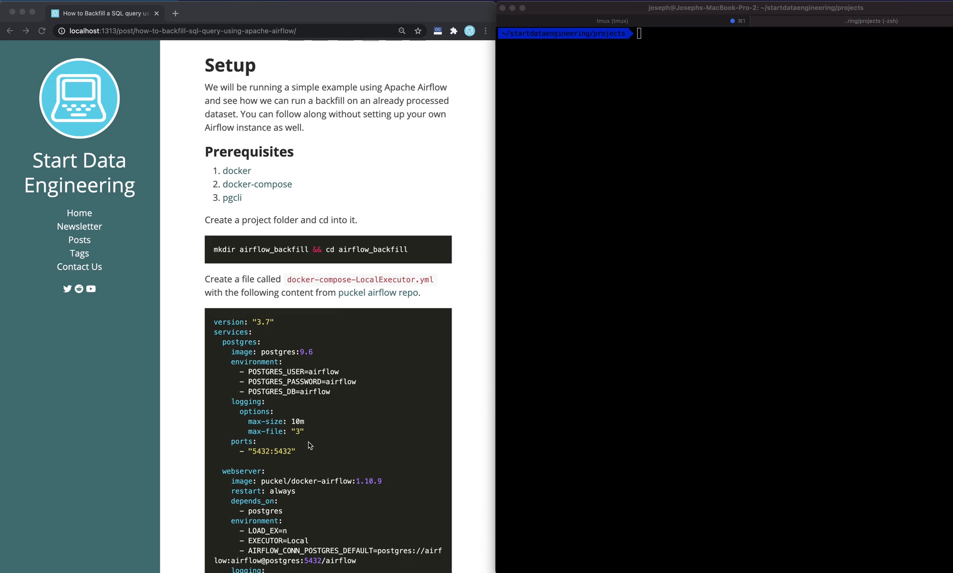
mouse_move(309, 220)
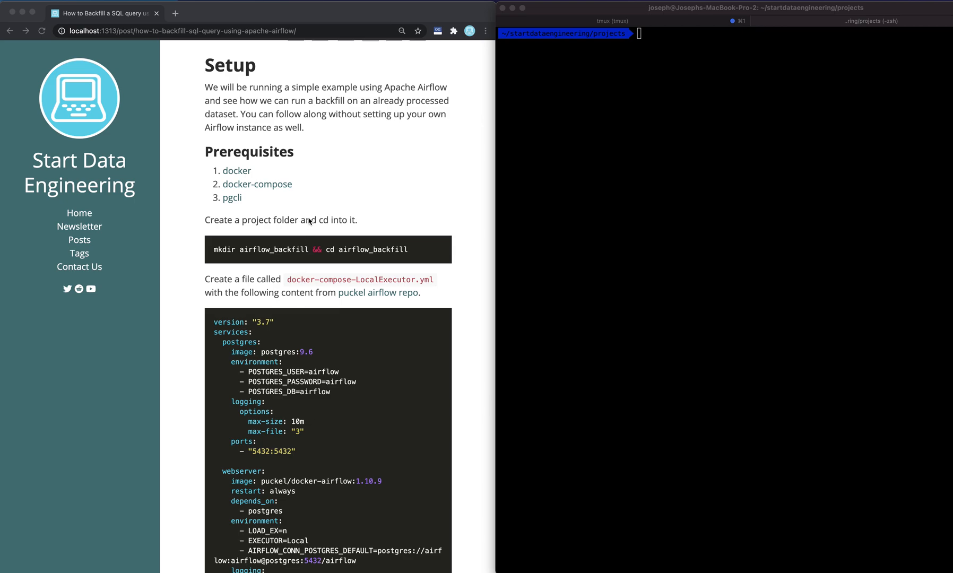
mouse_move(286, 254)
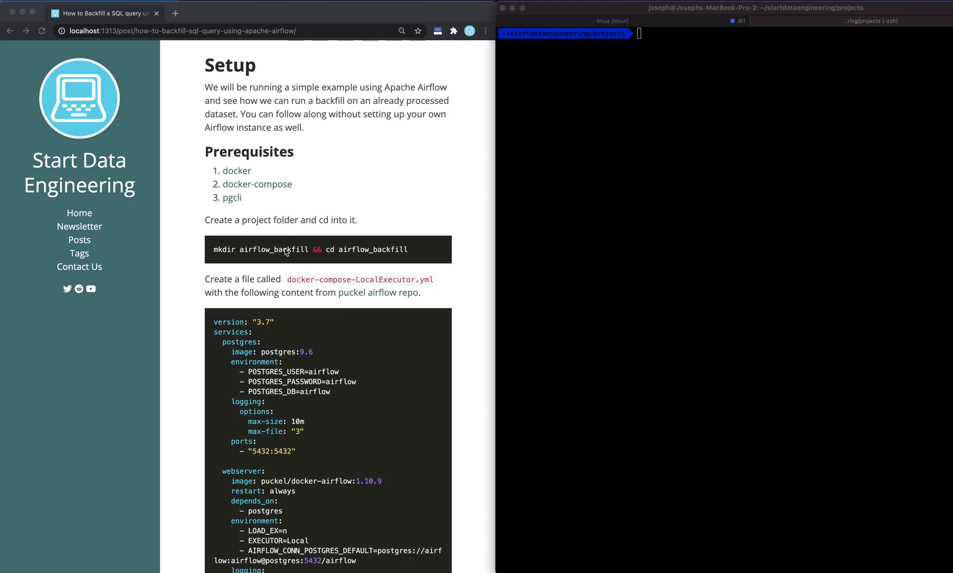
mouse_move(256, 183)
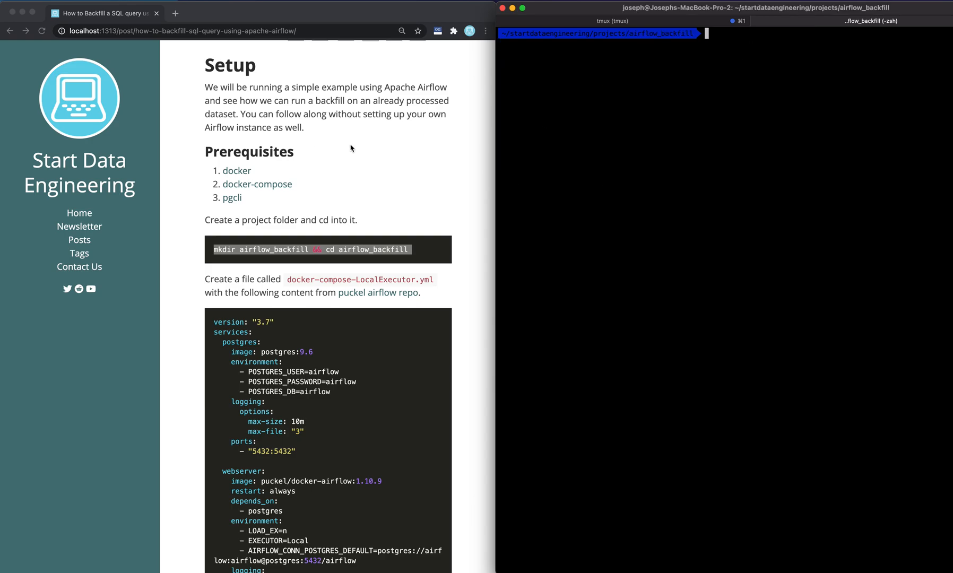
- Scroll to the mkdir airflow_backfill && cd airflow_backfill command and run it in the terminal
scroll("down", 3)
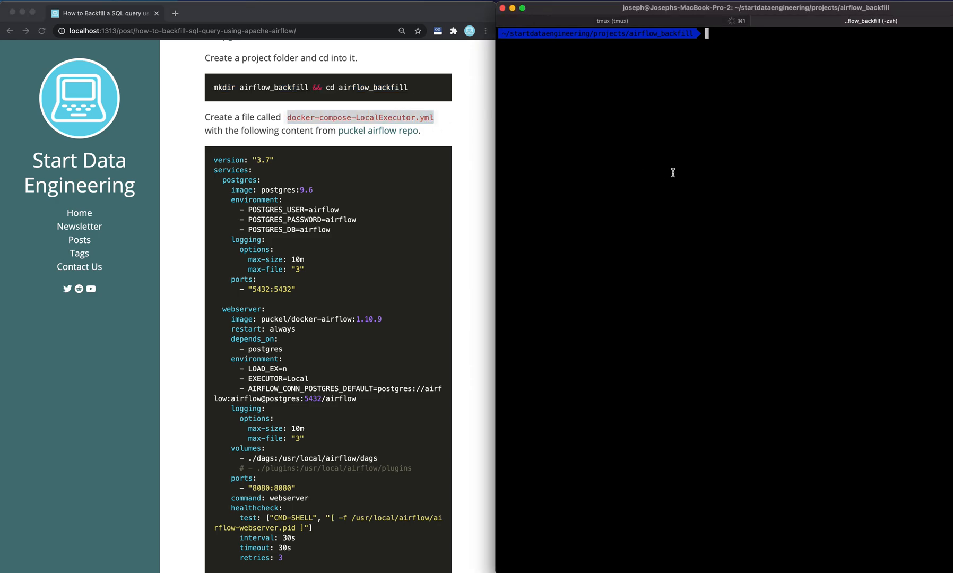
- Create docker-compose-LocalExecutor.yml in vim from the blog's YAML compose block and save it
type("vim docker-compose-LocalExecutor.yml")
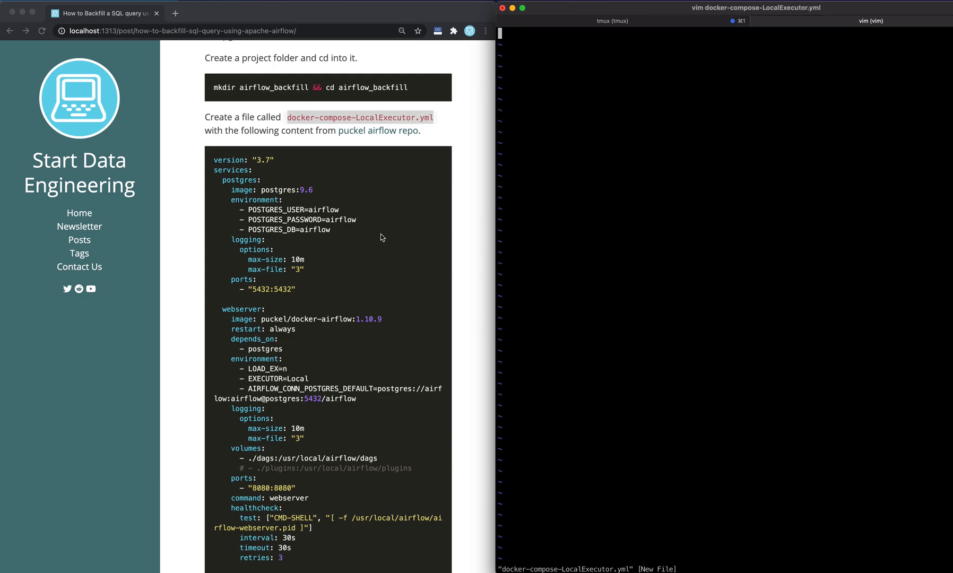
scroll("down", 3)
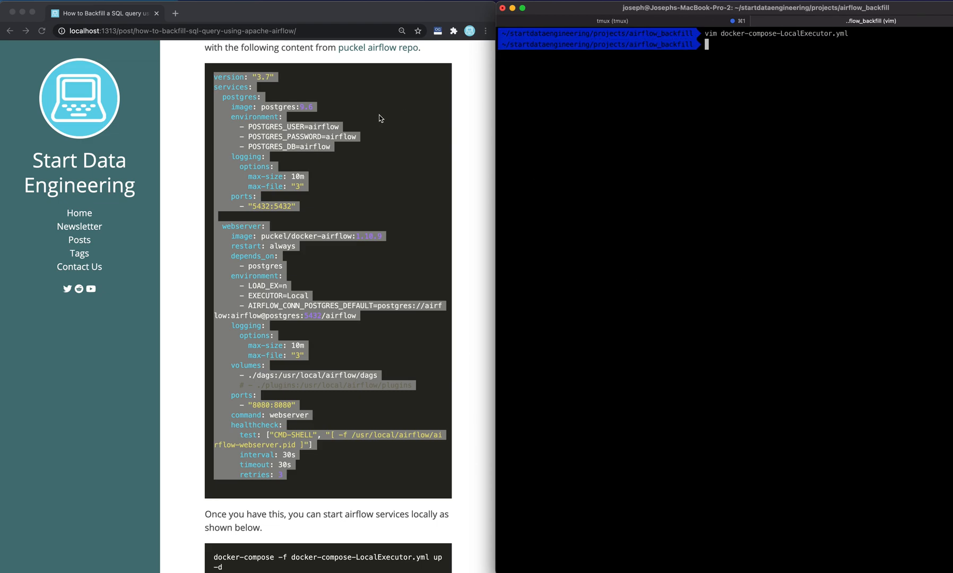
scroll("down", 3)
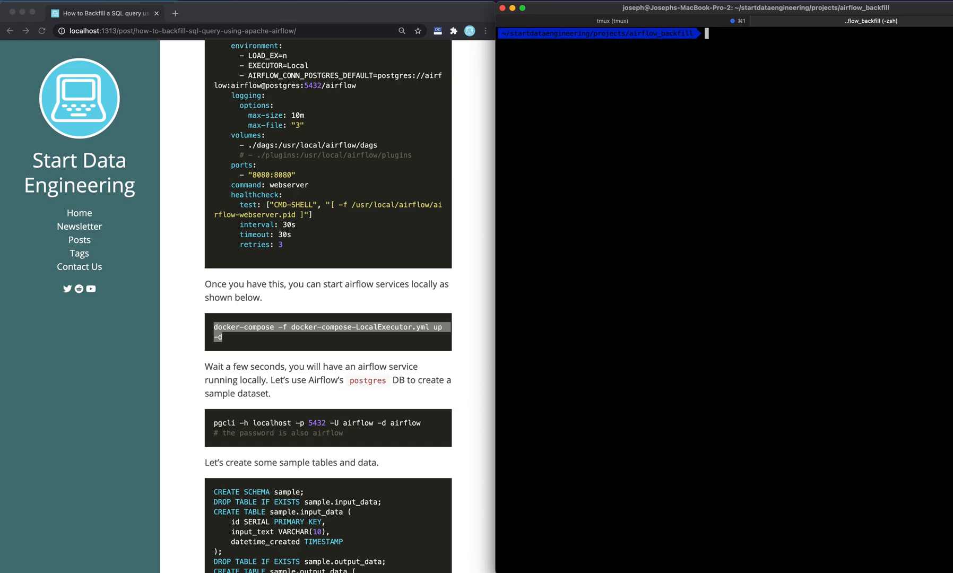
- Bring up the Airflow containers with docker-compose and connect pgcli to the airflow database on localhost:5432
type("docker -s")
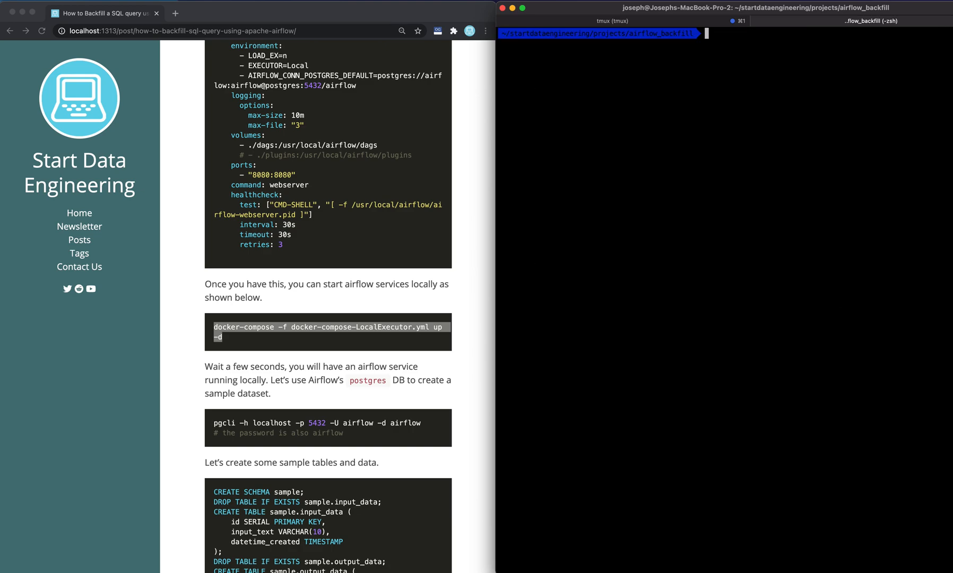
scroll("down", 3)
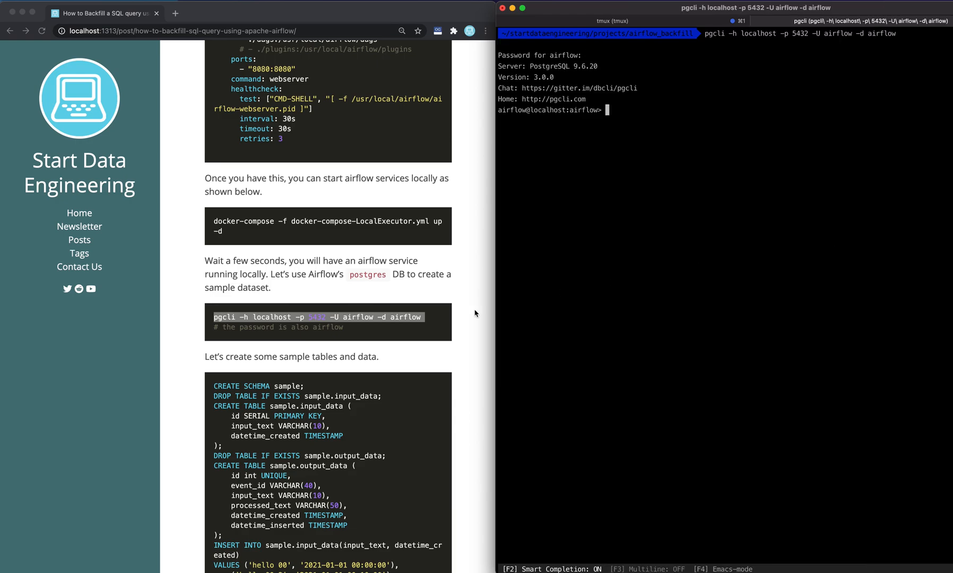
scroll("down", 3)
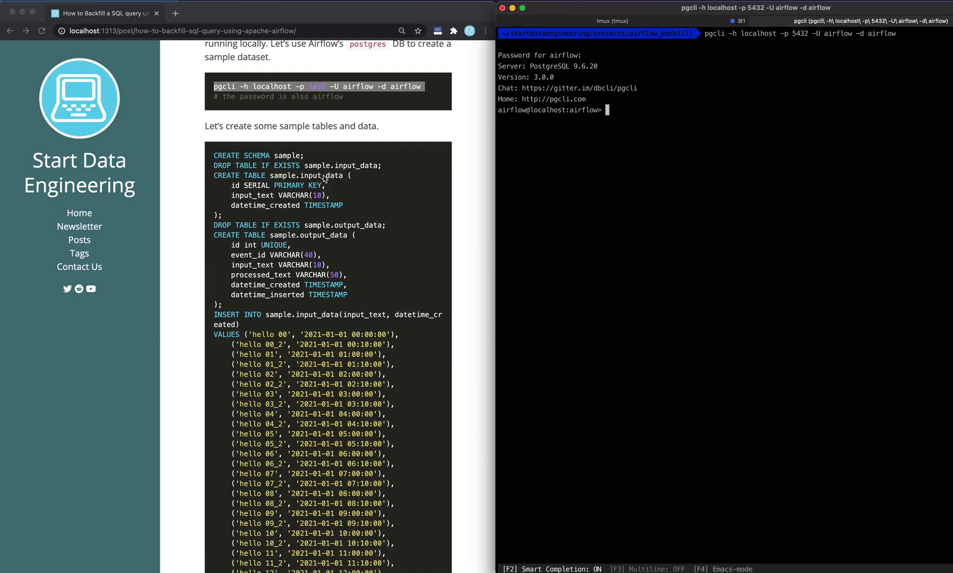
double_click(233, 186)
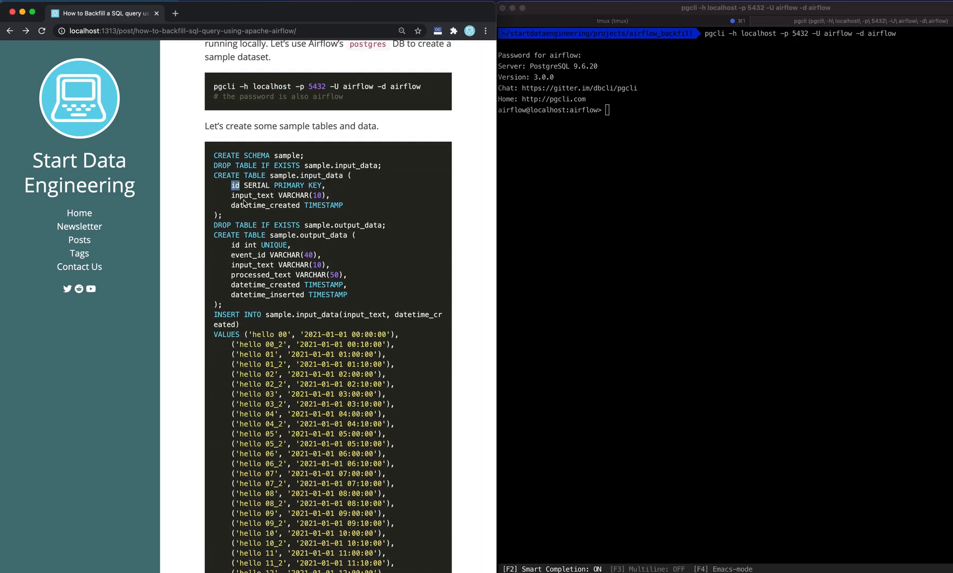
double_click(264, 206)
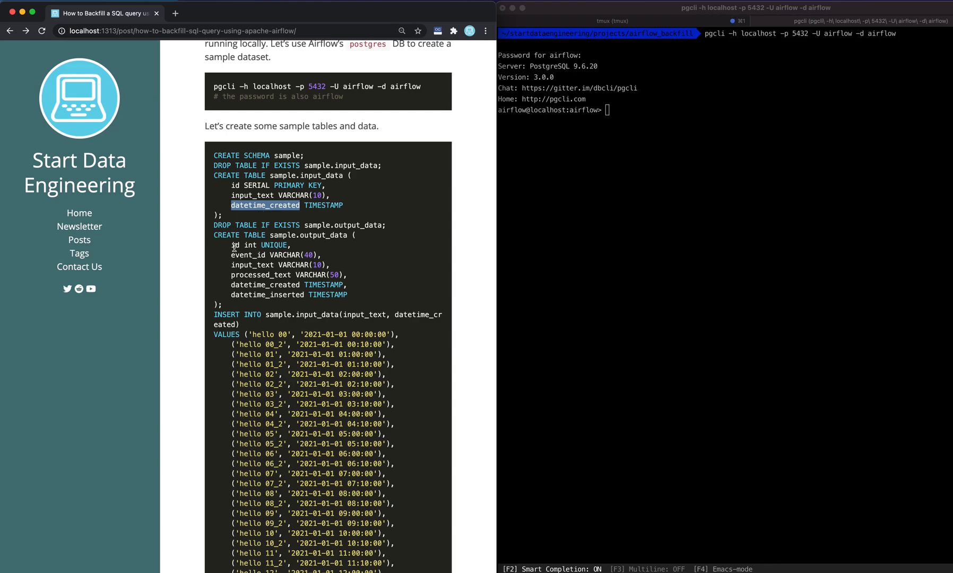
double_click(236, 245)
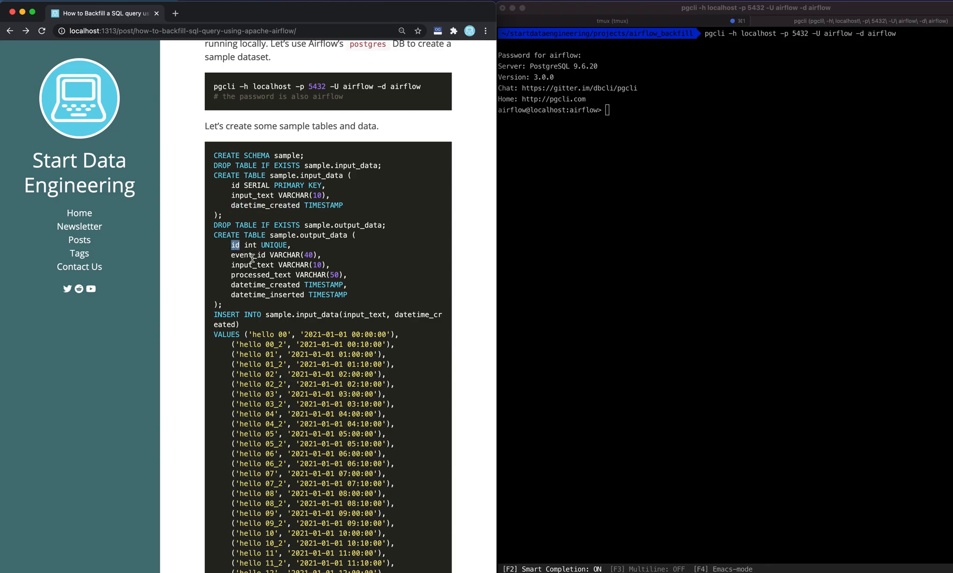
double_click(247, 255)
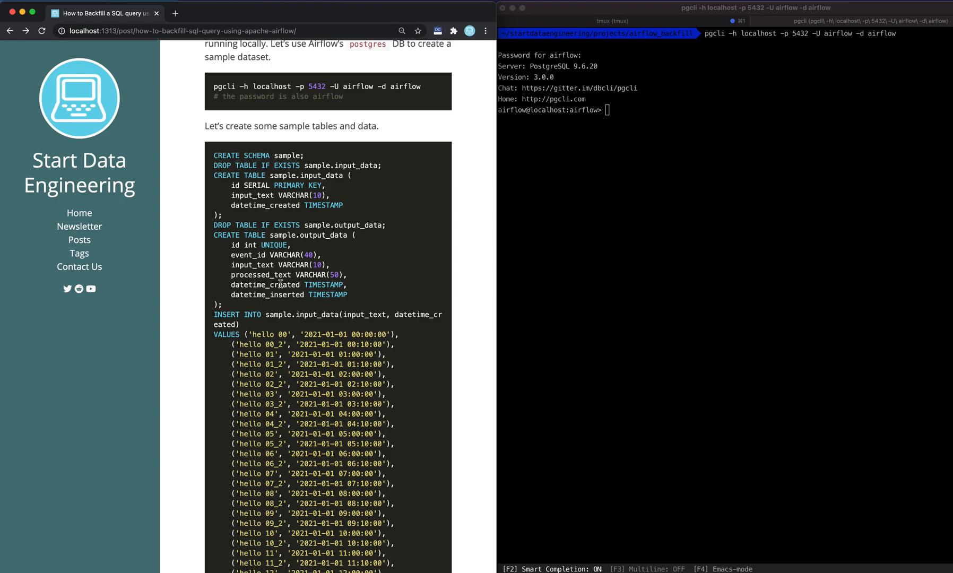
double_click(267, 295)
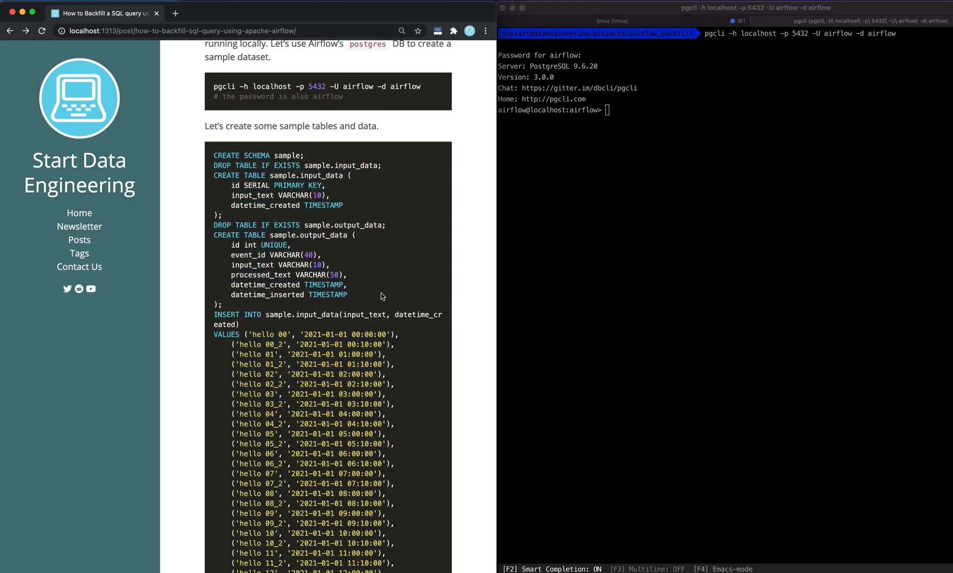
left_click_drag(214, 314, 385, 493)
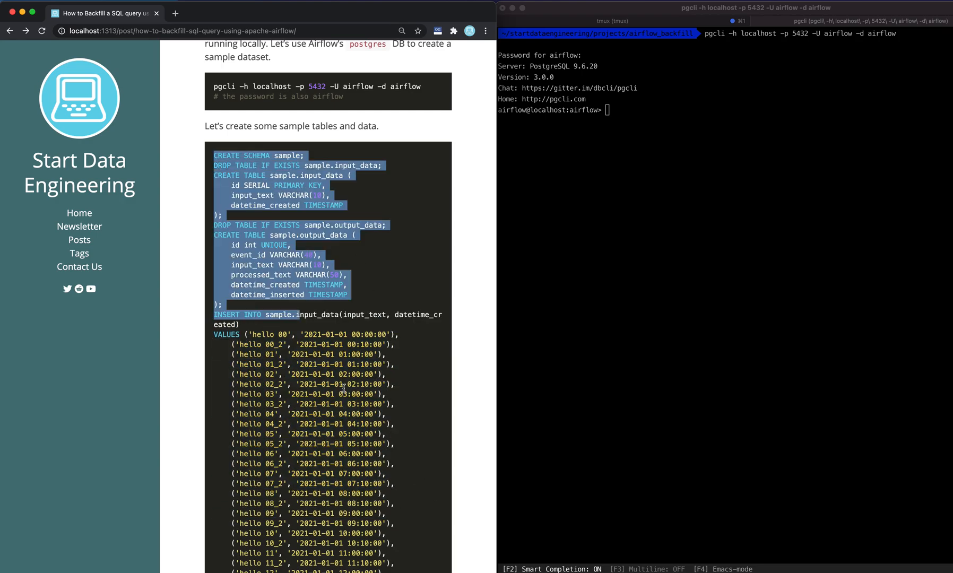
- Run the blog's schema/table SQL in pgcli, then select * from sample.input_data to confirm 30 rows
scroll("down", 3)
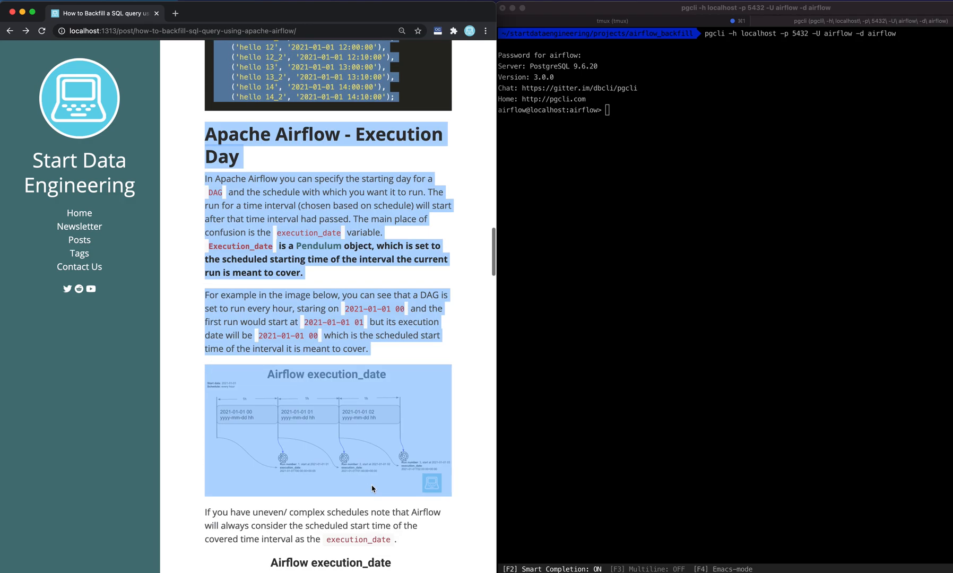
scroll("down", 3)
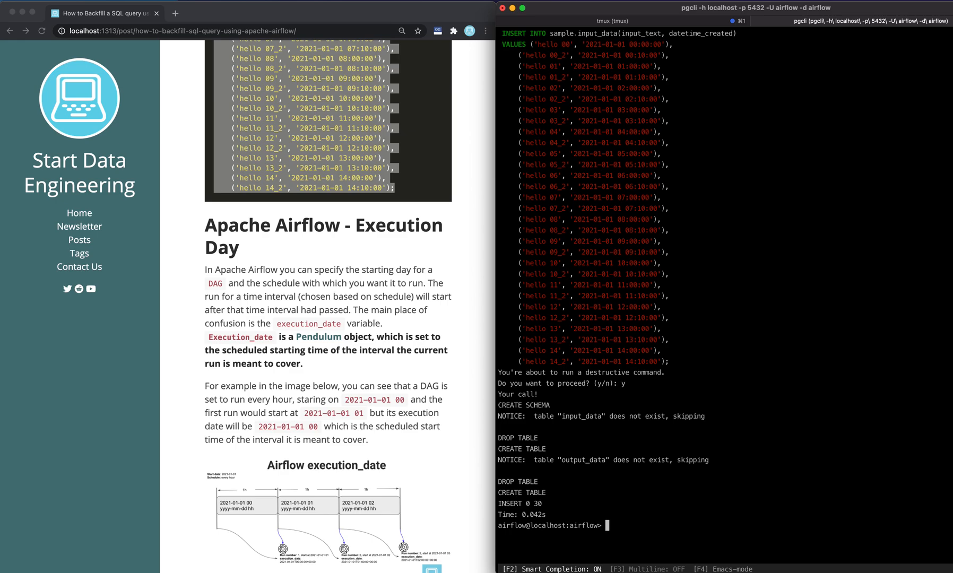
type("select * from sample.output_data;")
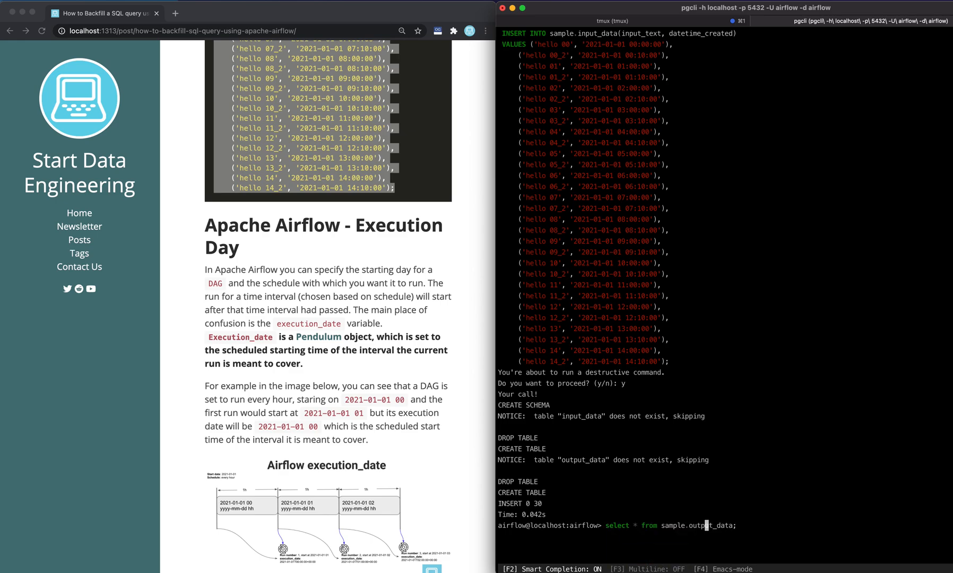
key("Enter")
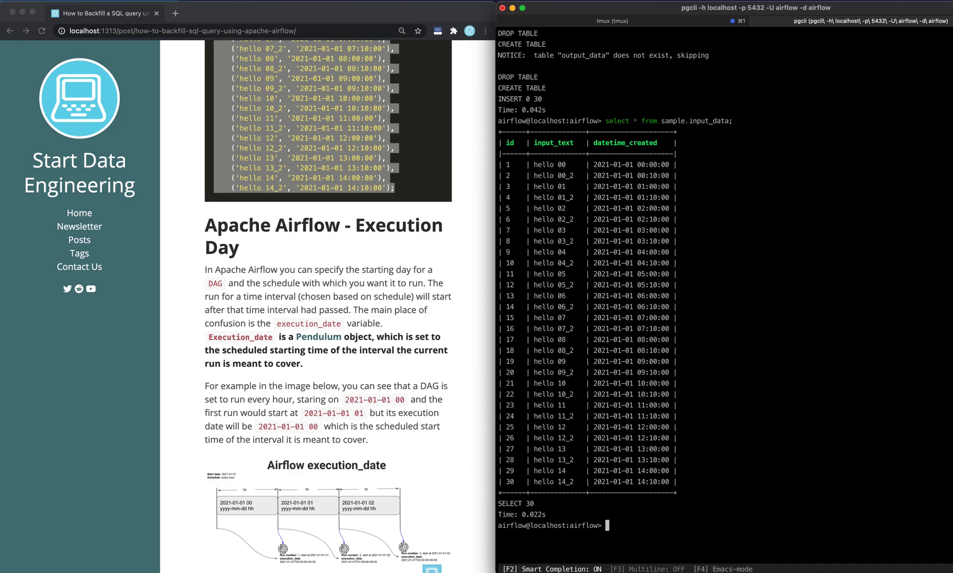
type("\\")
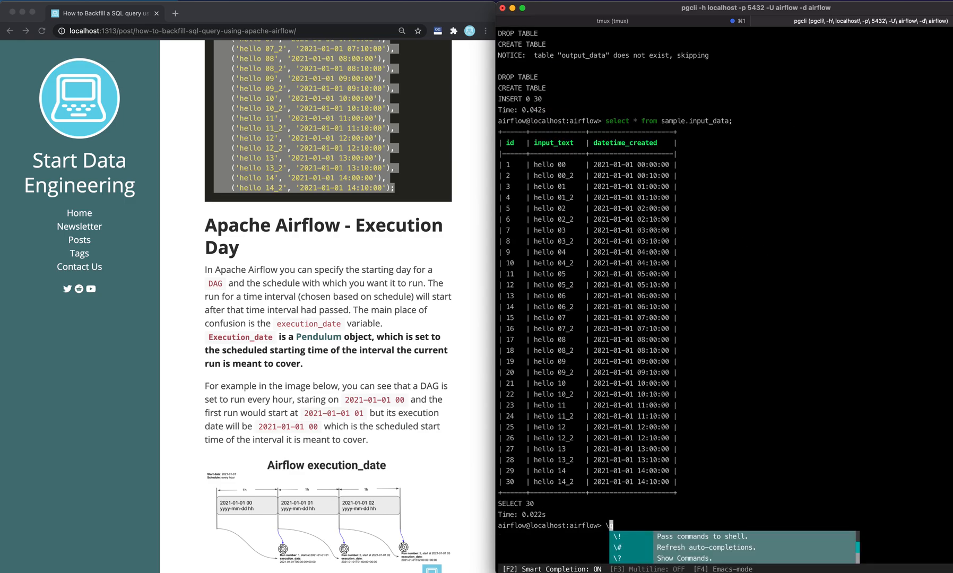
scroll("down", 3)
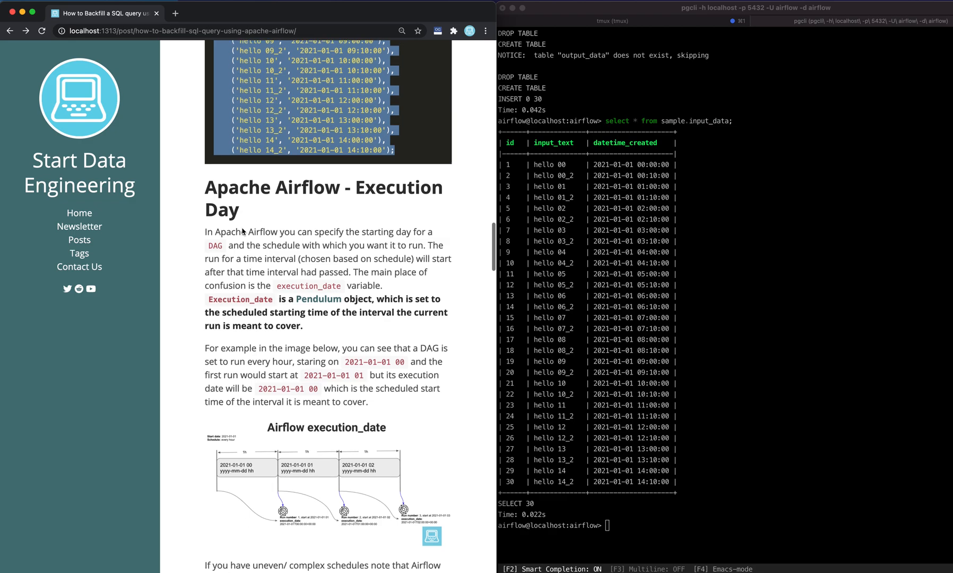
- Scroll through the execution_date diagram and table down to the Backfill section's sample_dag.py code
scroll("down", 3)
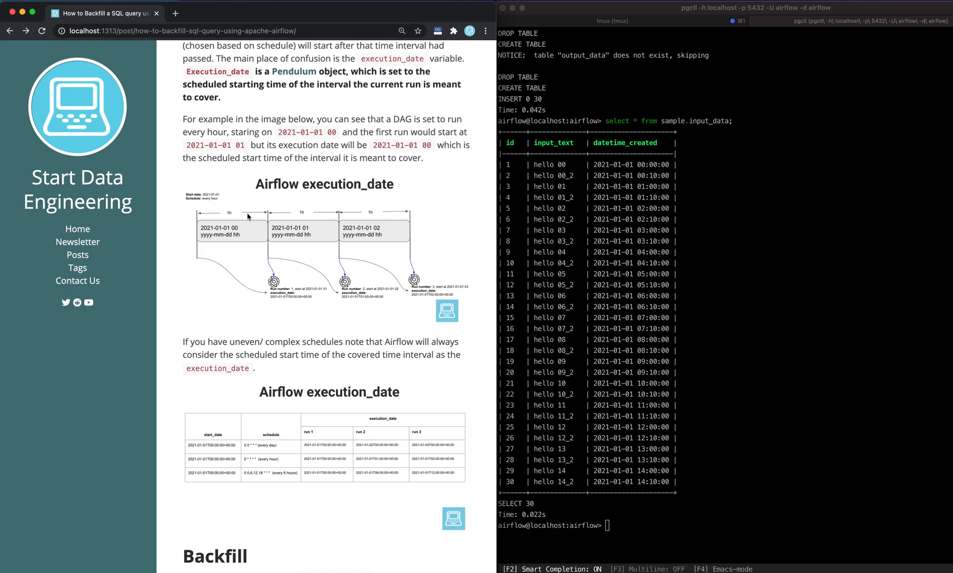
mouse_move(216, 191)
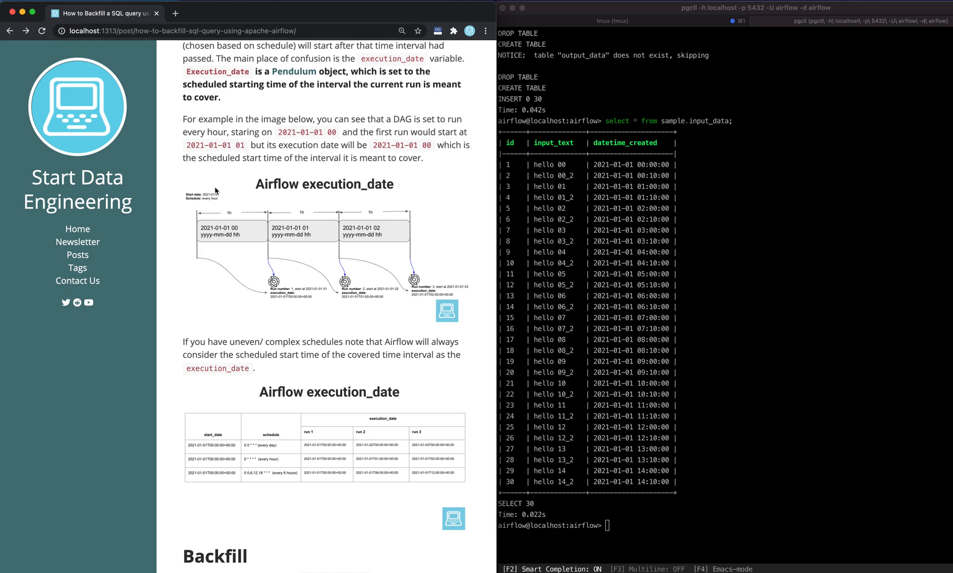
mouse_move(250, 256)
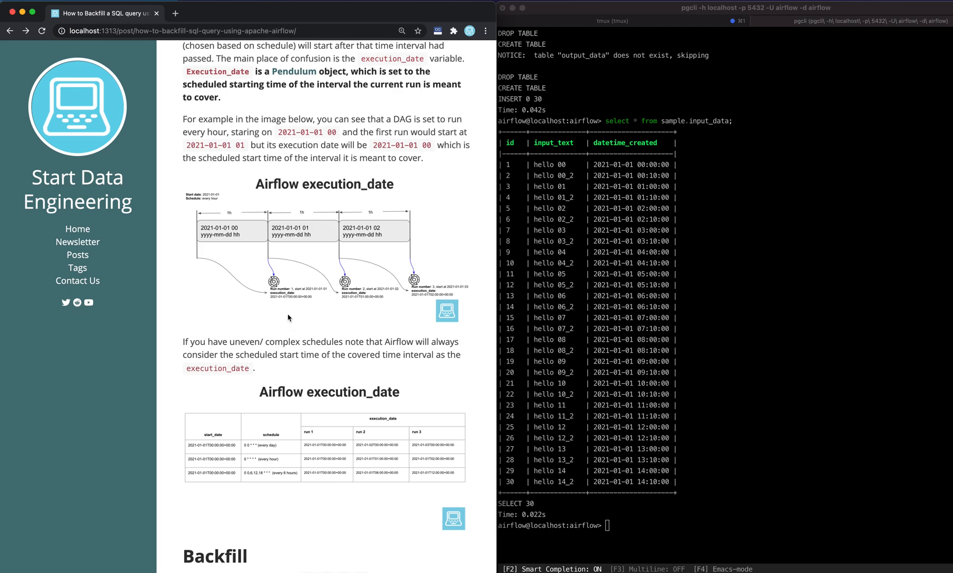
mouse_move(328, 225)
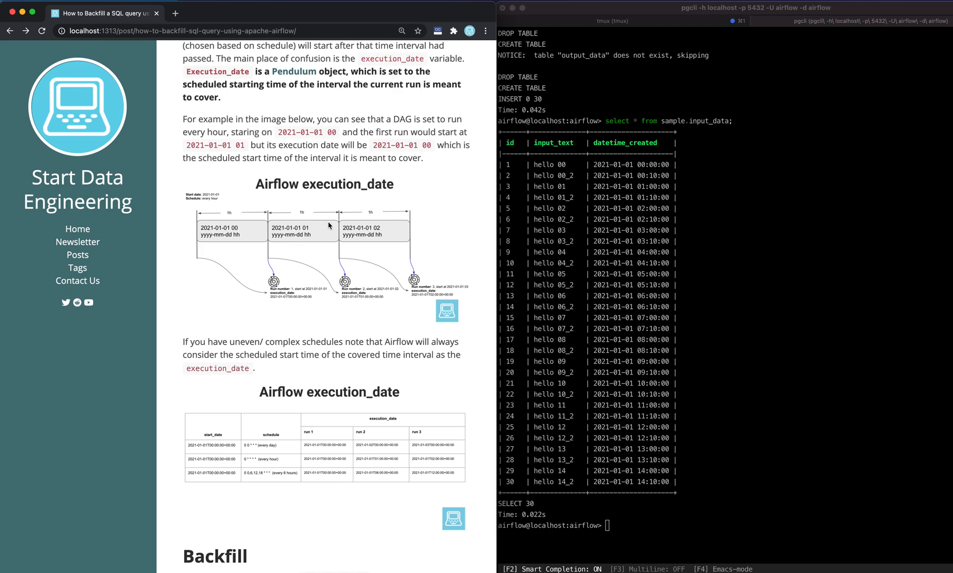
mouse_move(316, 233)
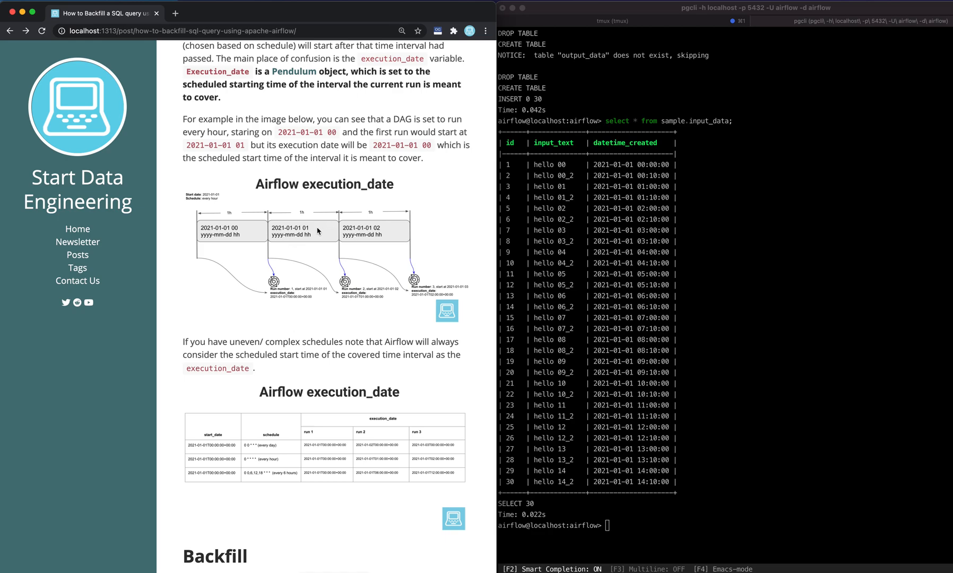
mouse_move(323, 240)
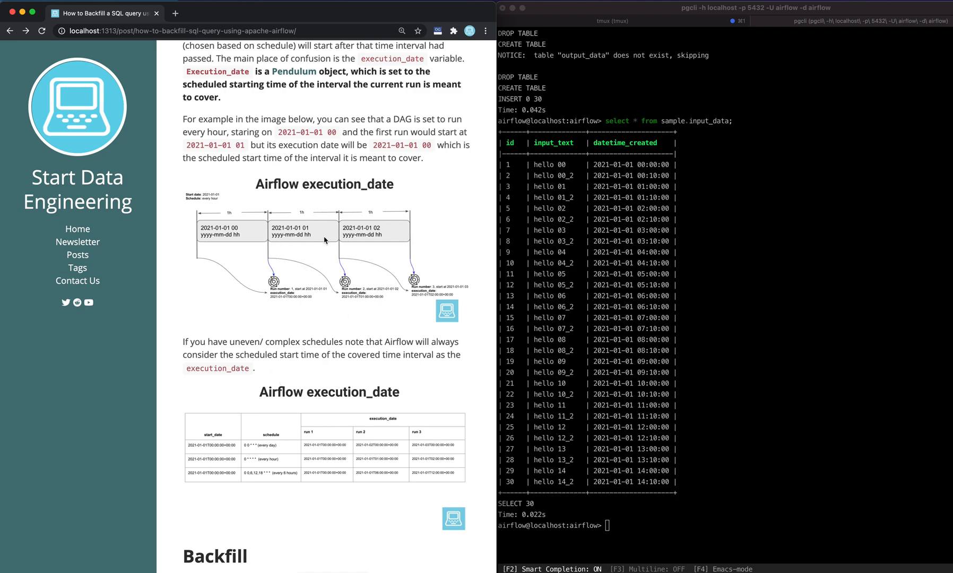
mouse_move(298, 291)
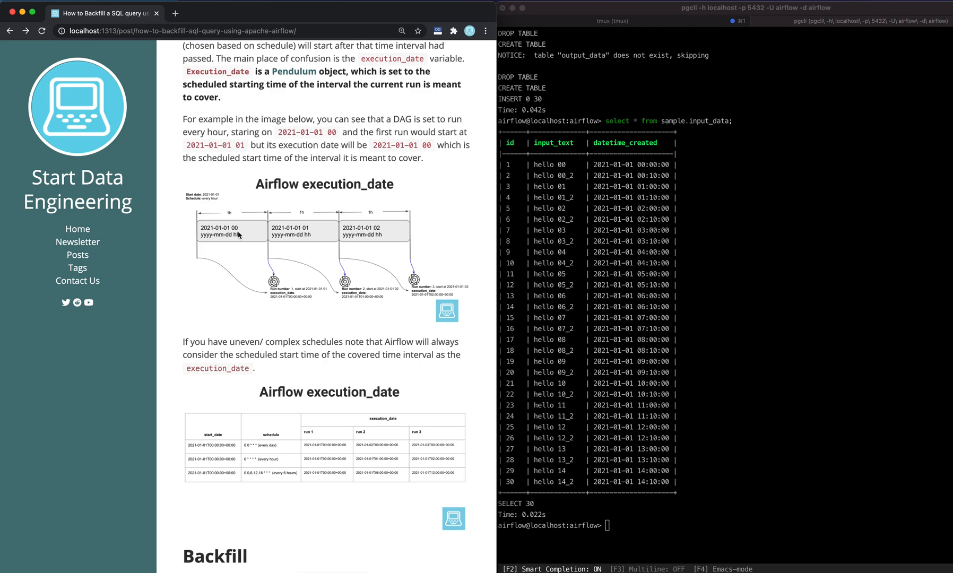
mouse_move(275, 278)
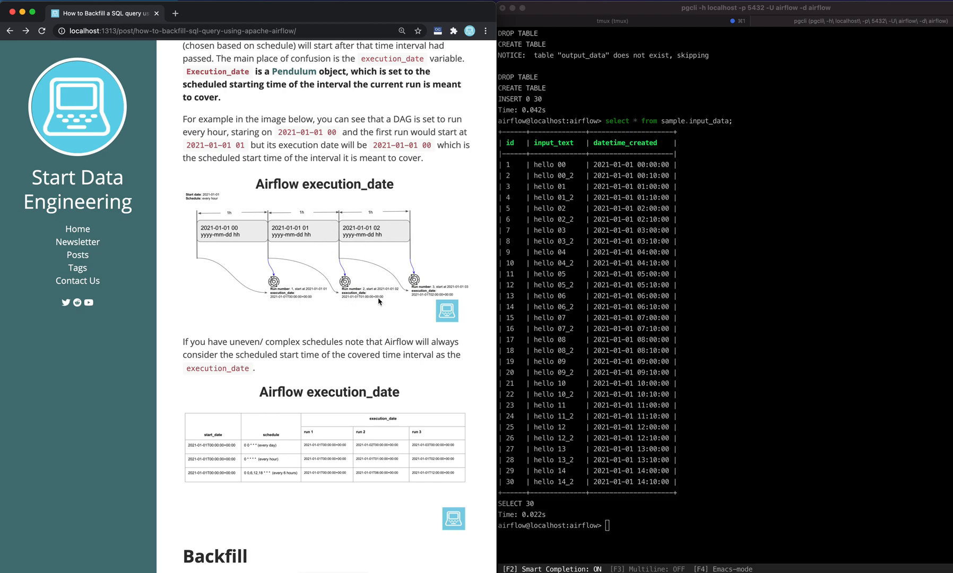
mouse_move(384, 234)
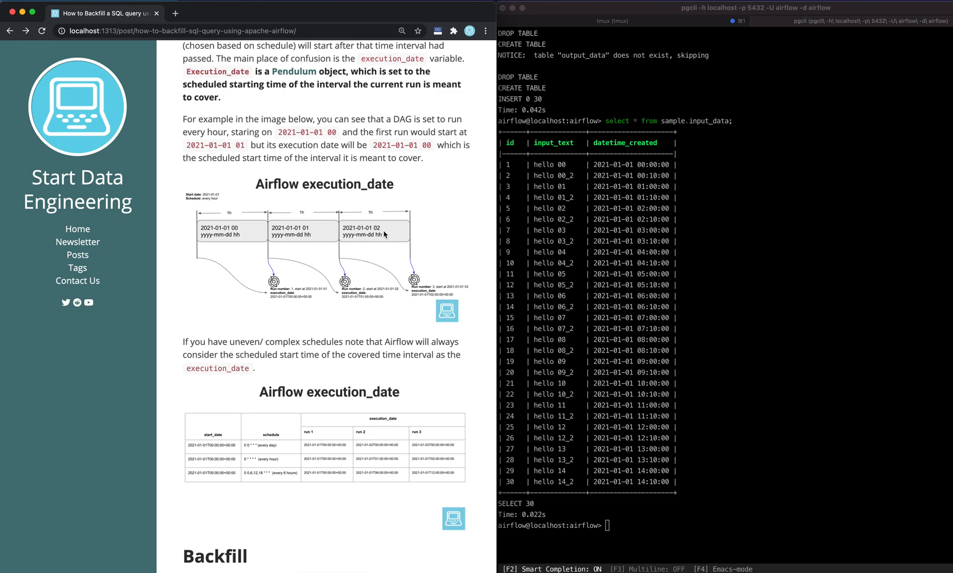
mouse_move(383, 237)
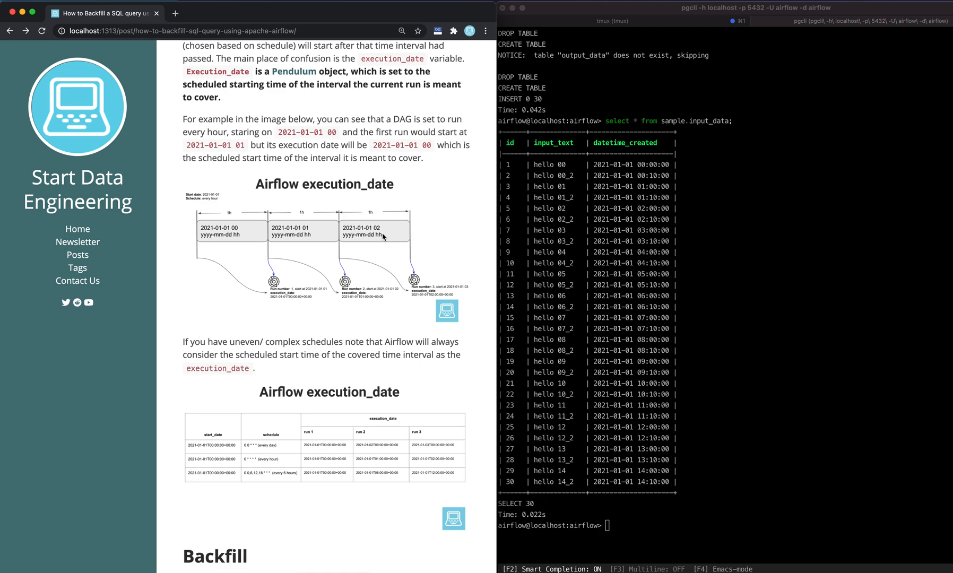
mouse_move(341, 437)
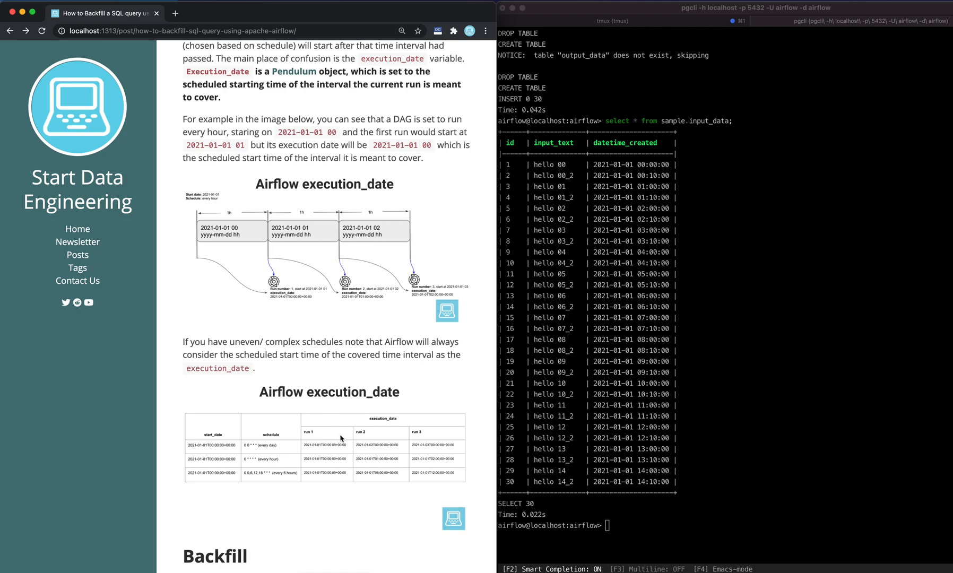
mouse_move(347, 396)
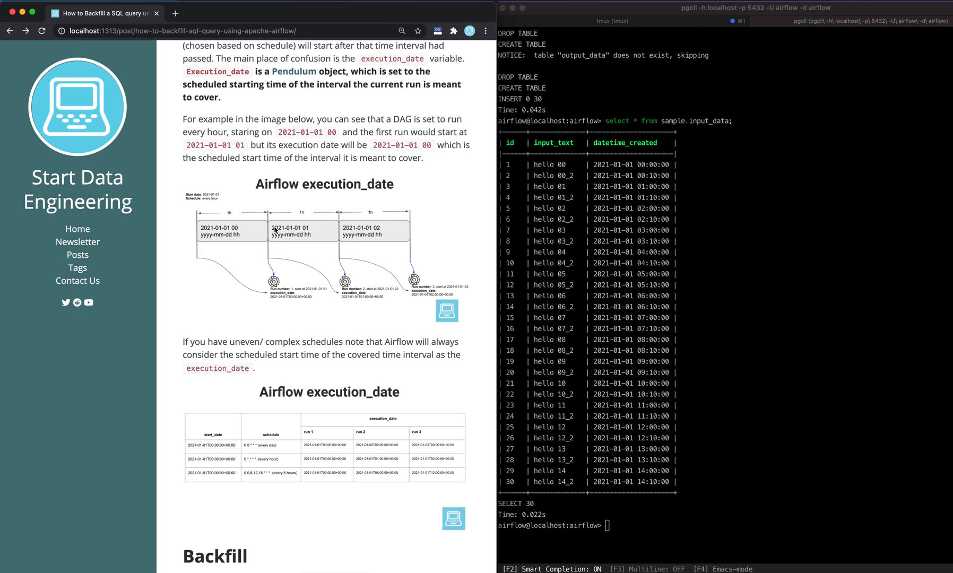
mouse_move(326, 245)
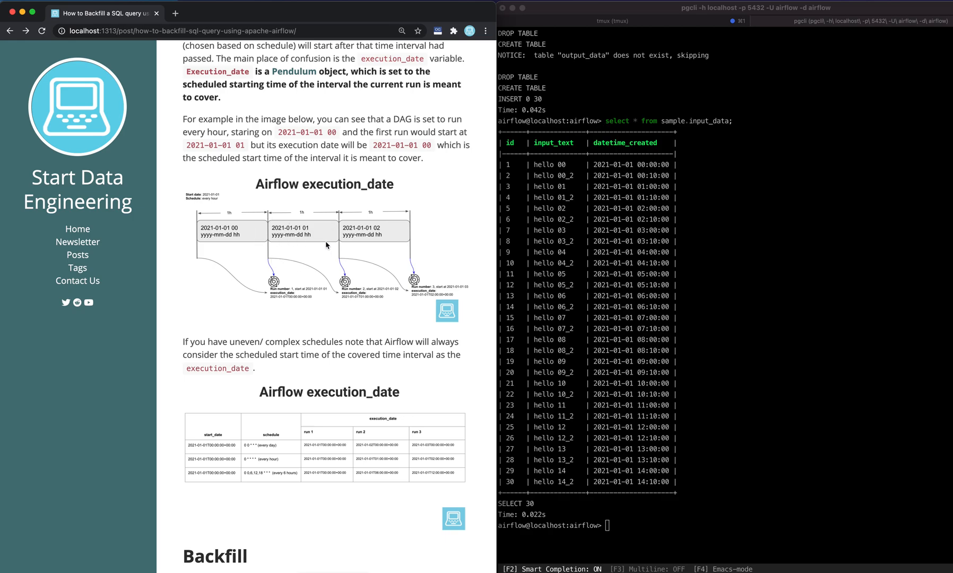
mouse_move(326, 246)
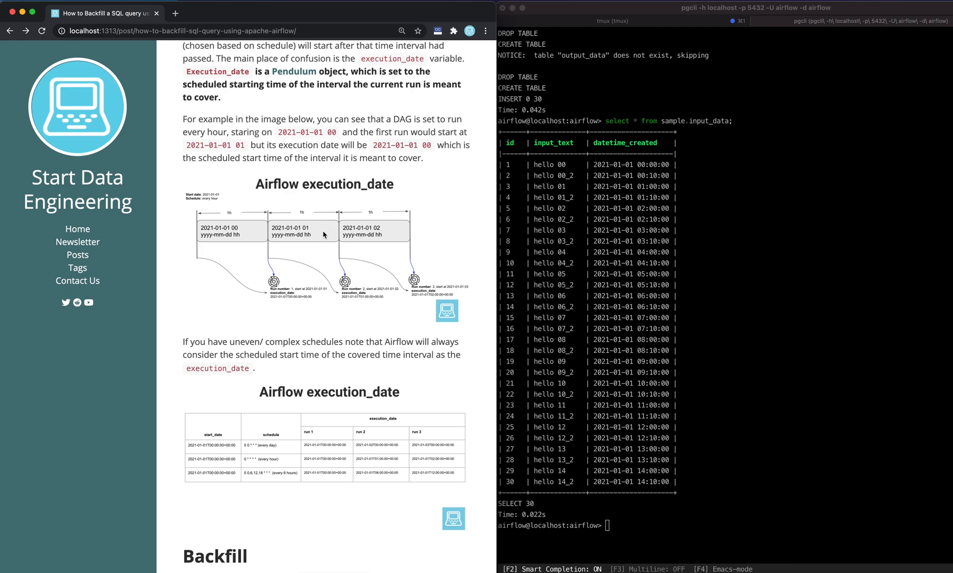
scroll("down", 3)
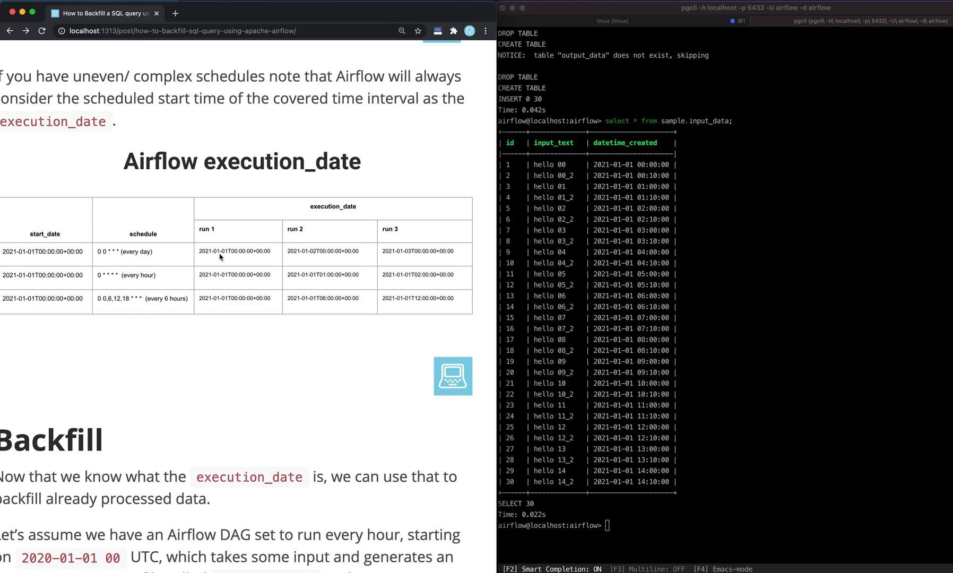
mouse_move(270, 225)
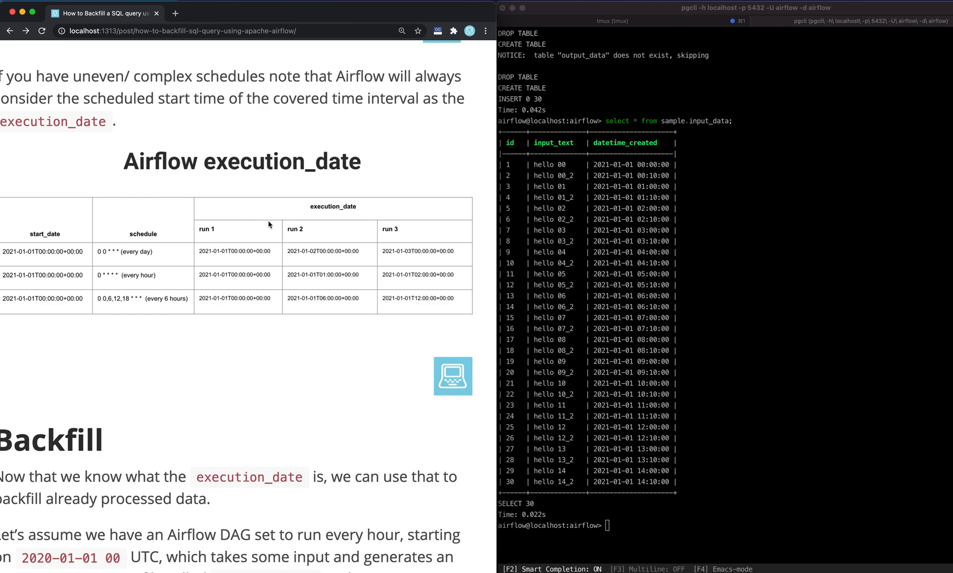
mouse_move(300, 255)
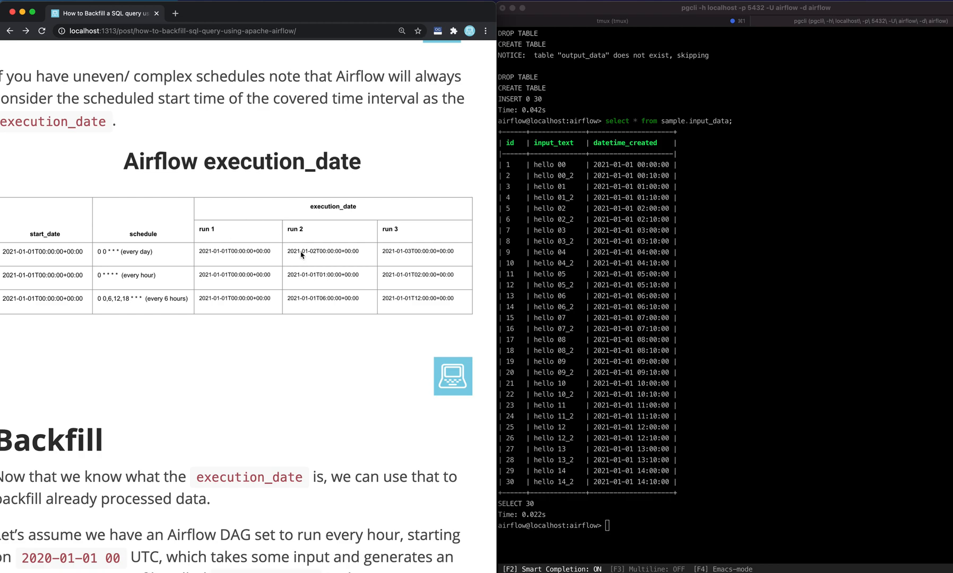
mouse_move(314, 254)
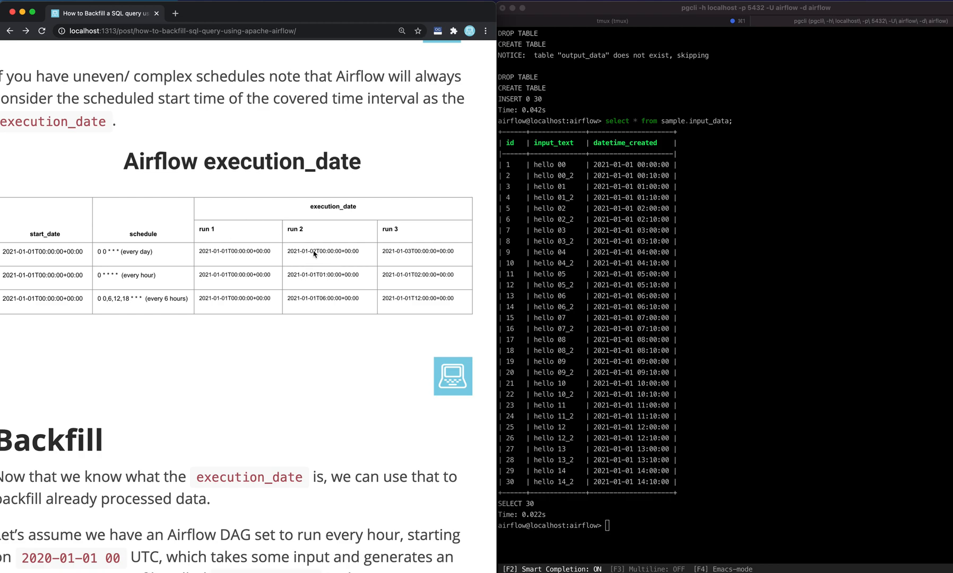
scroll("down", 3)
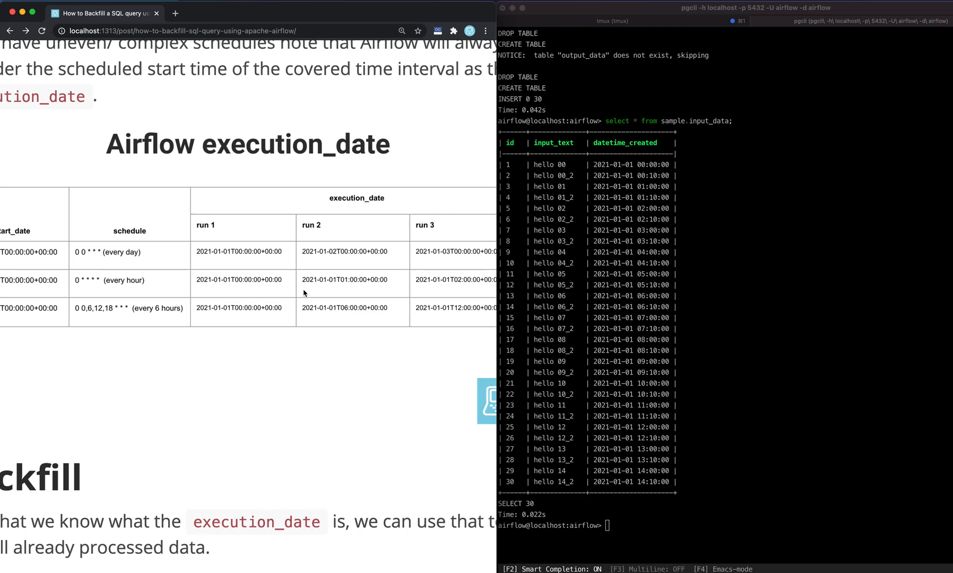
mouse_move(242, 287)
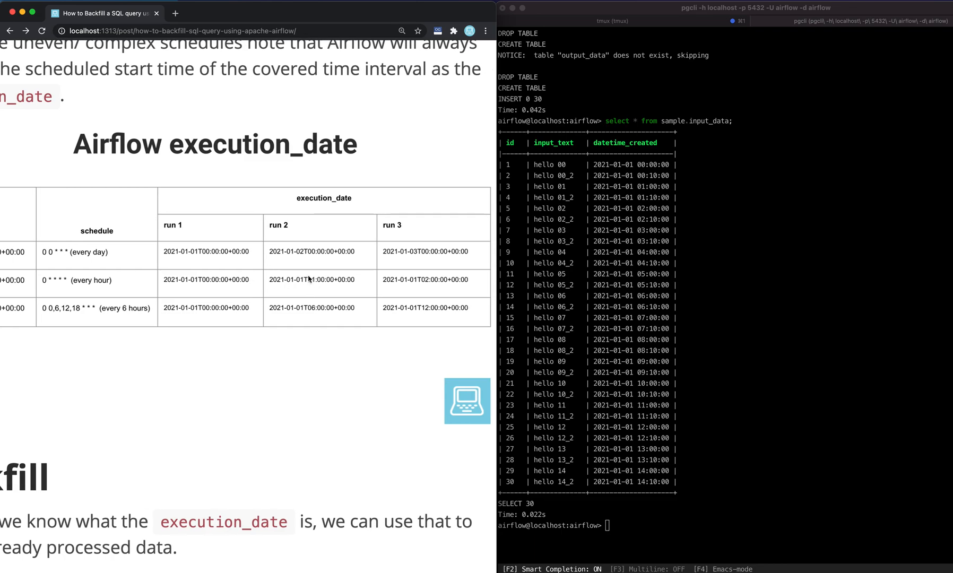
mouse_move(310, 285)
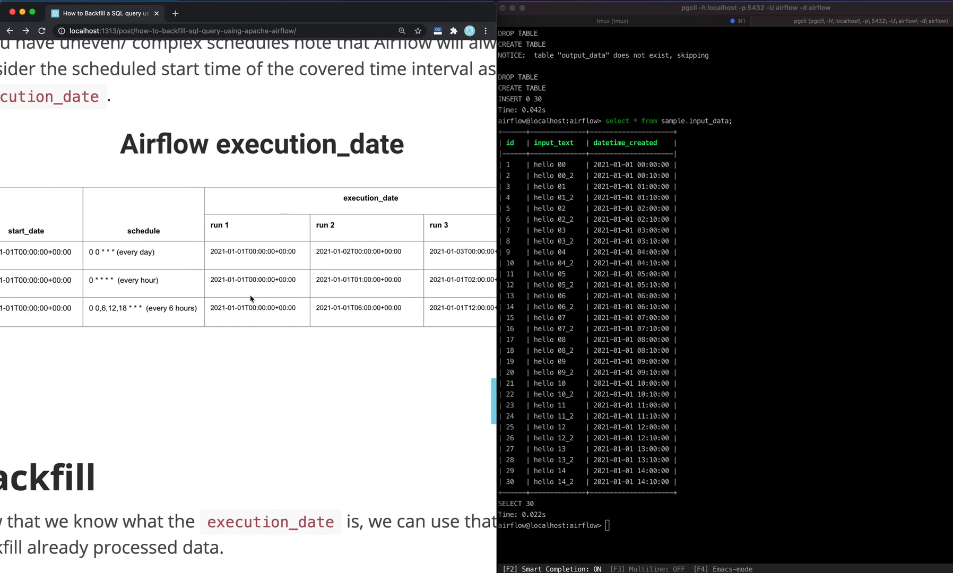
mouse_move(120, 321)
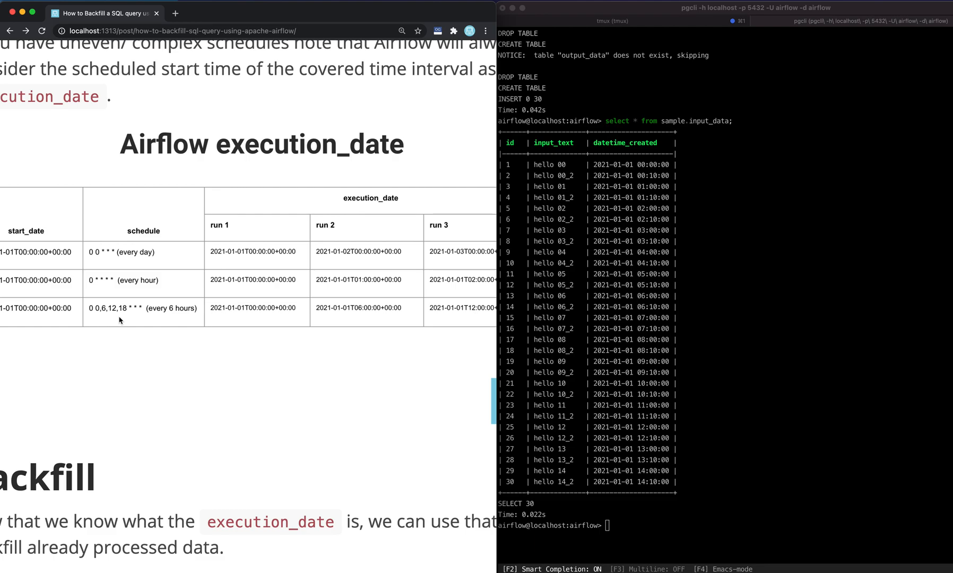
mouse_move(95, 276)
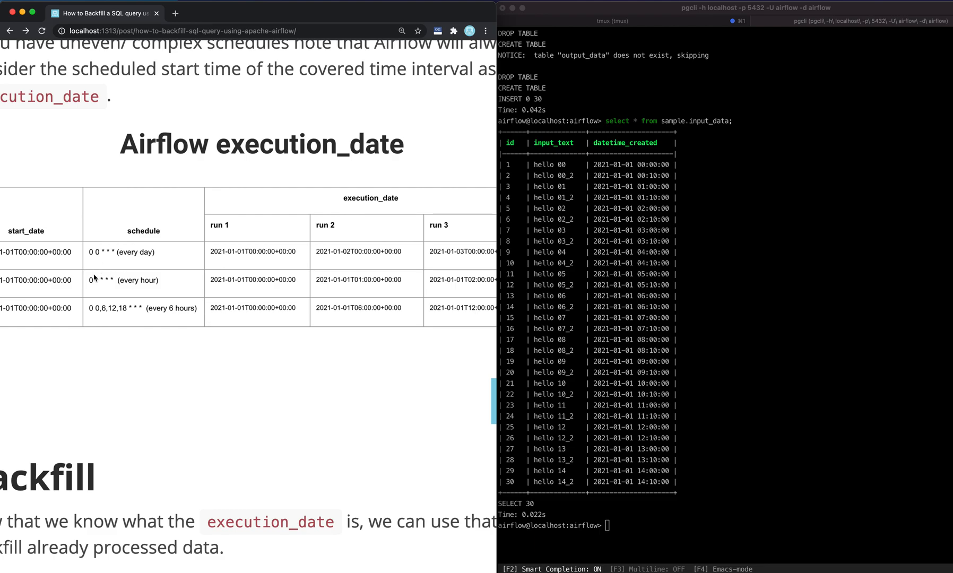
mouse_move(172, 320)
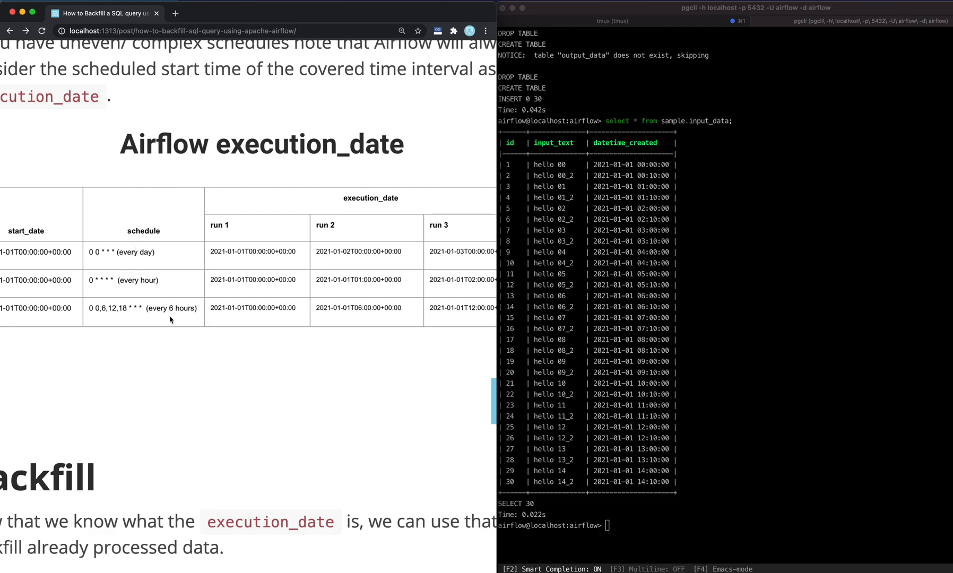
mouse_move(277, 324)
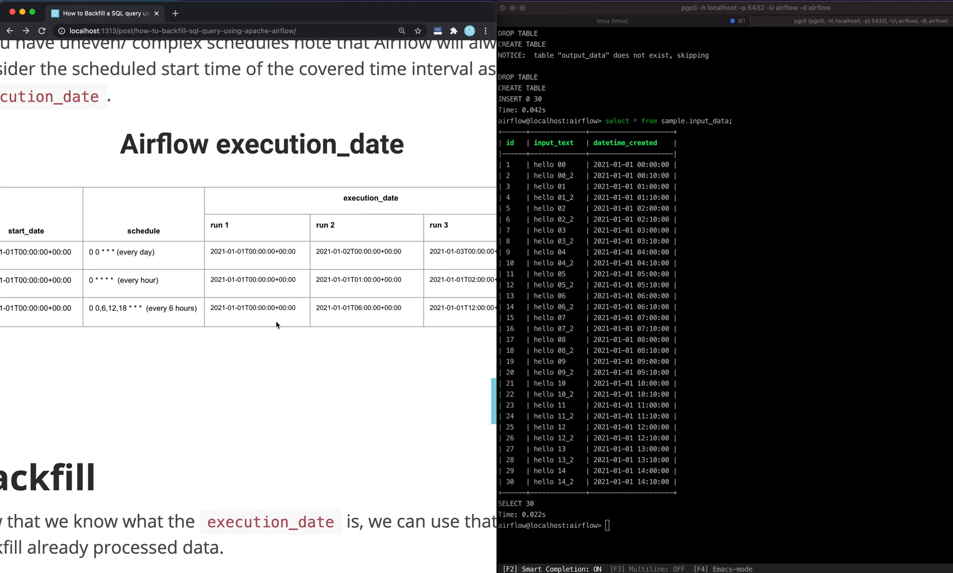
mouse_move(239, 245)
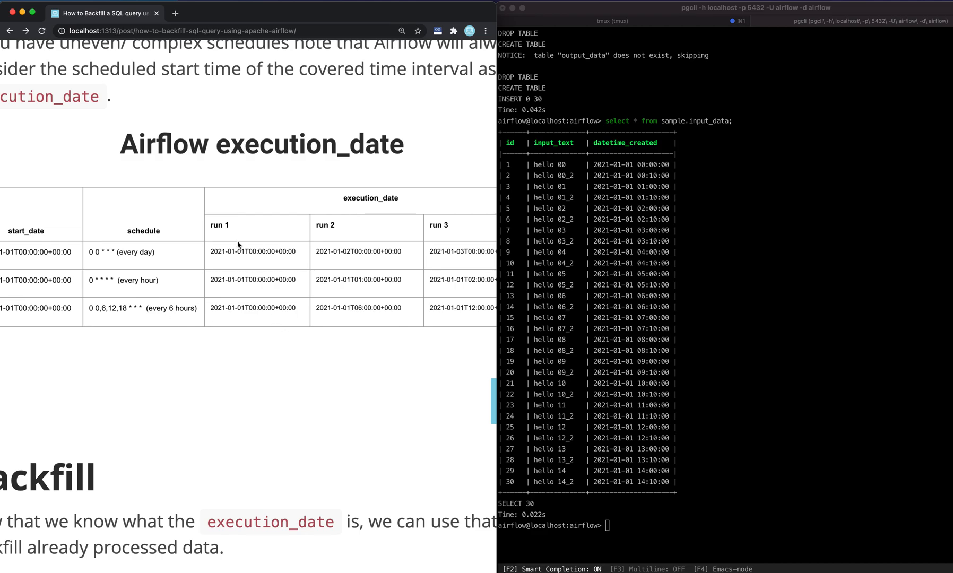
mouse_move(103, 315)
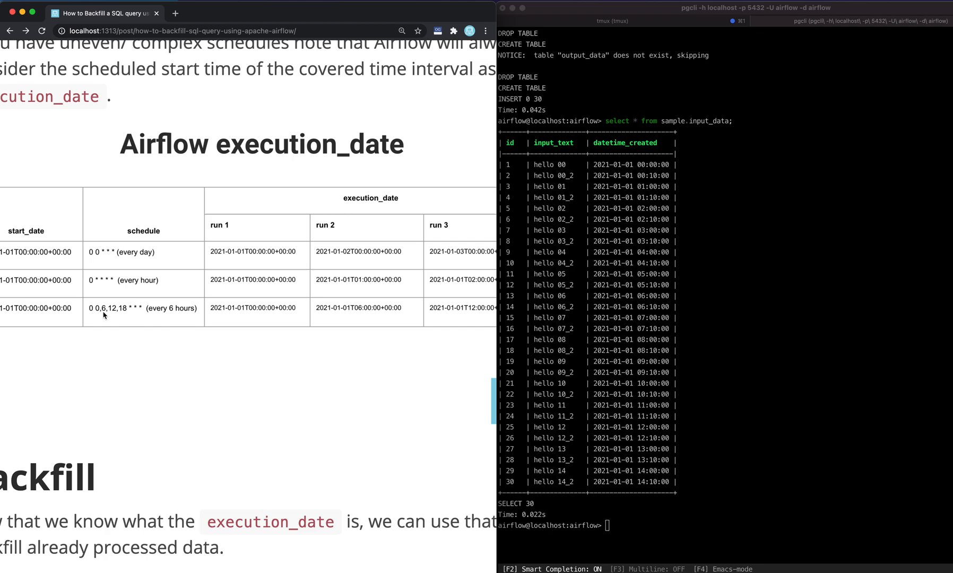
mouse_move(253, 320)
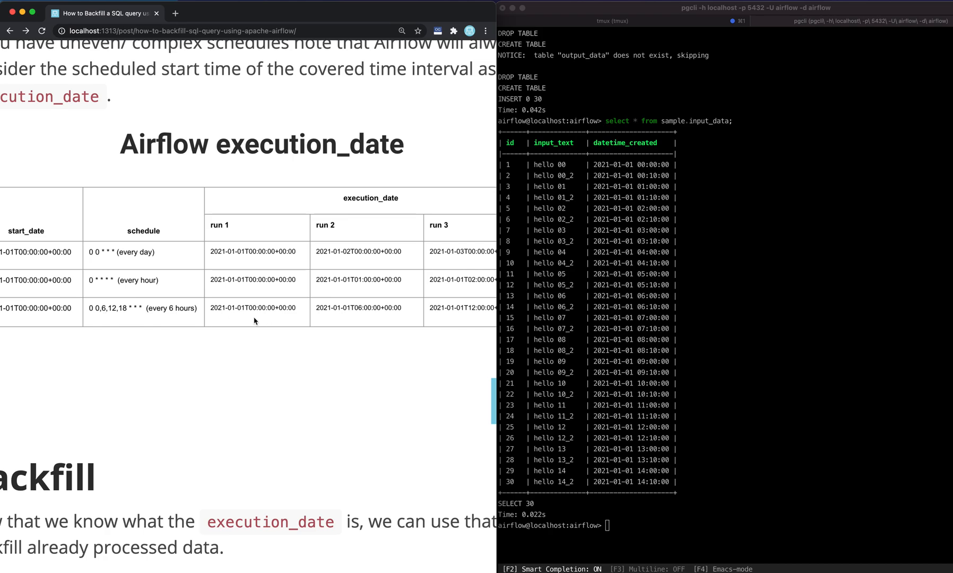
mouse_move(258, 318)
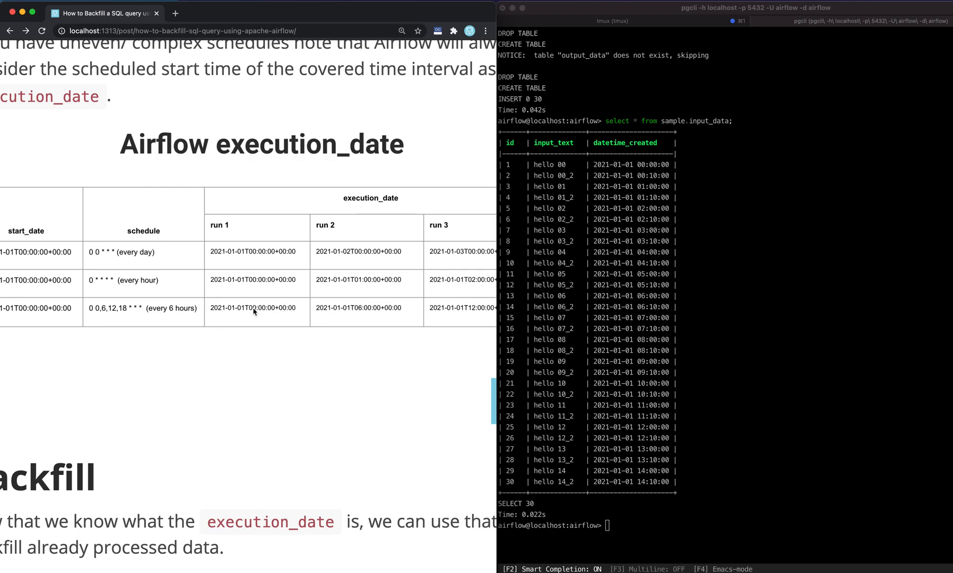
mouse_move(261, 312)
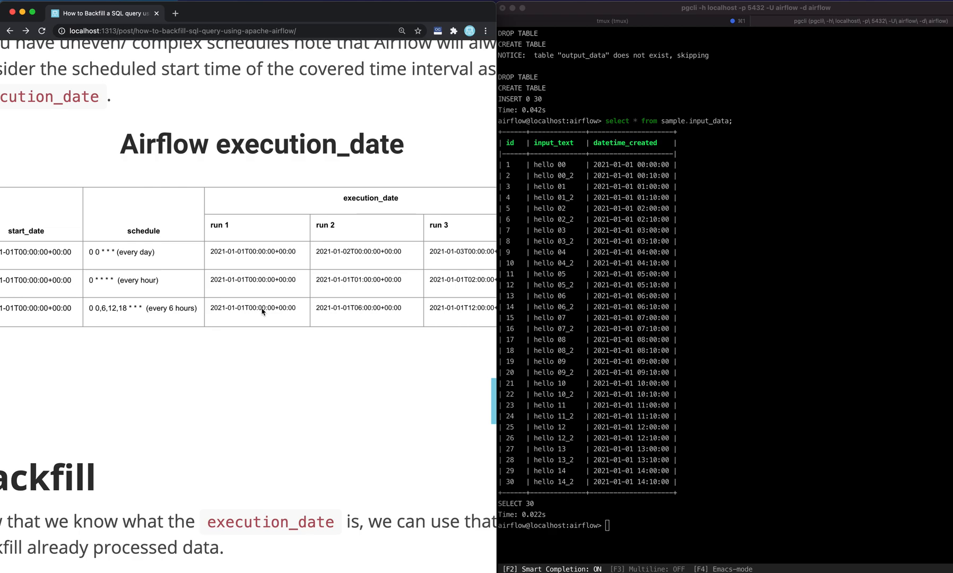
mouse_move(367, 311)
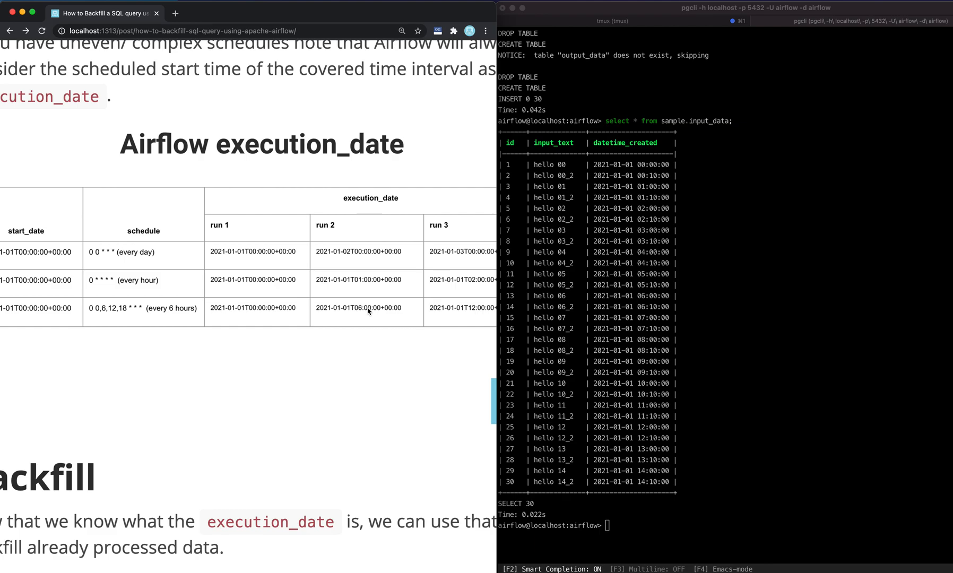
mouse_move(359, 311)
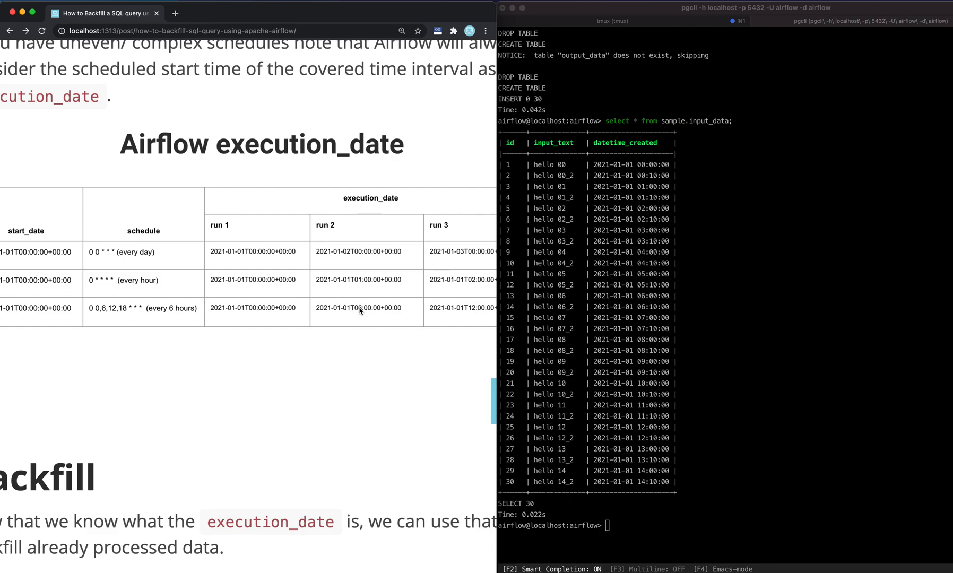
mouse_move(312, 303)
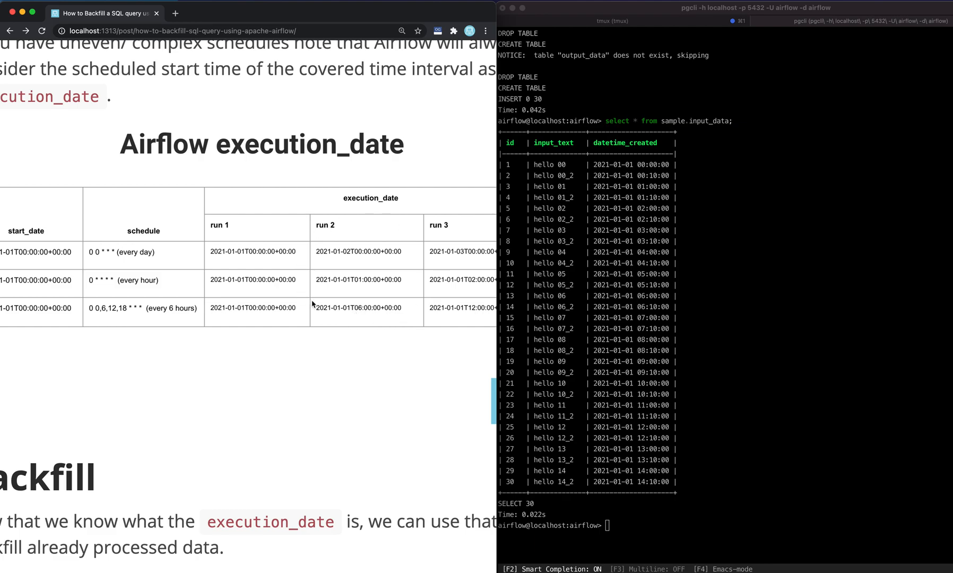
scroll("down", 3)
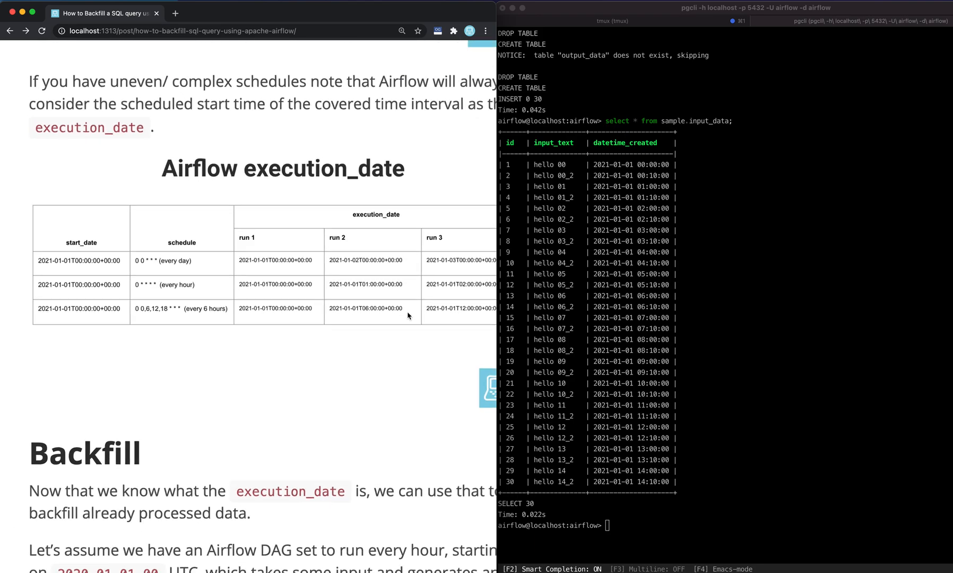
scroll("down", 3)
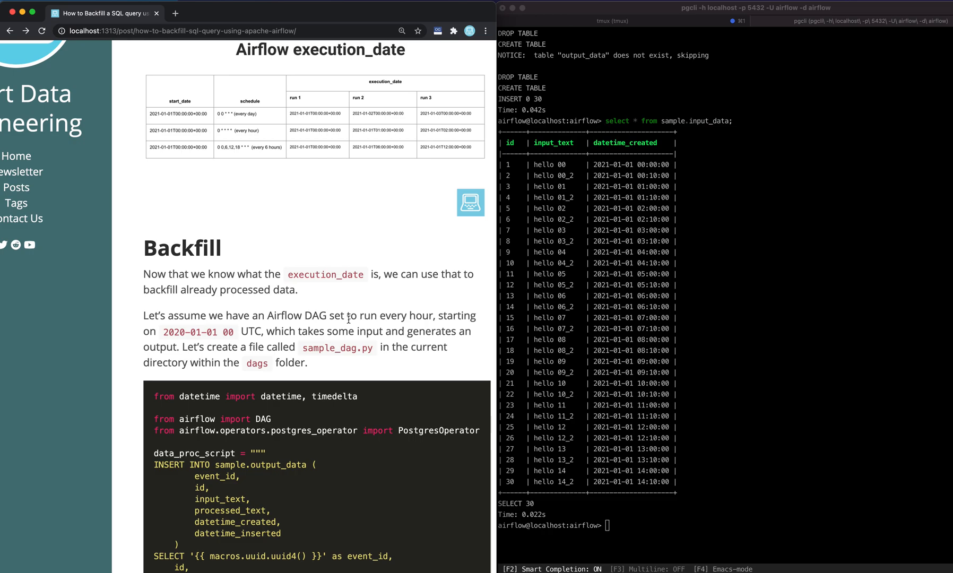
- Grab the sample_dag.py name from the post and enter vim dags/sample_dag.py at the shell prompt
scroll("down", 3)
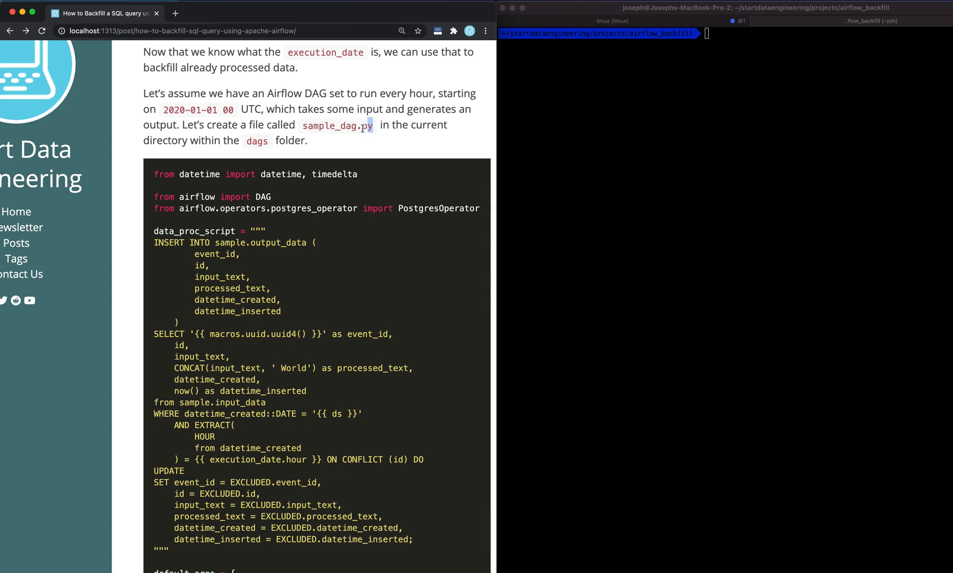
double_click(338, 126)
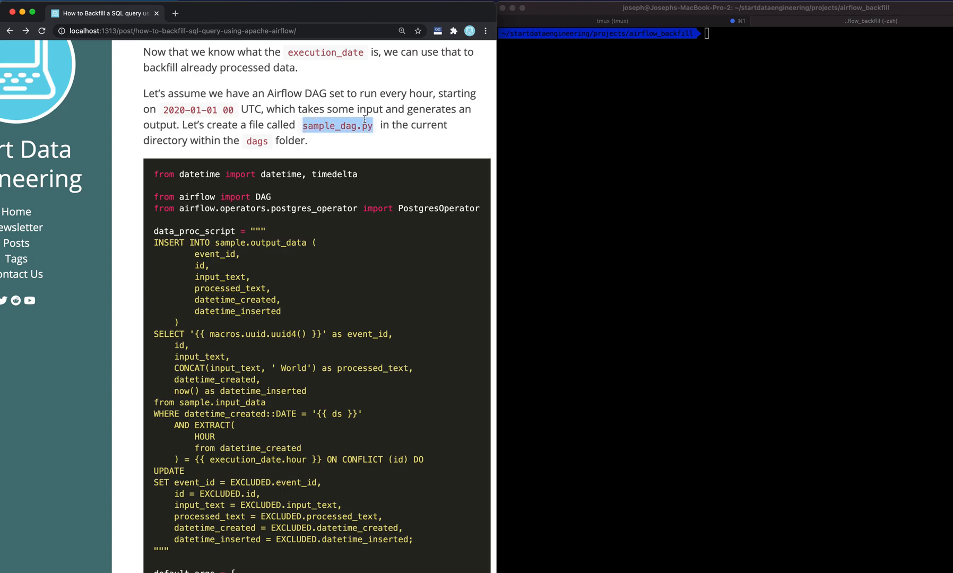
type("vim dags/")
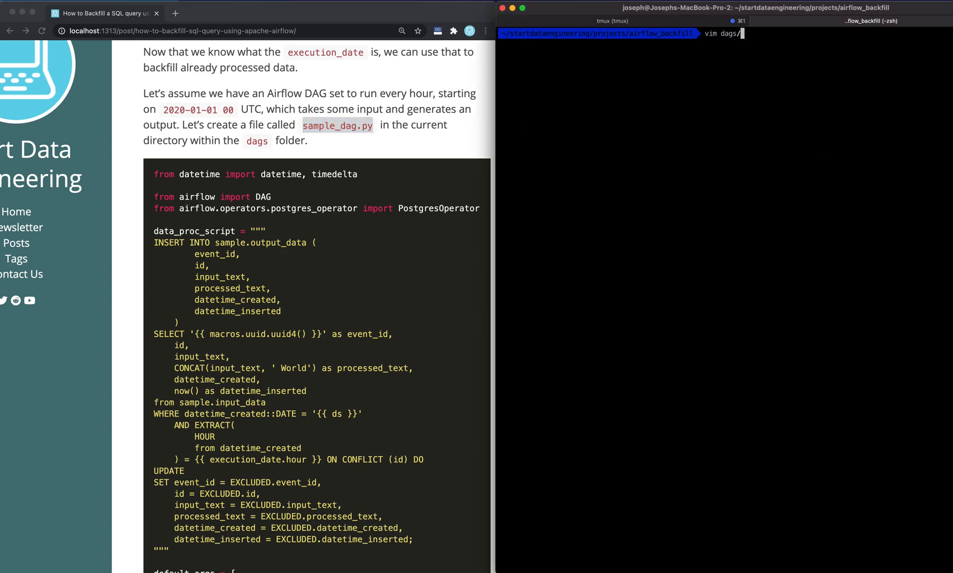
type("sample_dag.py")
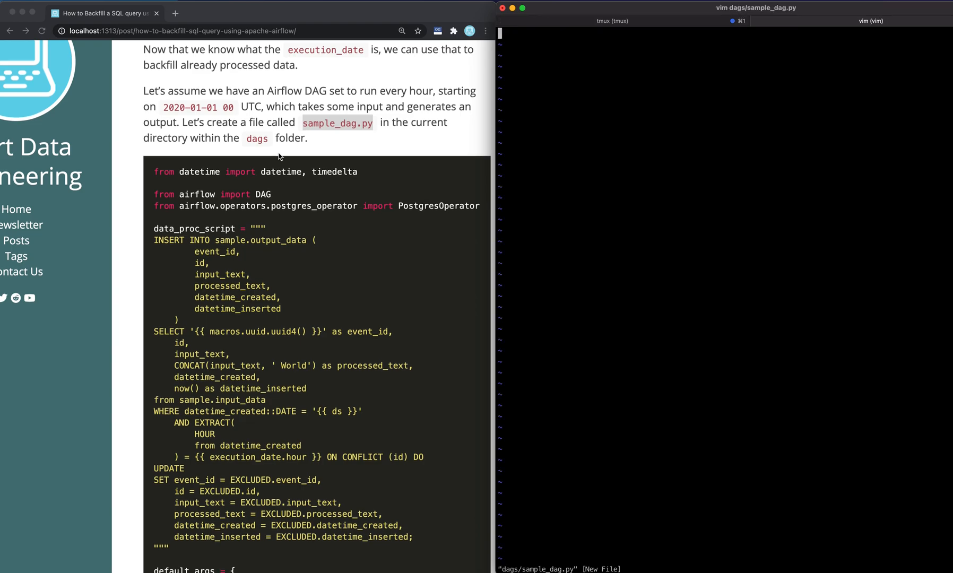
- Select and copy the blog's sample DAG code into dags/sample_dag.py, then save and quit vim
scroll("down", 3)
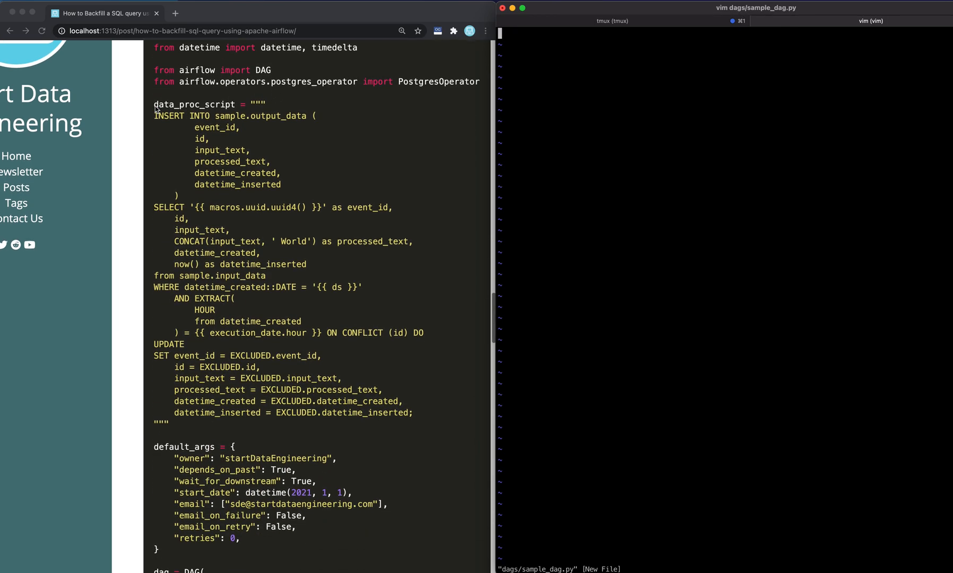
scroll("down", 3)
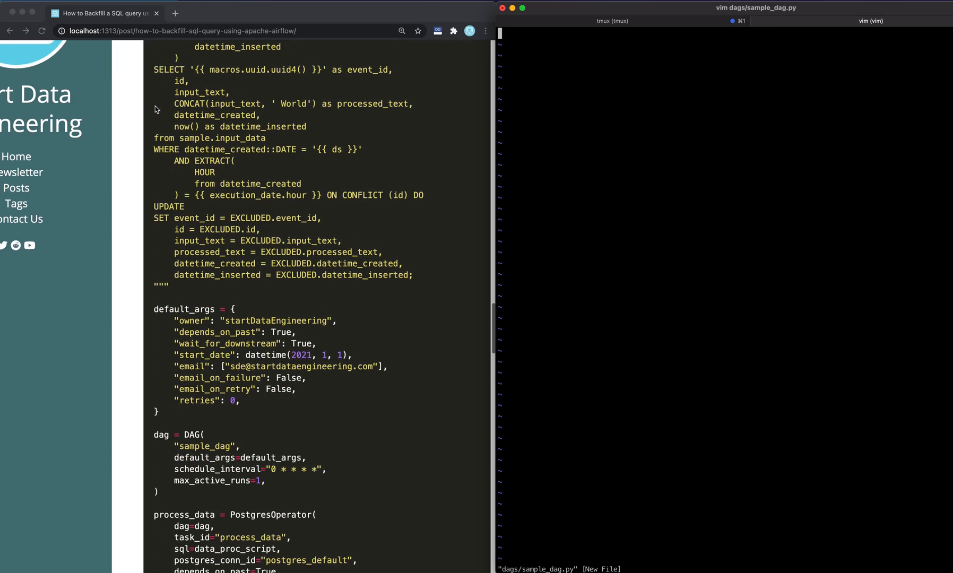
scroll("down", 3)
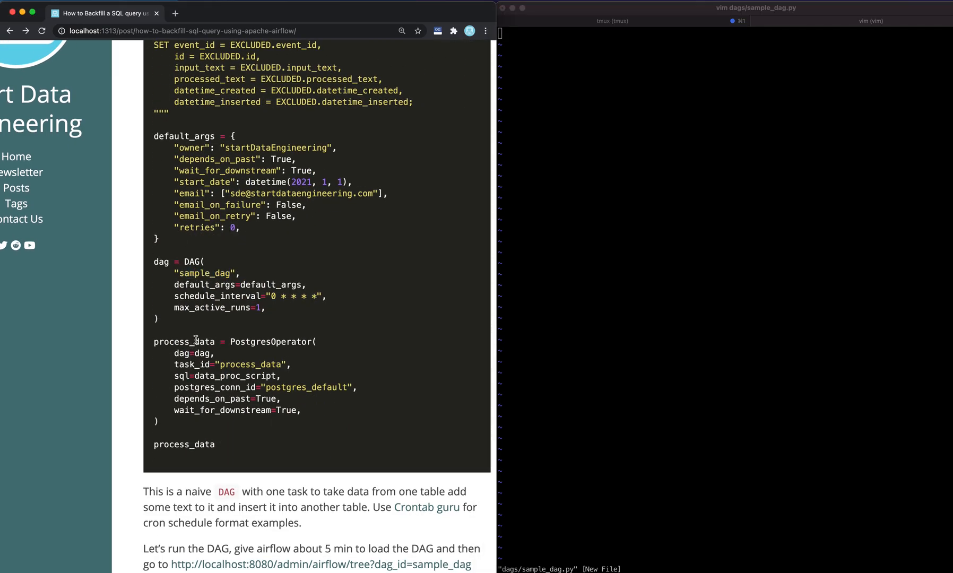
double_click(184, 445)
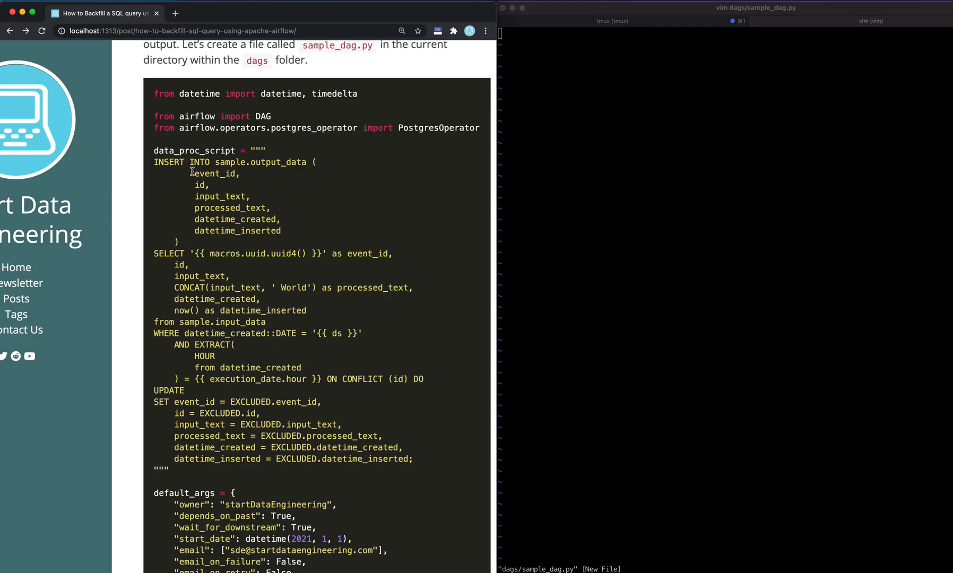
left_click_drag(153, 94, 209, 184)
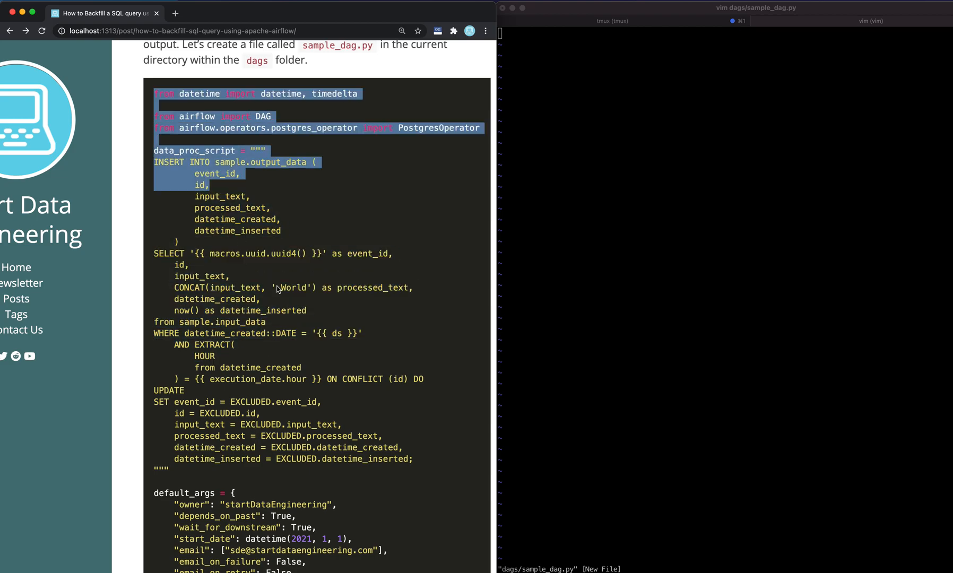
scroll("down", 3)
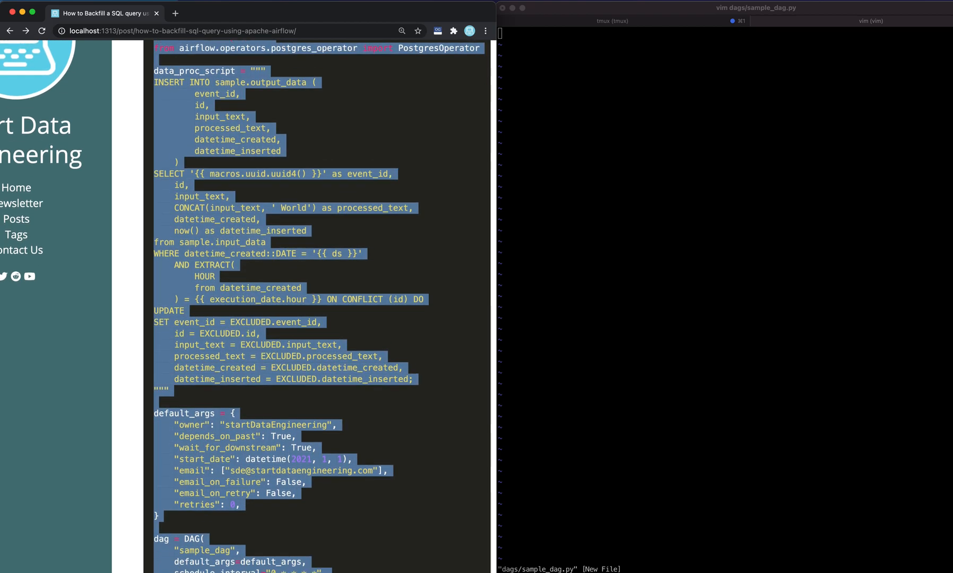
scroll("down", 3)
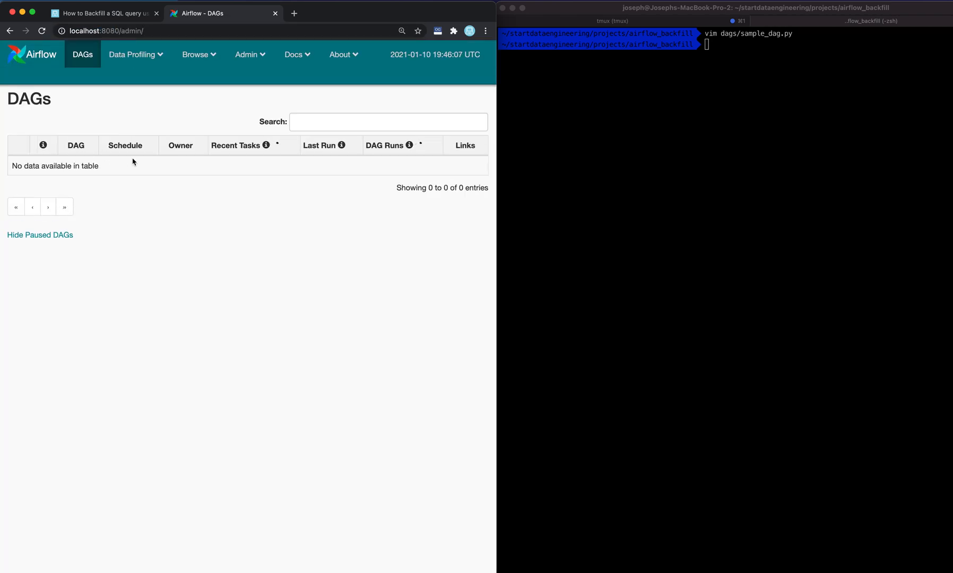
mouse_move(383, 272)
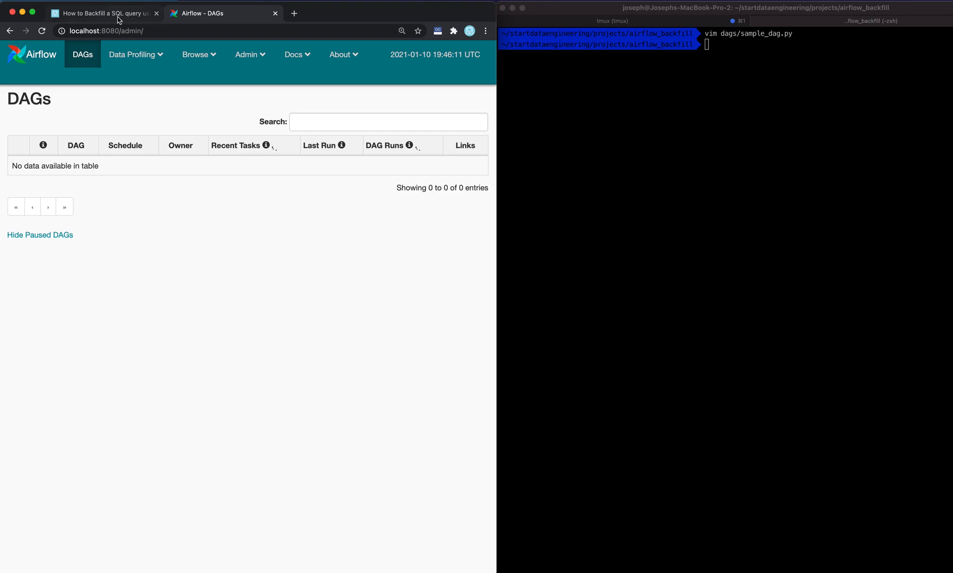
- Return from the empty Airflow DAGs page to the 'How to Backfill a SQL query' tab
left_click(103, 13)
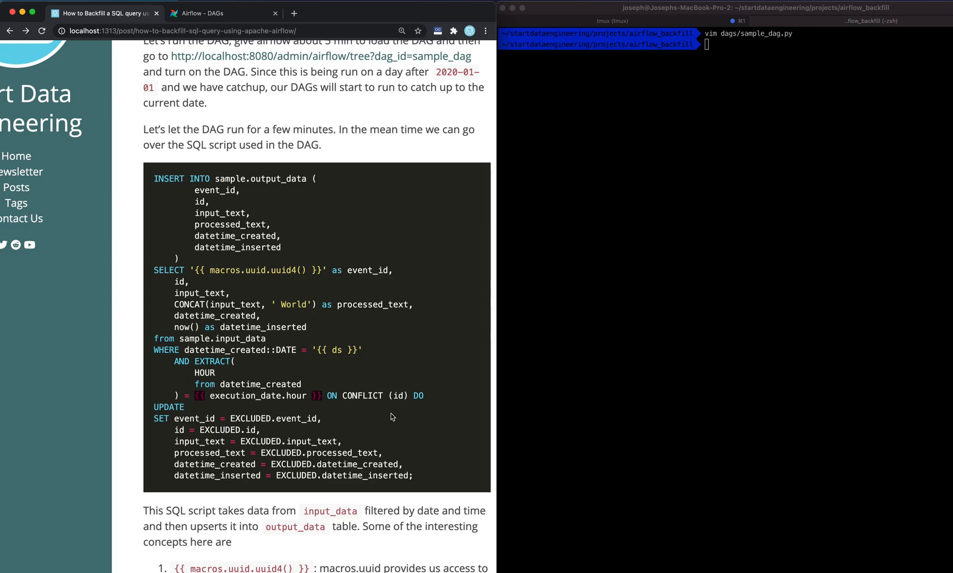
scroll("down", 3)
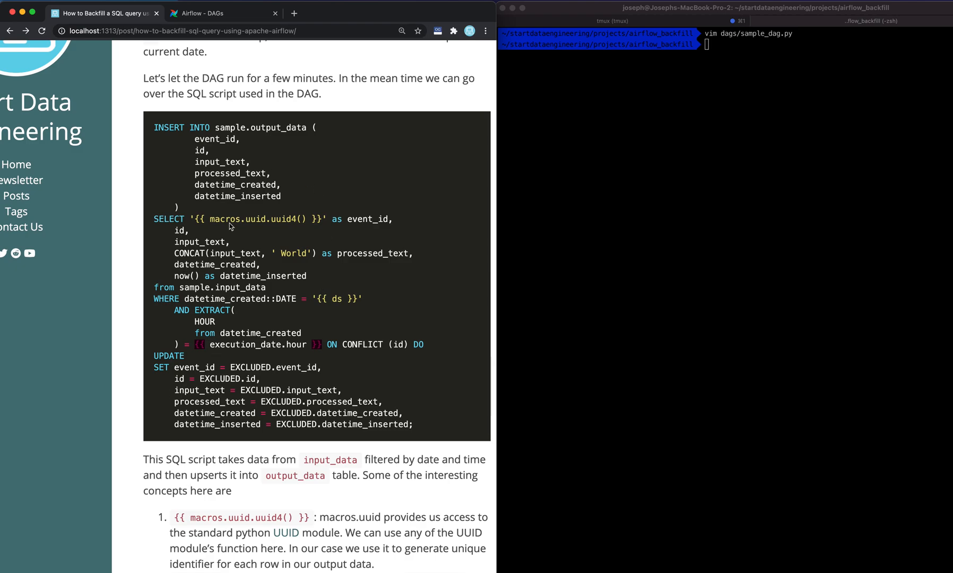
mouse_move(182, 282)
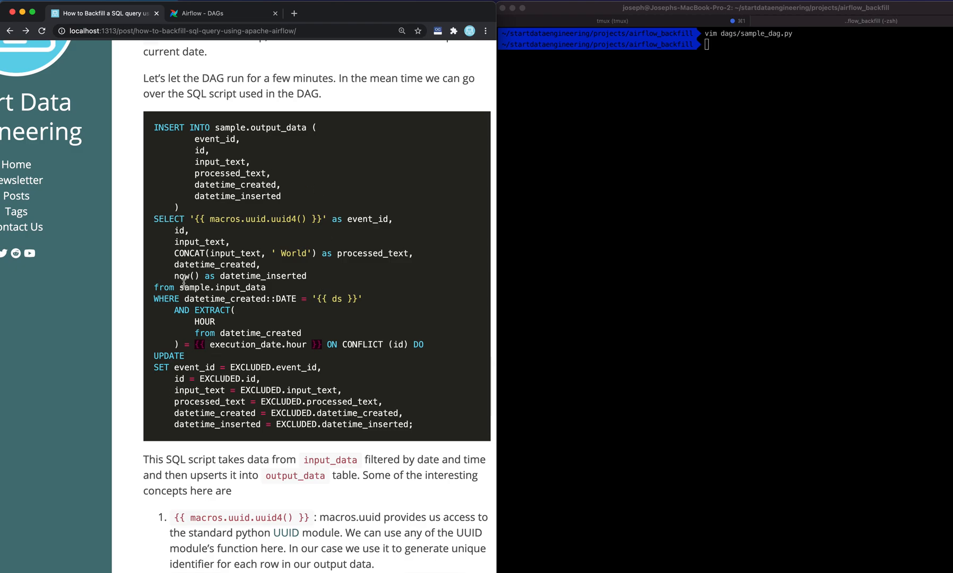
double_click(221, 287)
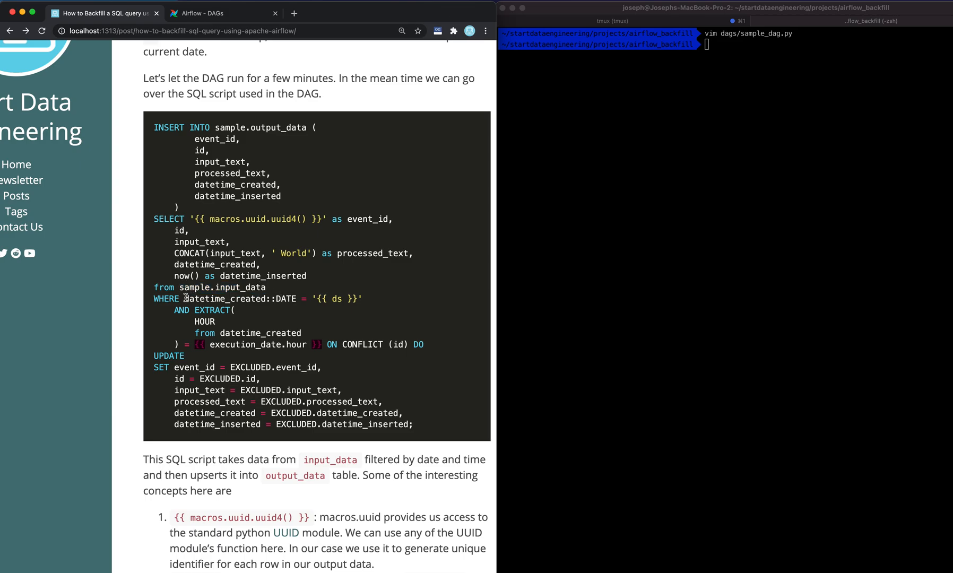
left_click_drag(185, 299, 325, 345)
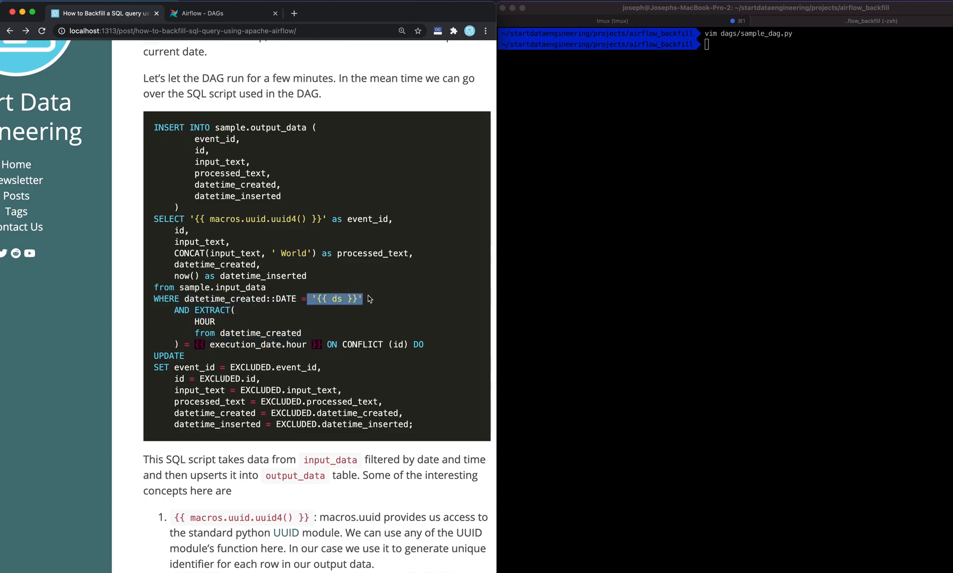
mouse_move(378, 299)
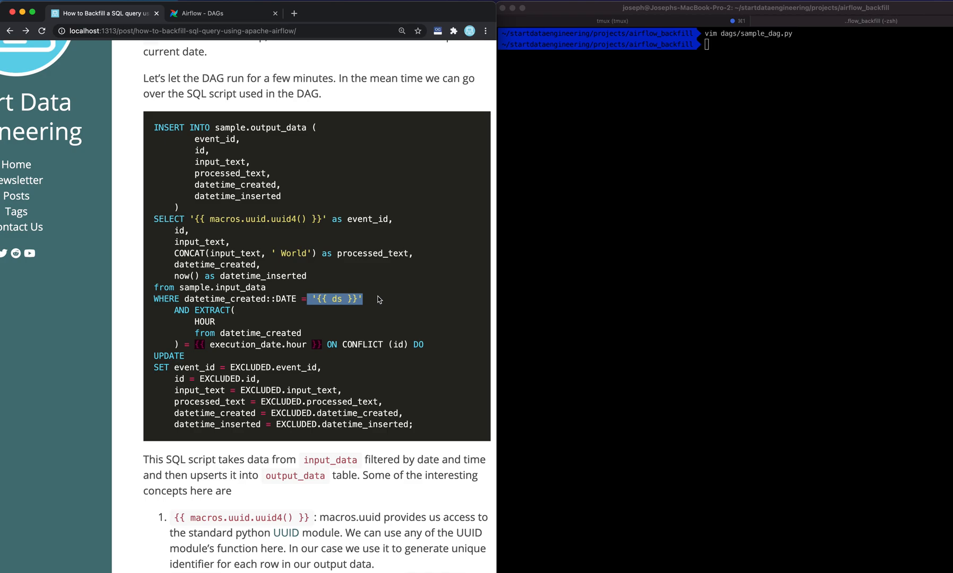
double_click(223, 298)
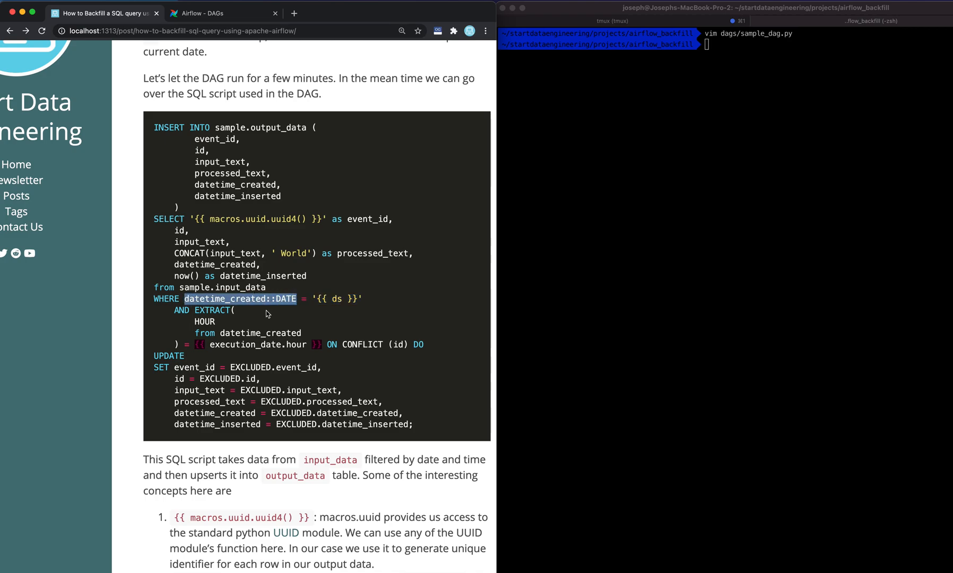
left_click_drag(296, 299, 179, 345)
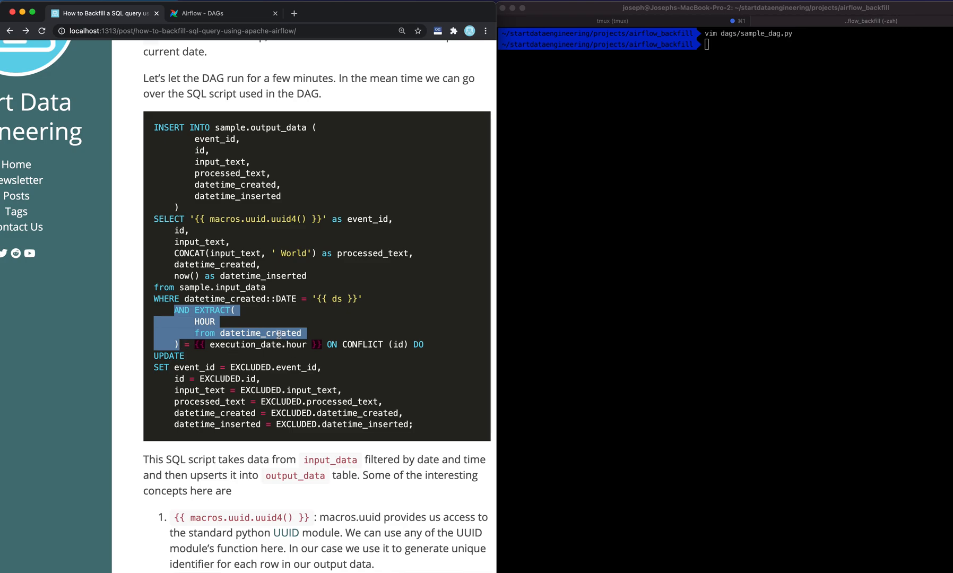
double_click(212, 309)
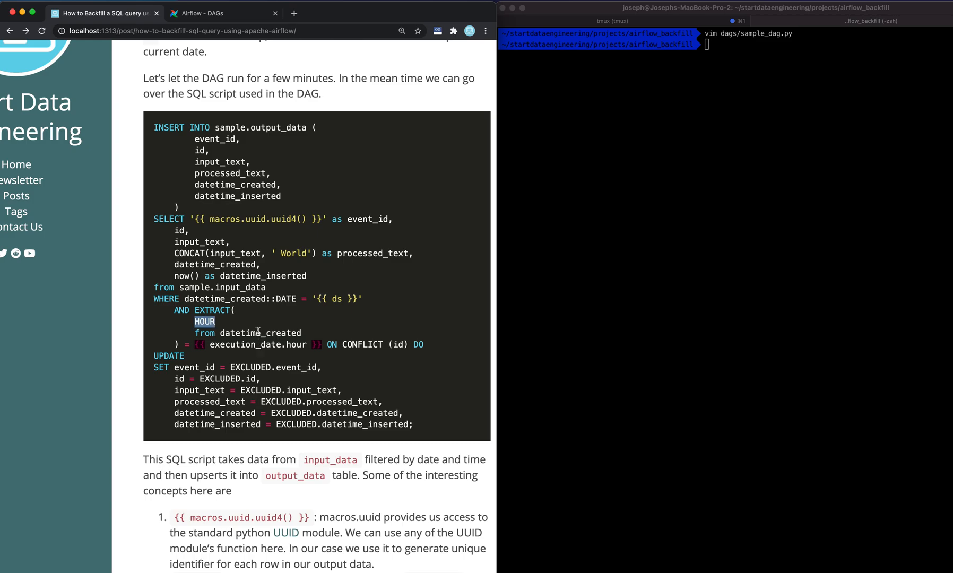
double_click(260, 333)
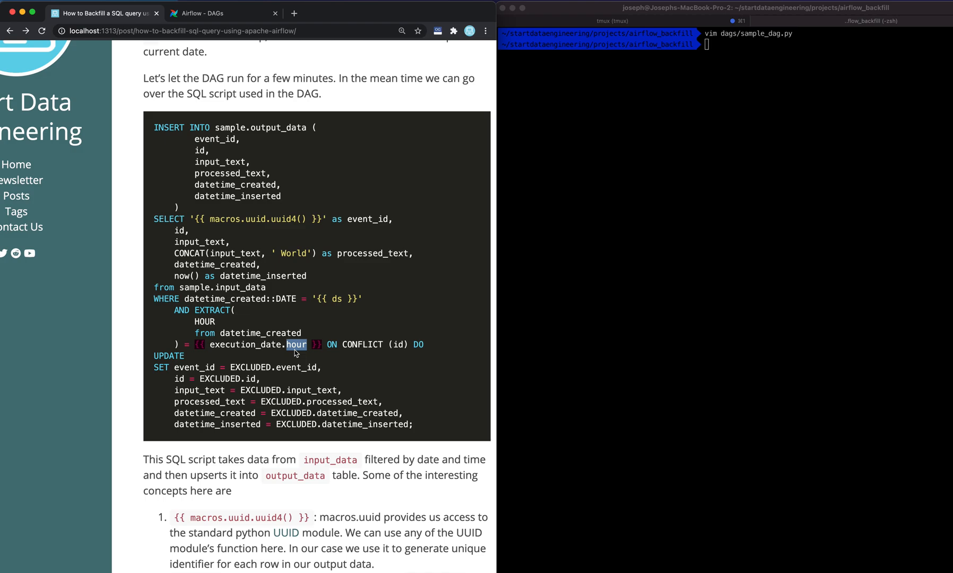
mouse_move(164, 299)
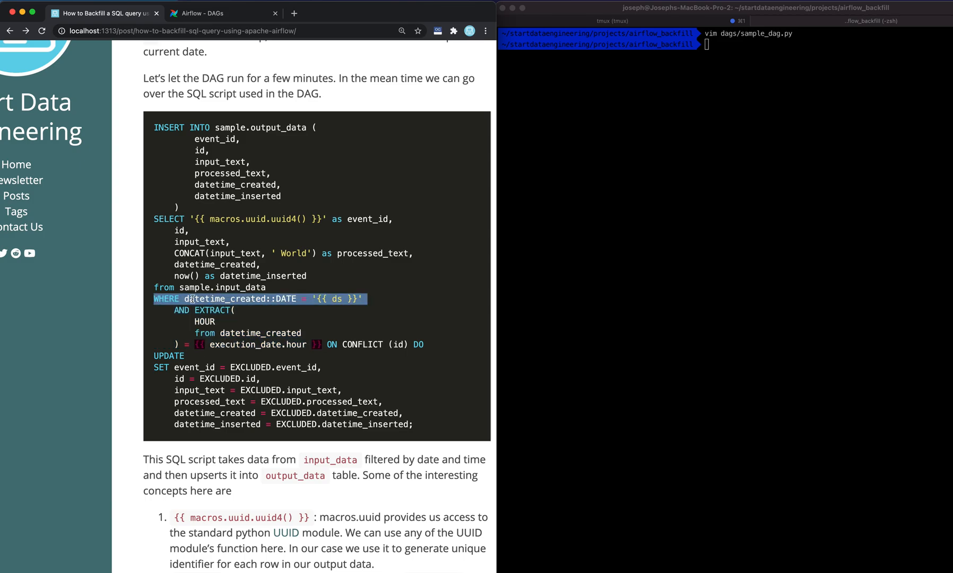
left_click_drag(170, 298, 323, 345)
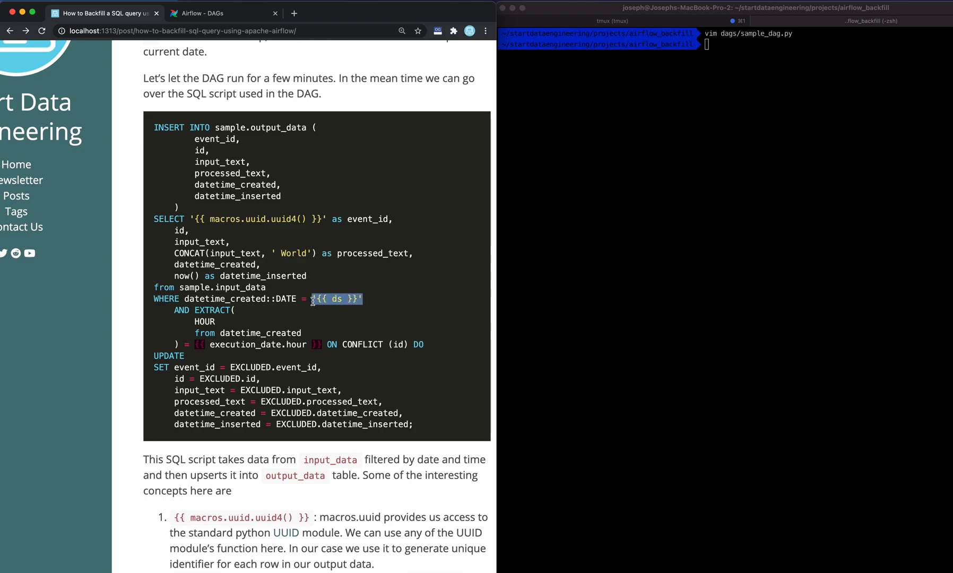
mouse_move(324, 340)
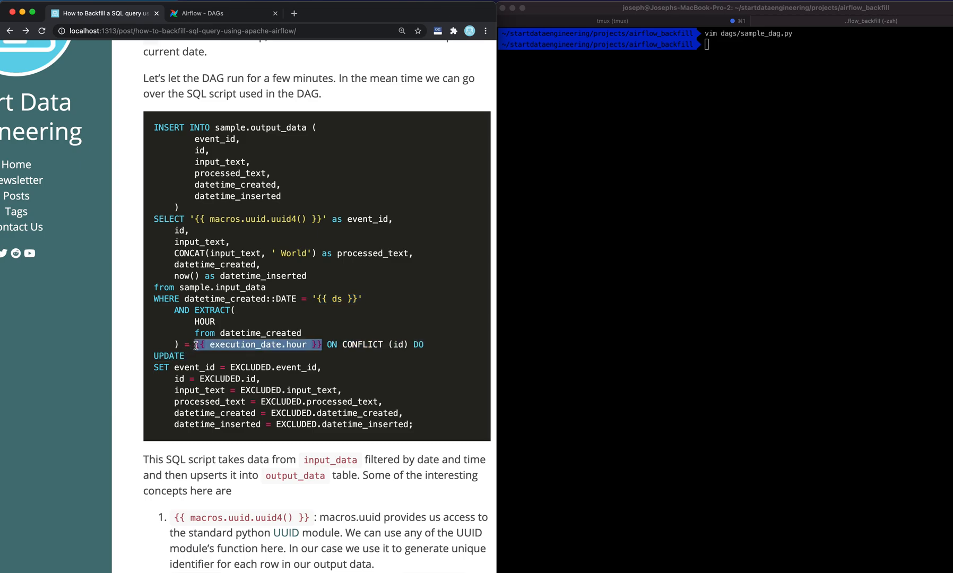
mouse_move(278, 361)
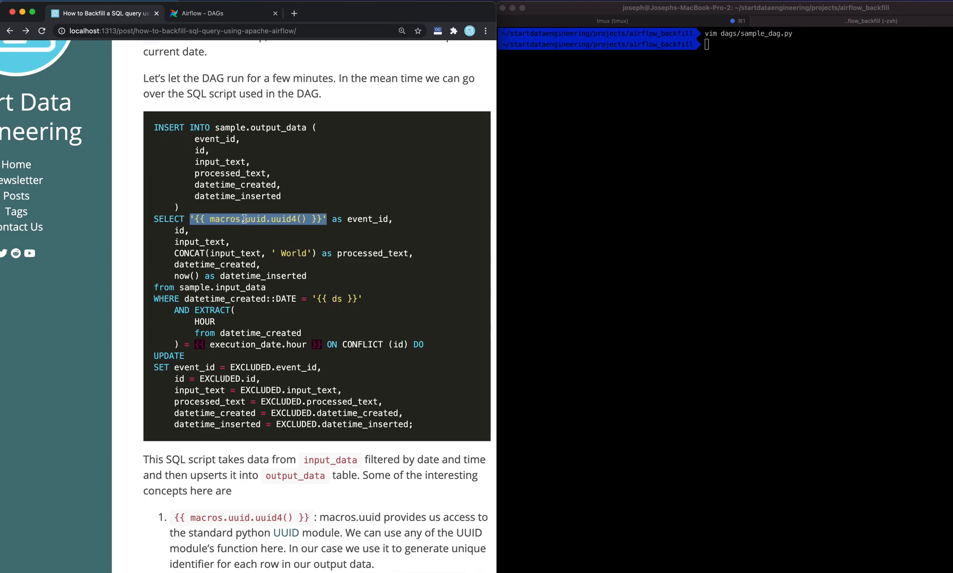
double_click(255, 218)
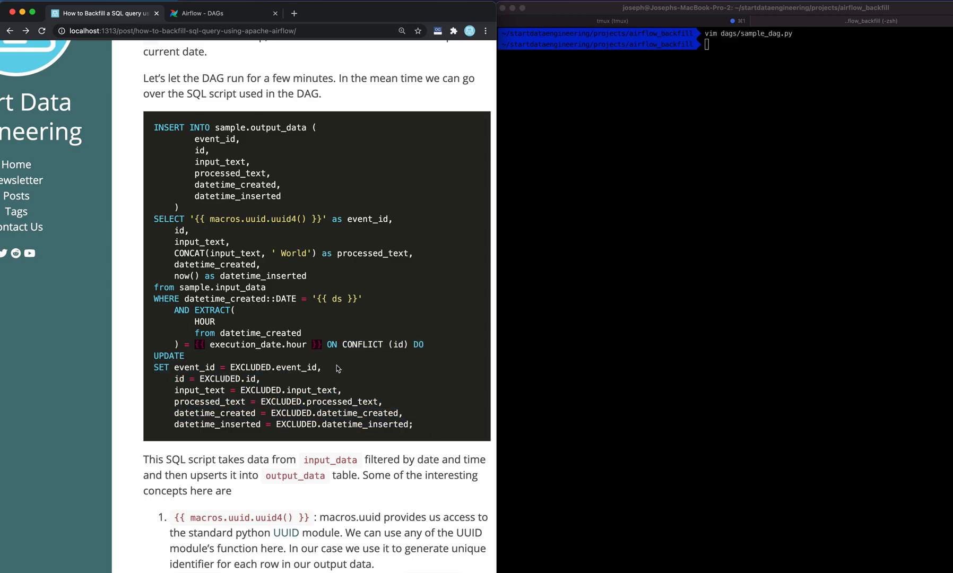
- Highlight the ON CONFLICT upsert clause, output_data table name and UPDATE SET block while reading the SQL notes
left_click_drag(327, 345, 425, 424)
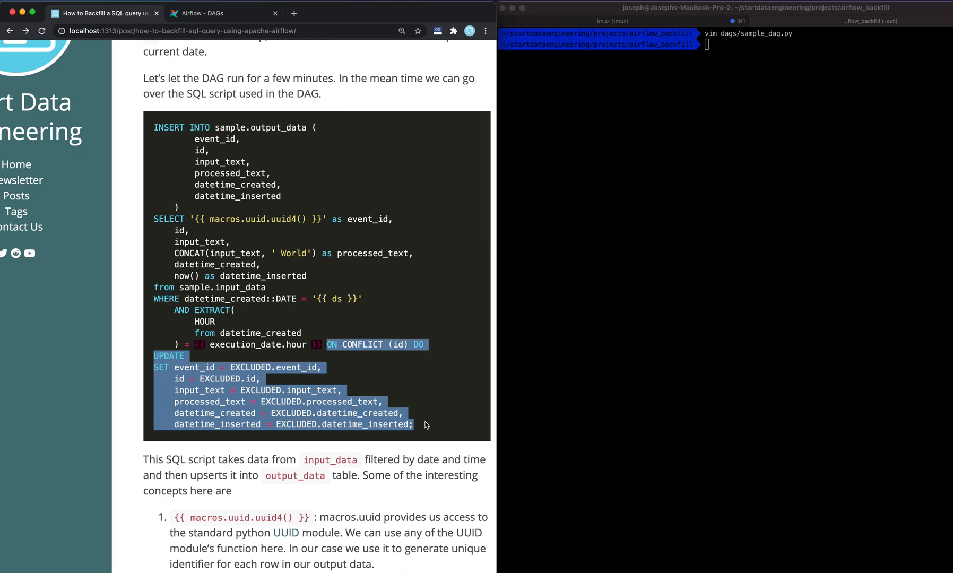
left_click(358, 345)
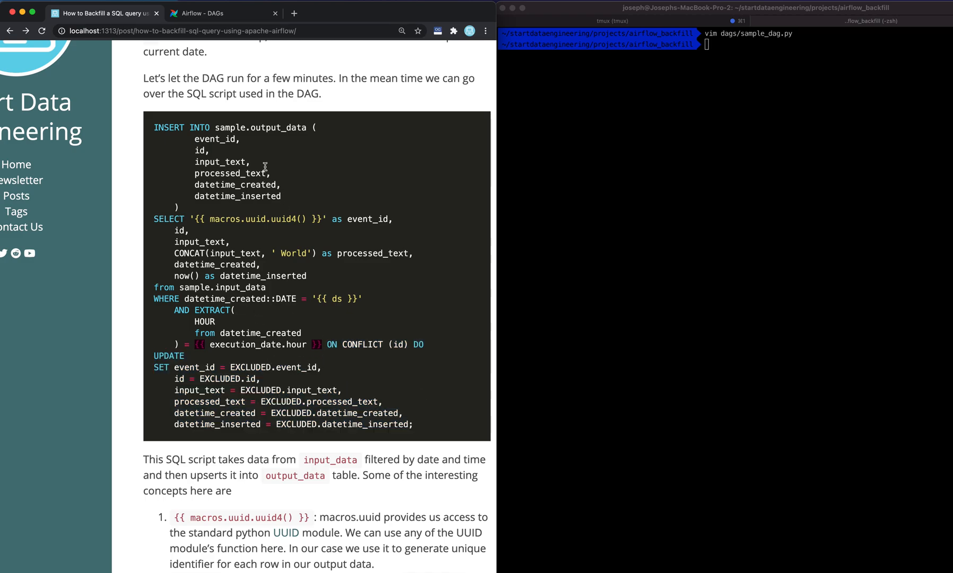
double_click(278, 127)
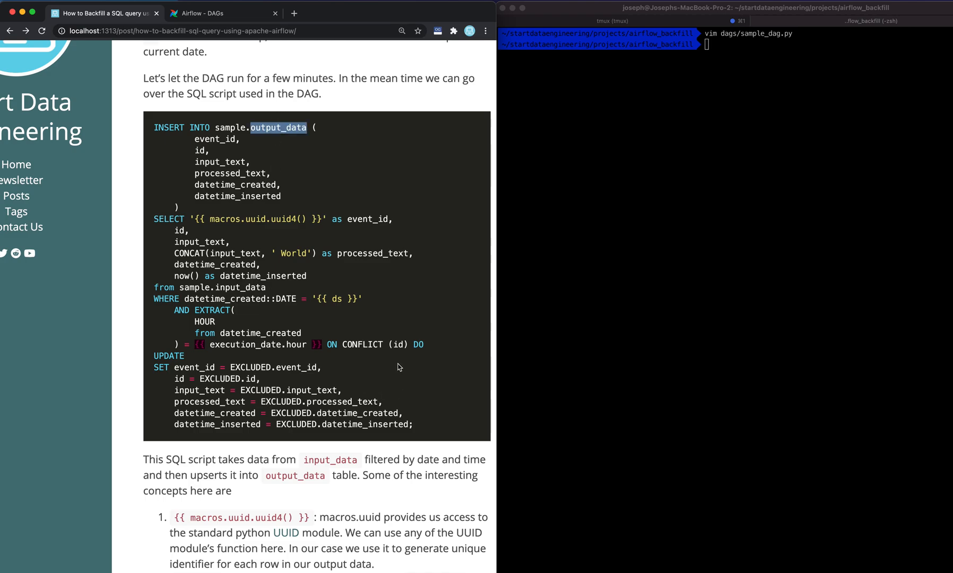
double_click(397, 345)
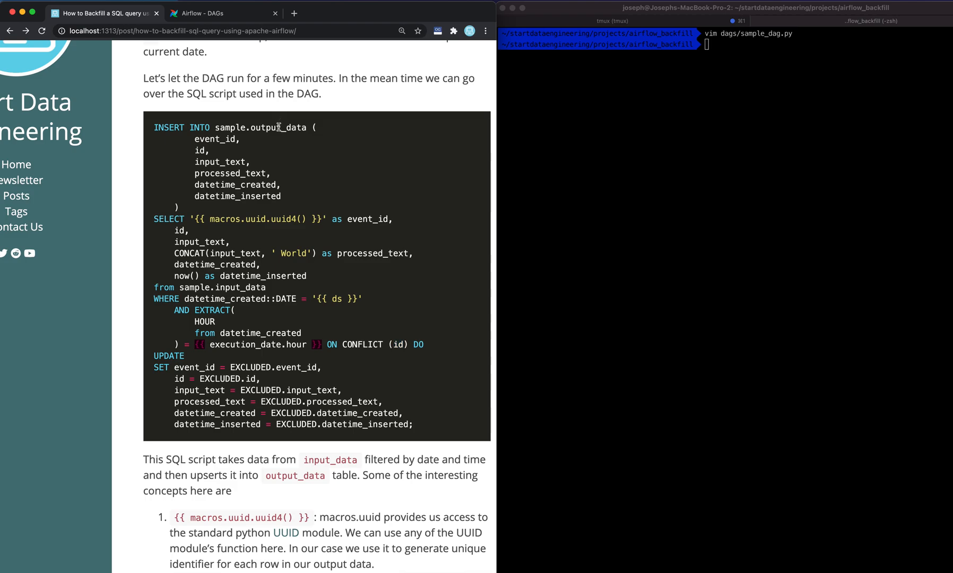
double_click(278, 128)
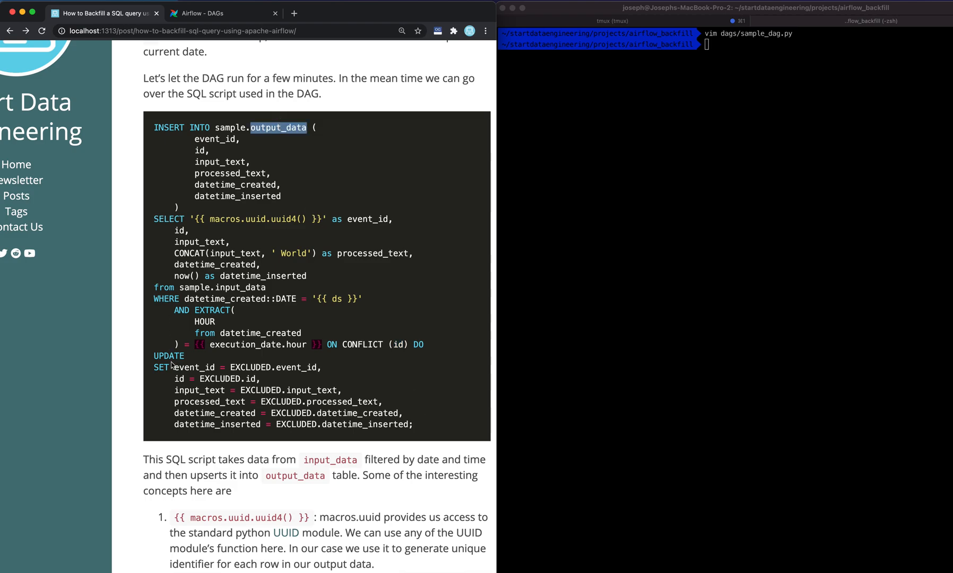
left_click_drag(154, 356, 418, 425)
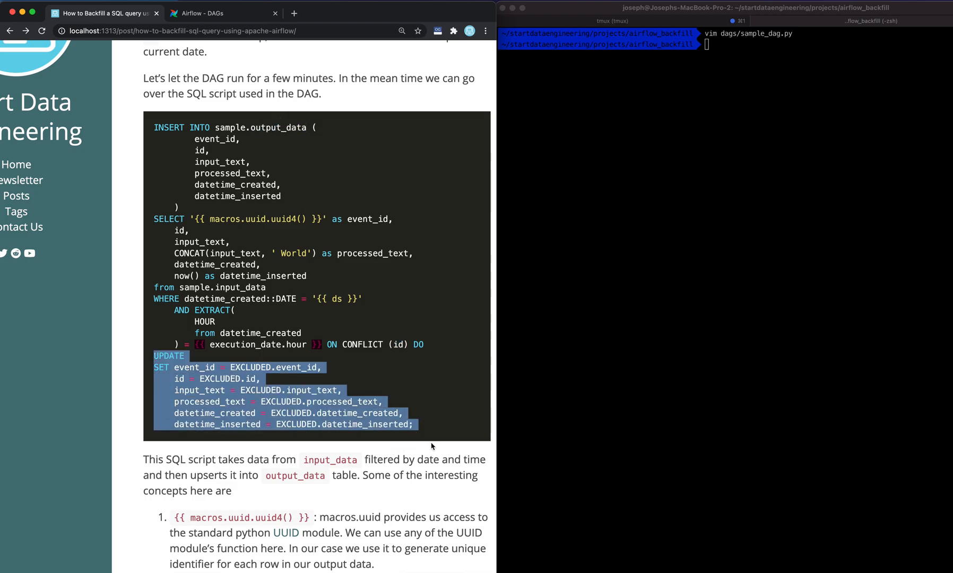
mouse_move(258, 130)
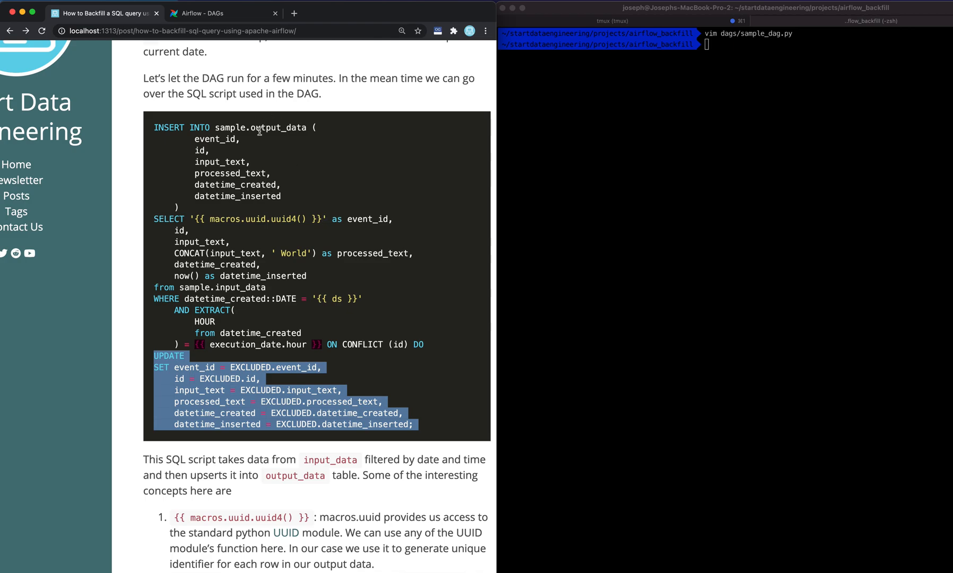
mouse_move(324, 341)
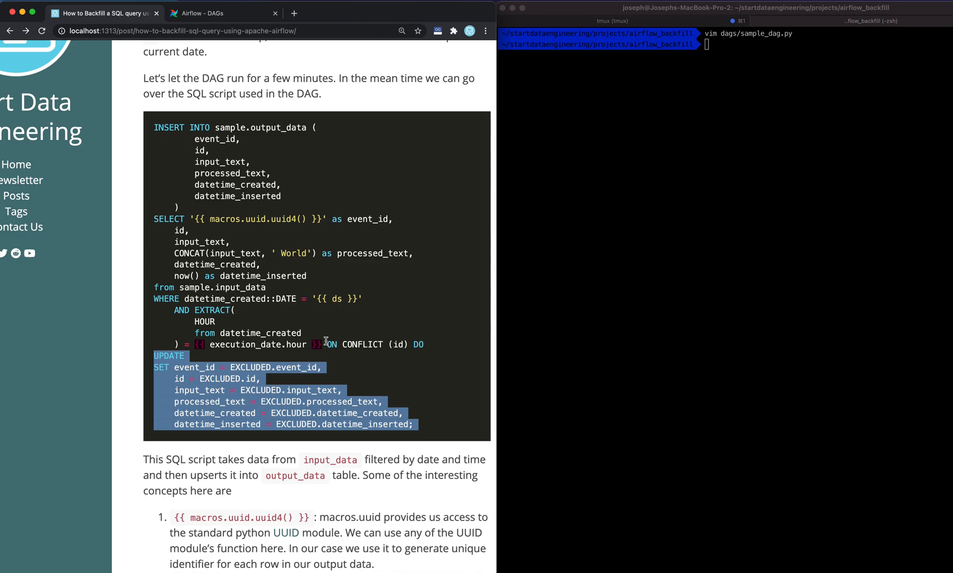
- Scroll down to the paragraph on pausing the DAG and the docker exec airflow backfill command
scroll("down", 3)
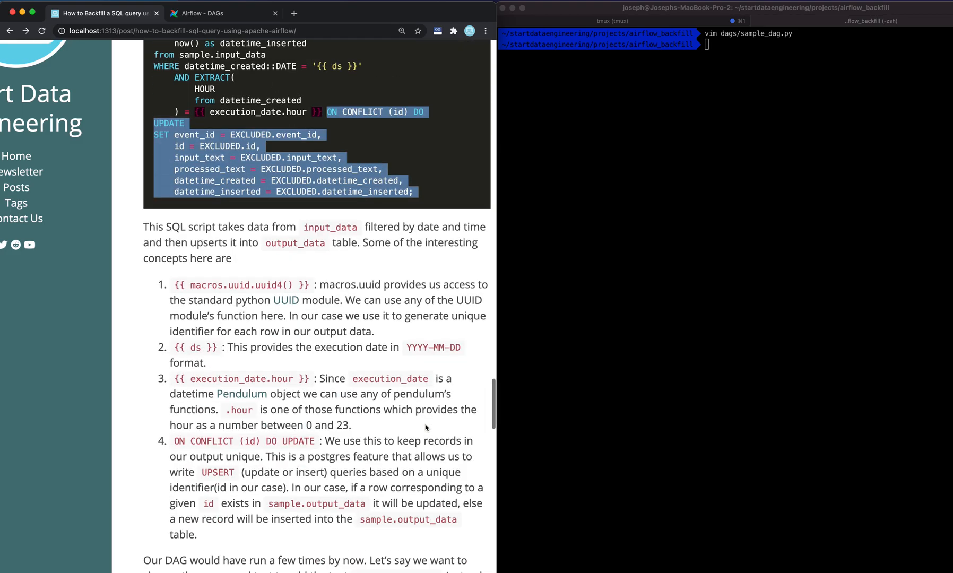
scroll("down", 3)
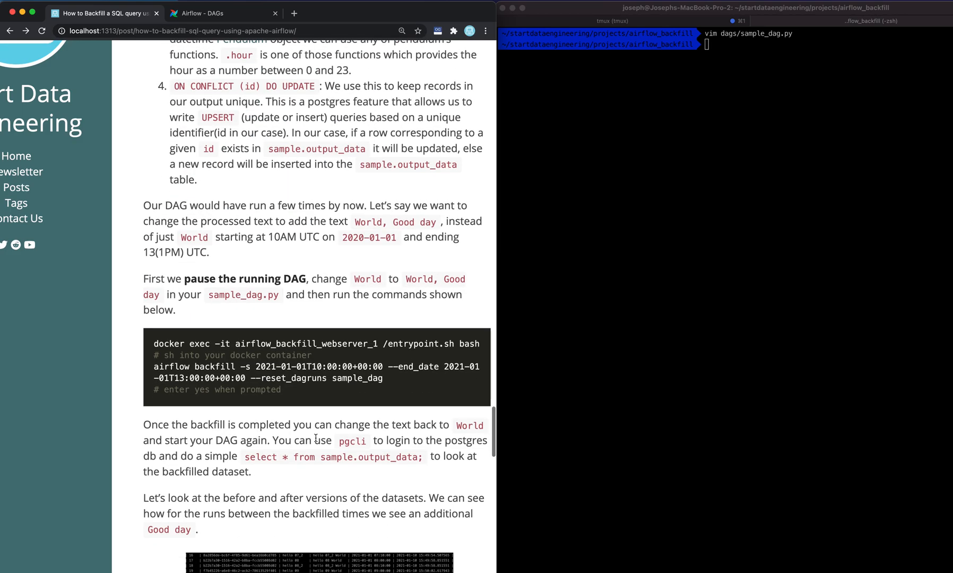
- Turn sample_dag on in Airflow and review its source code and task graph
left_click(223, 13)
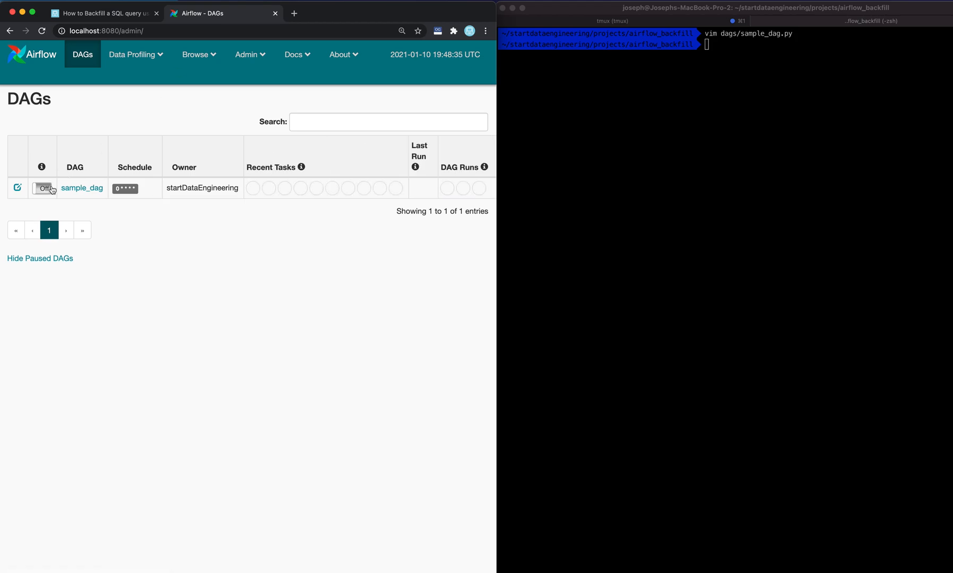
left_click(42, 189)
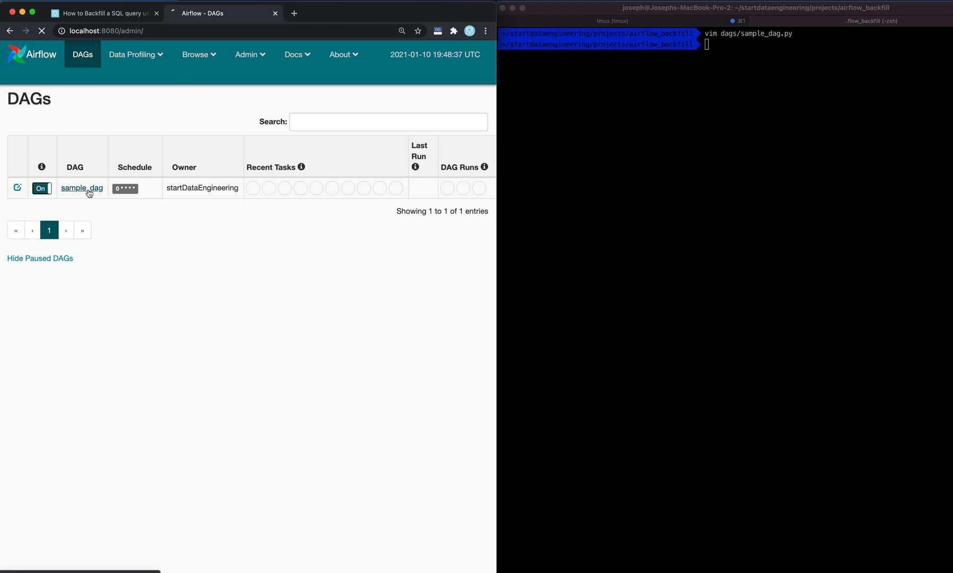
left_click(82, 188)
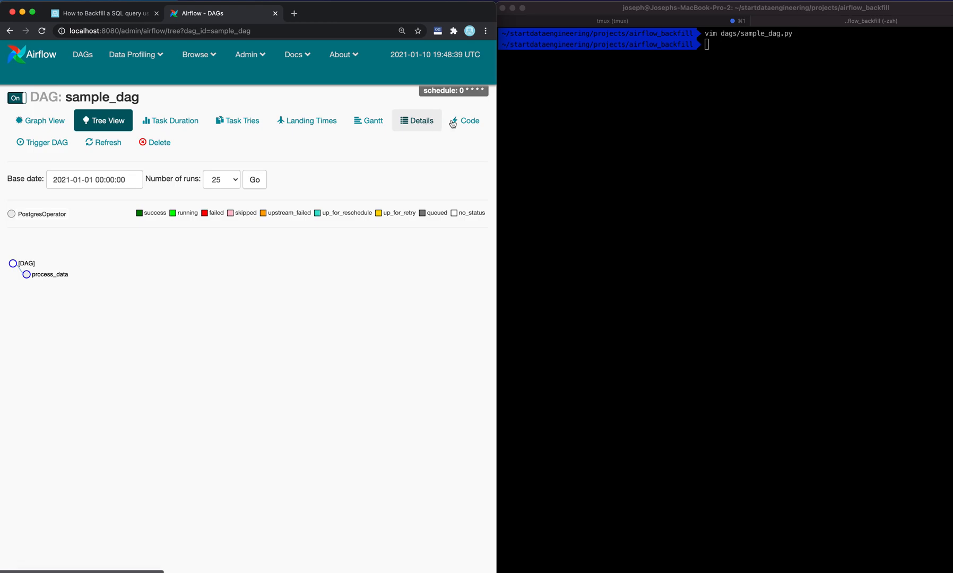
left_click(464, 119)
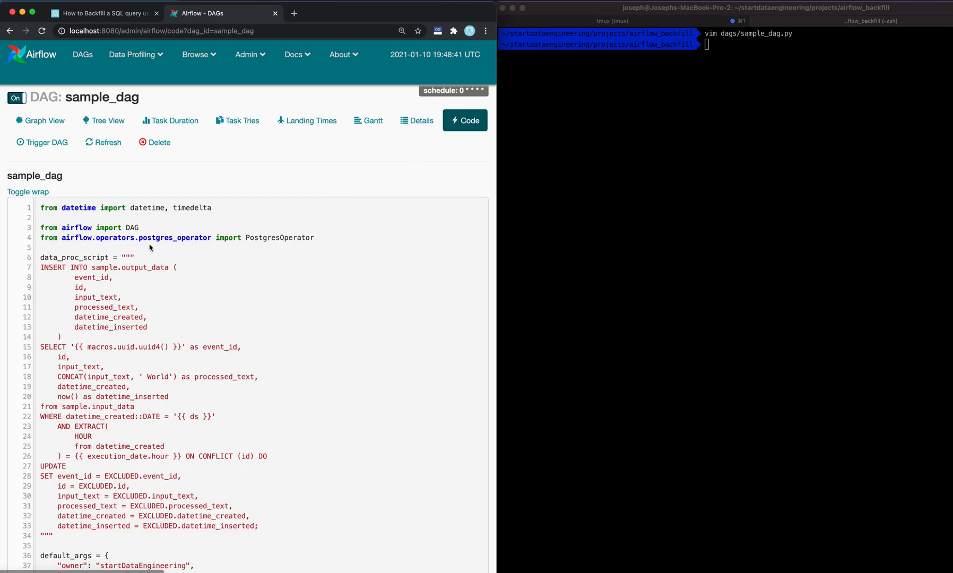
scroll("down", 3)
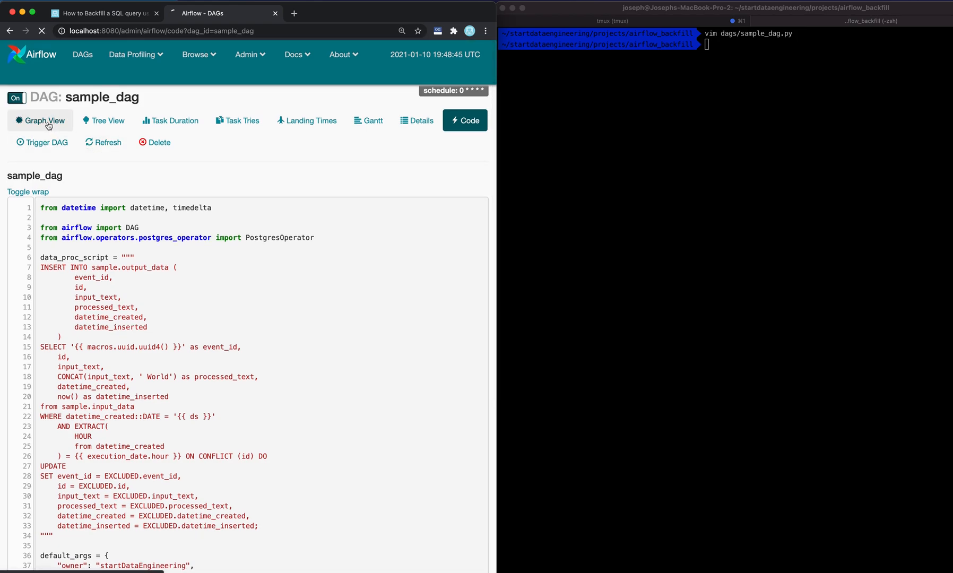
left_click(107, 120)
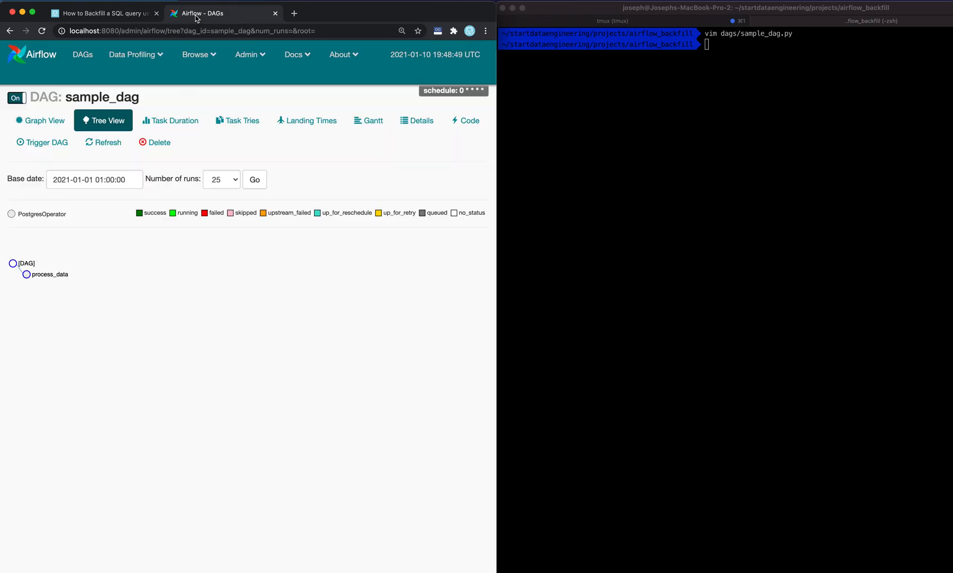
left_click(253, 180)
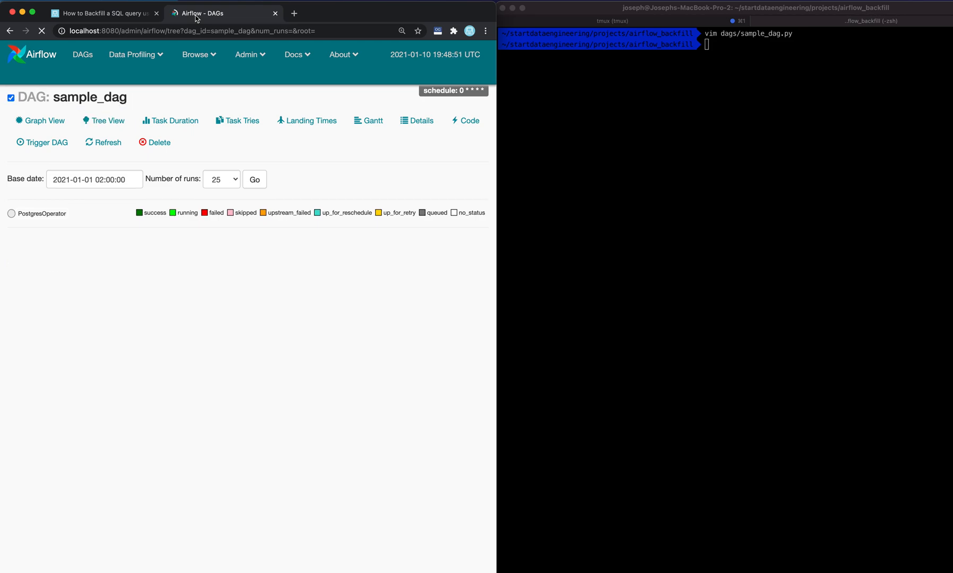
left_click(39, 120)
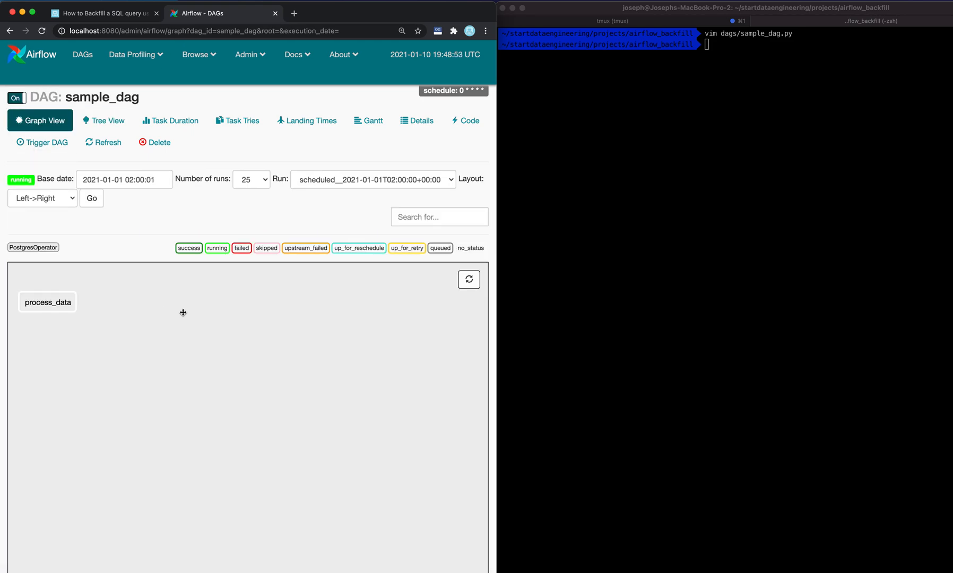
left_click(103, 142)
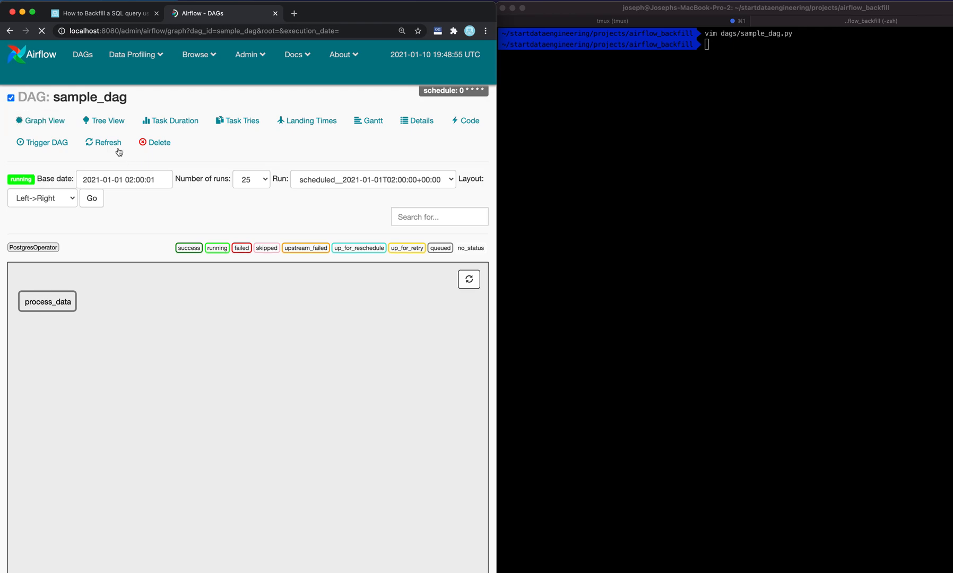
left_click(102, 120)
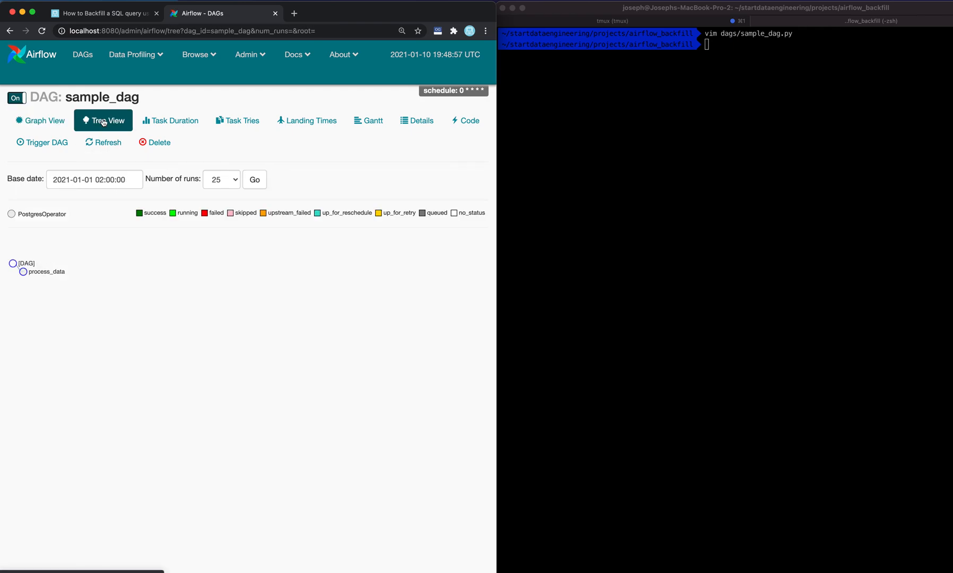
left_click(41, 120)
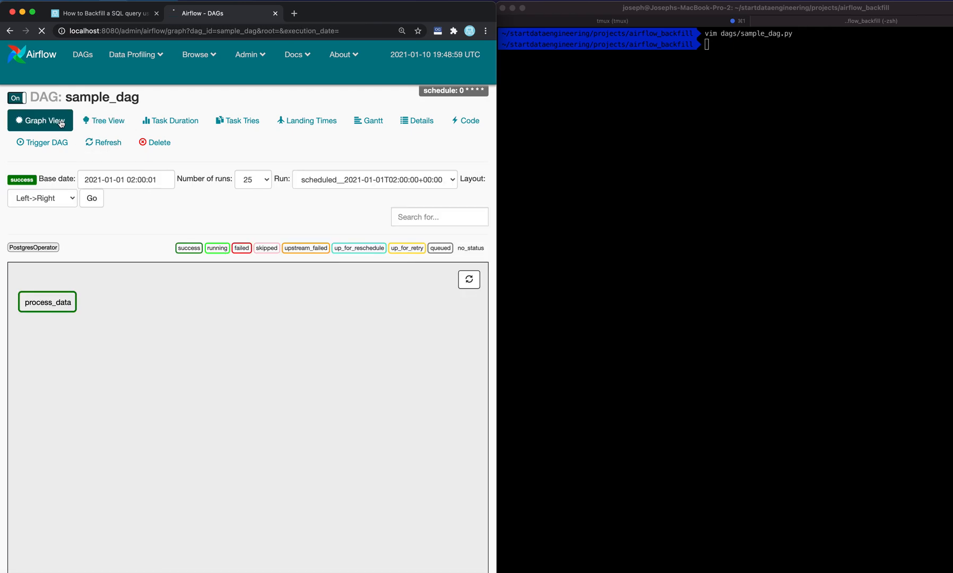
left_click(108, 120)
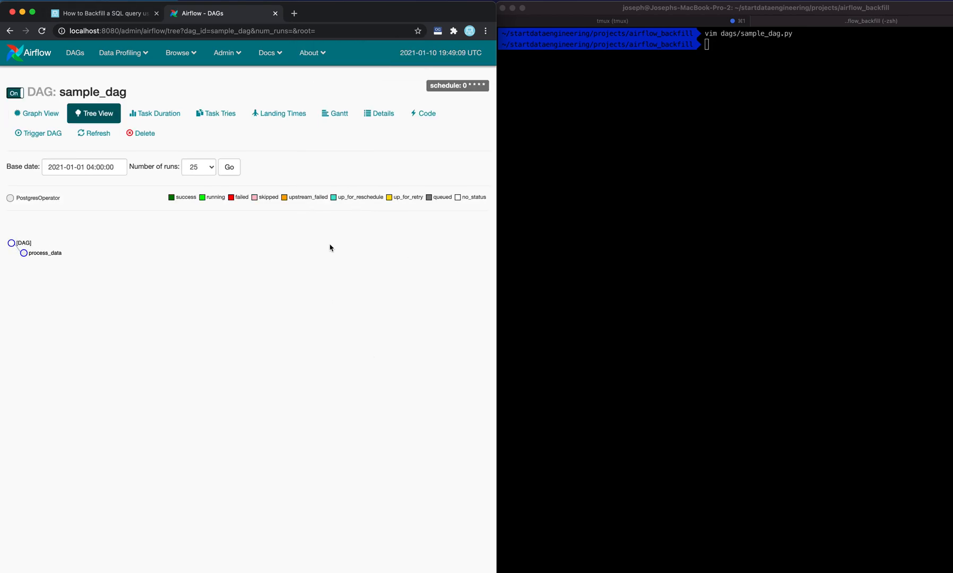
- Connect pgcli to the airflow database on localhost:5432 as user airflow
left_click(103, 13)
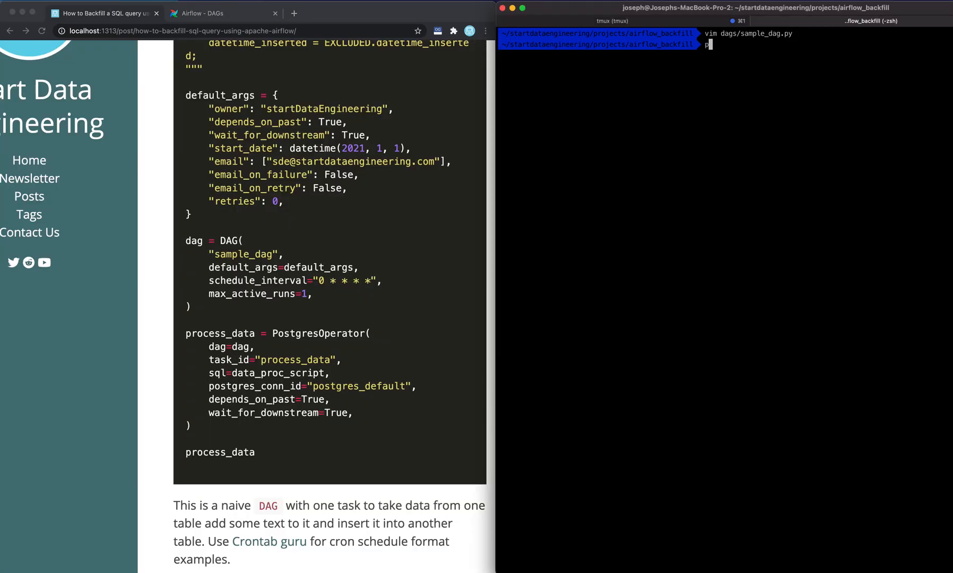
type("pgcli -h localhost -p 5432 -U airflow -d airflow")
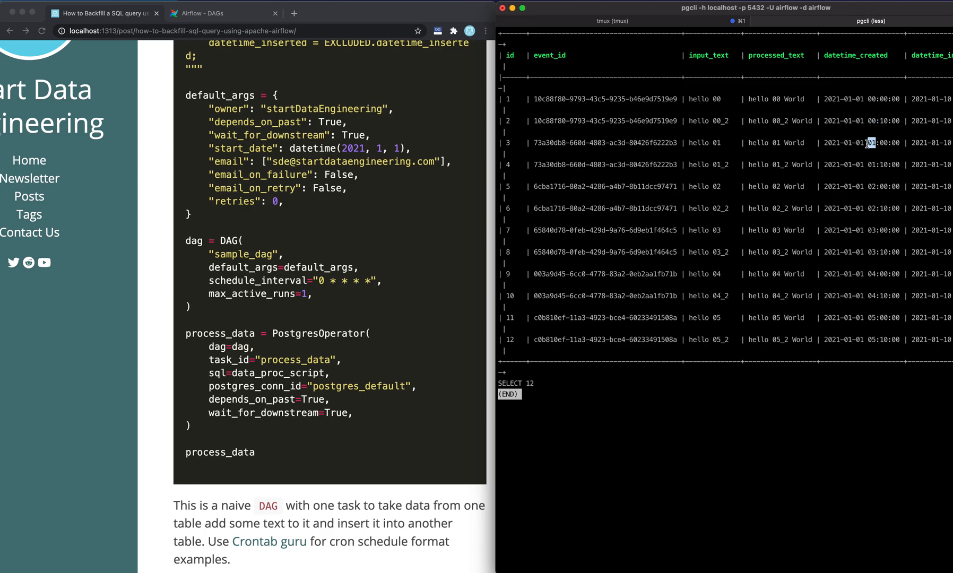
mouse_move(871, 213)
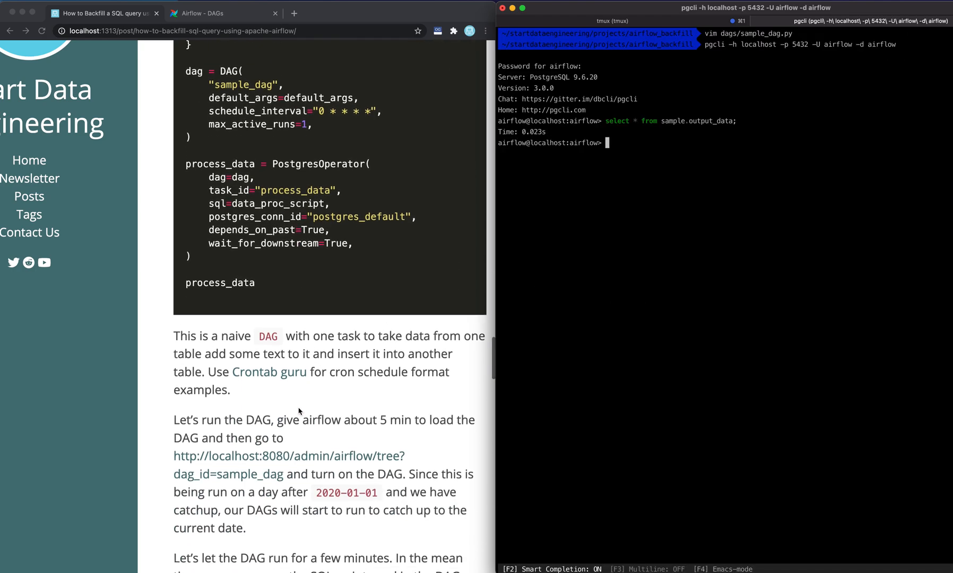
- Read the blog's World, Good day backfill steps with the UTC end time, then view sample_dag's run history
scroll("down", 3)
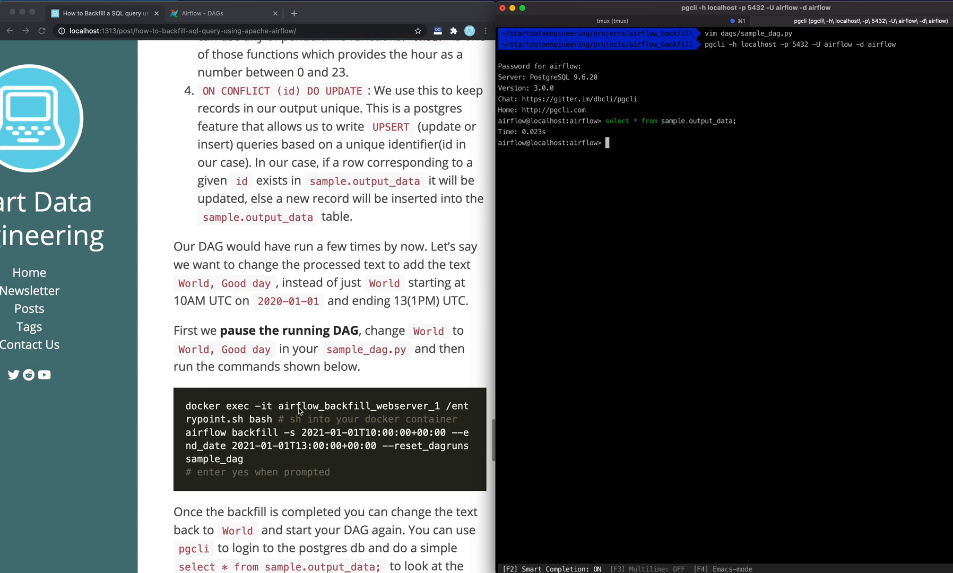
scroll("down", 3)
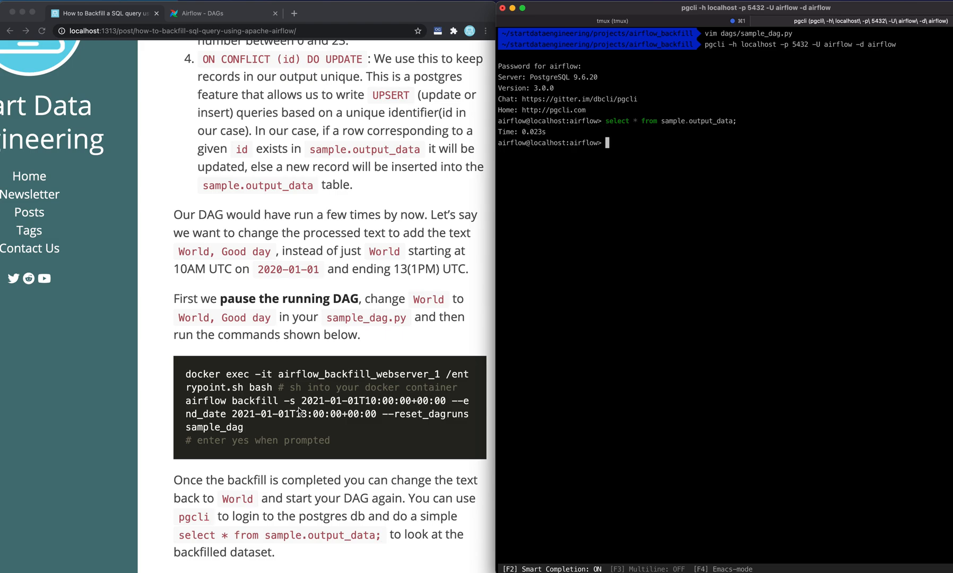
mouse_move(269, 308)
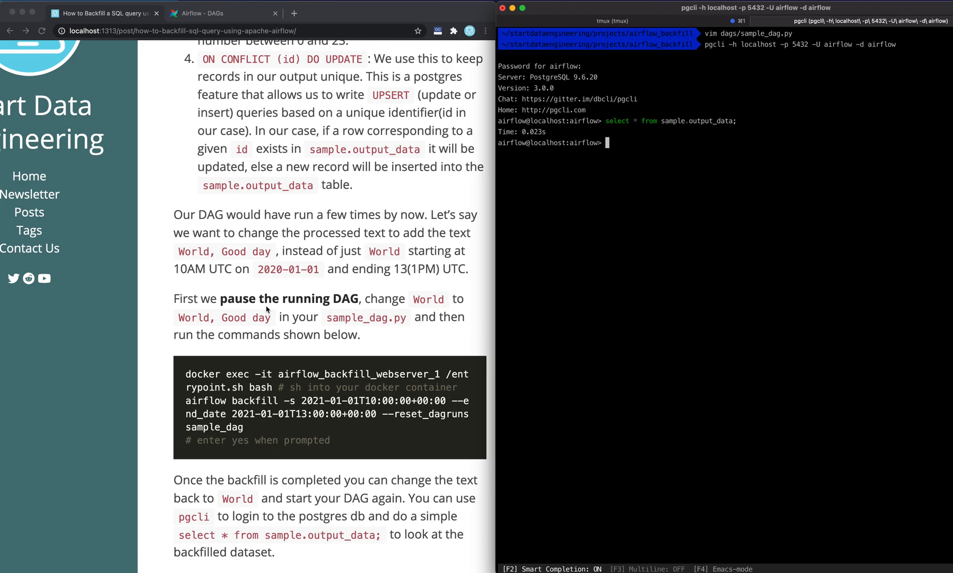
mouse_move(274, 281)
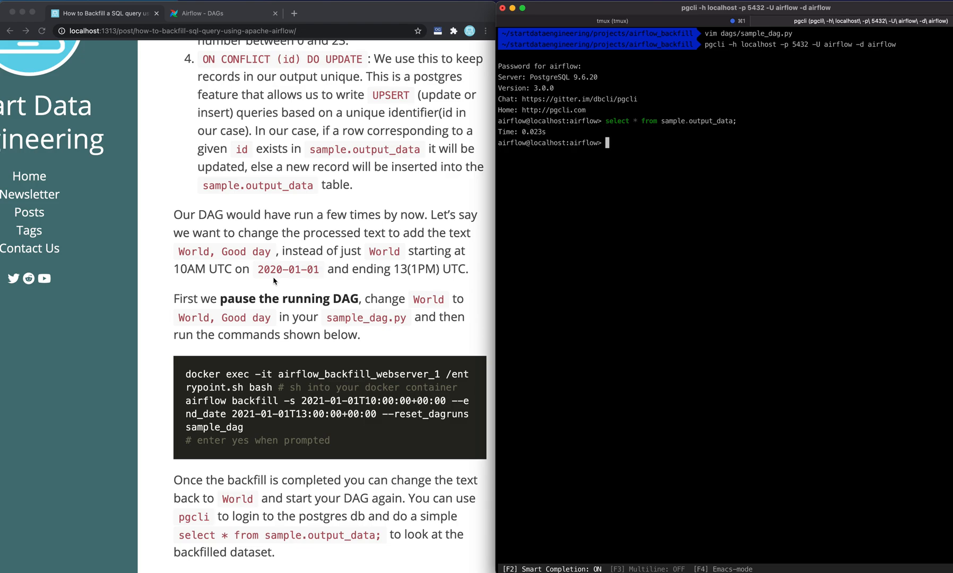
double_click(271, 268)
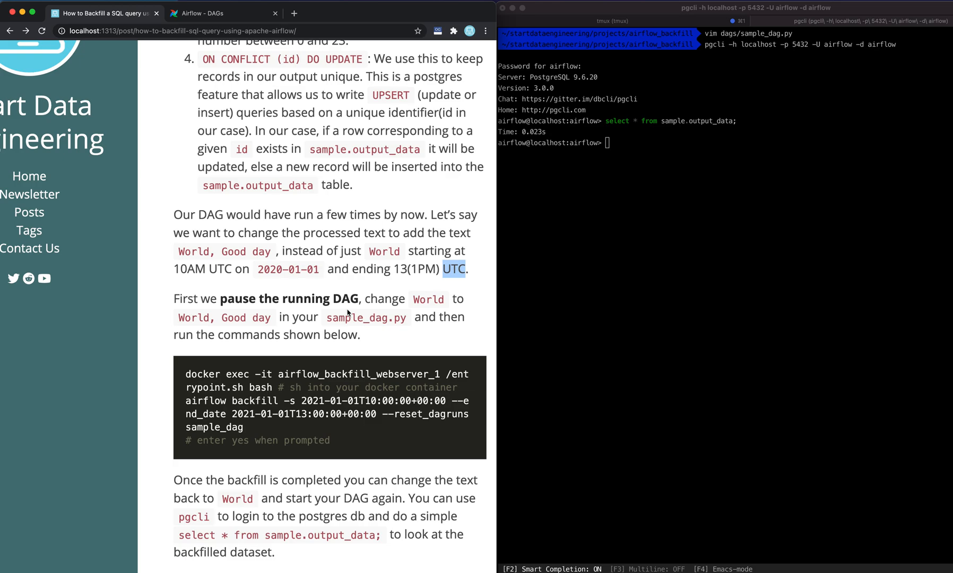
mouse_move(363, 283)
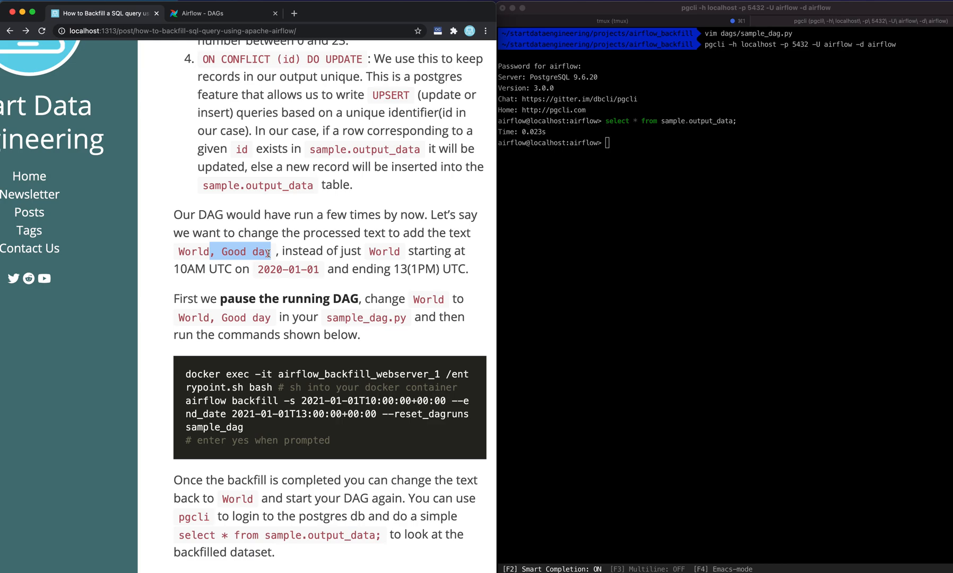
left_click(219, 13)
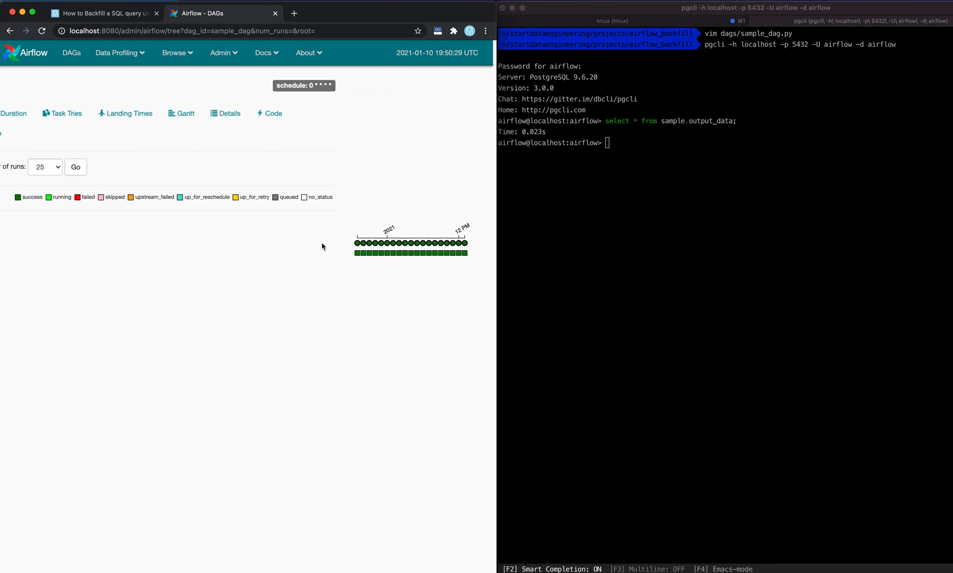
mouse_move(467, 253)
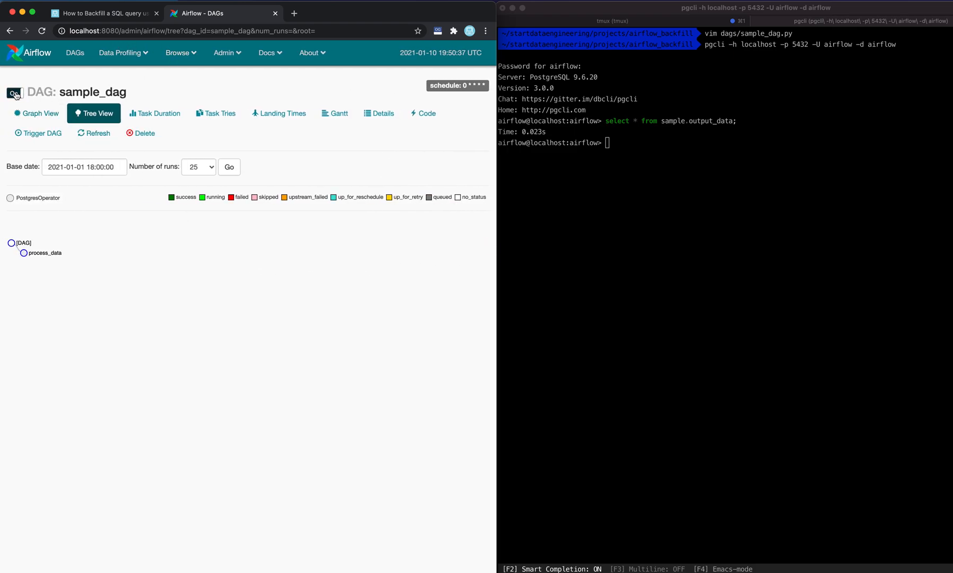
- Pause sample_dag, quit pgcli with \q, and begin a vim command on dags/
left_click(102, 12)
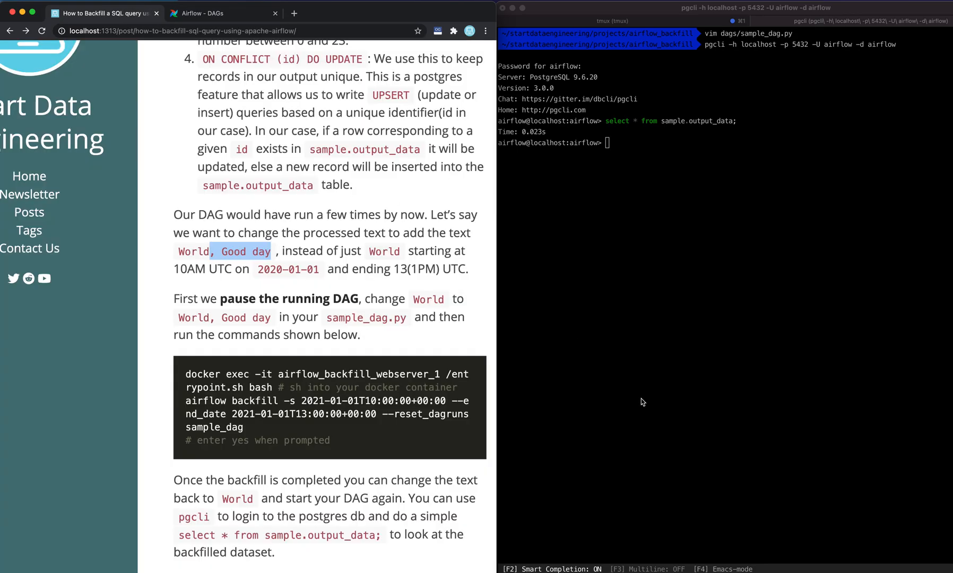
type("\\q")
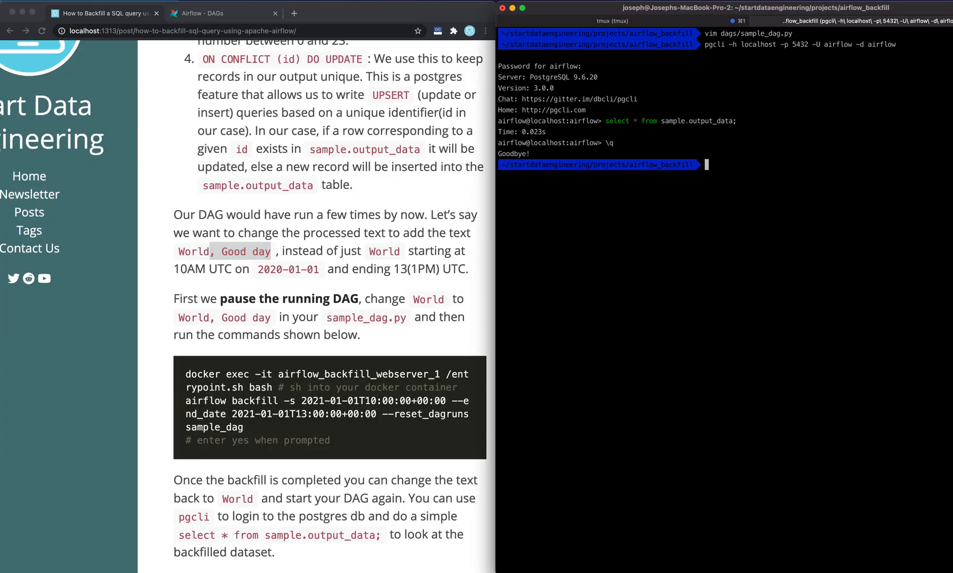
type("vim dags/")
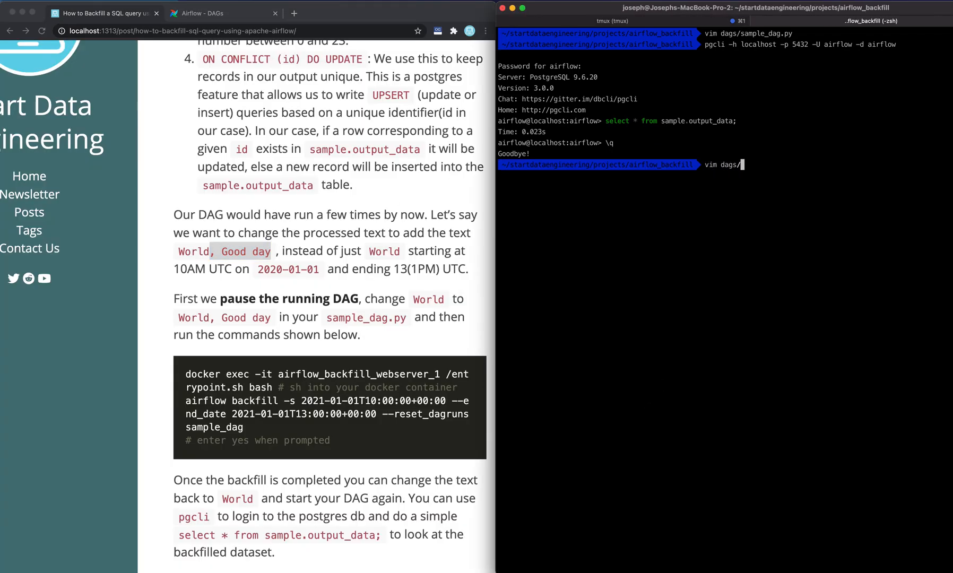
- Edit dags/sample_dag.py in vim so the CONCAT text reads 'World, Good day'
key("enter")
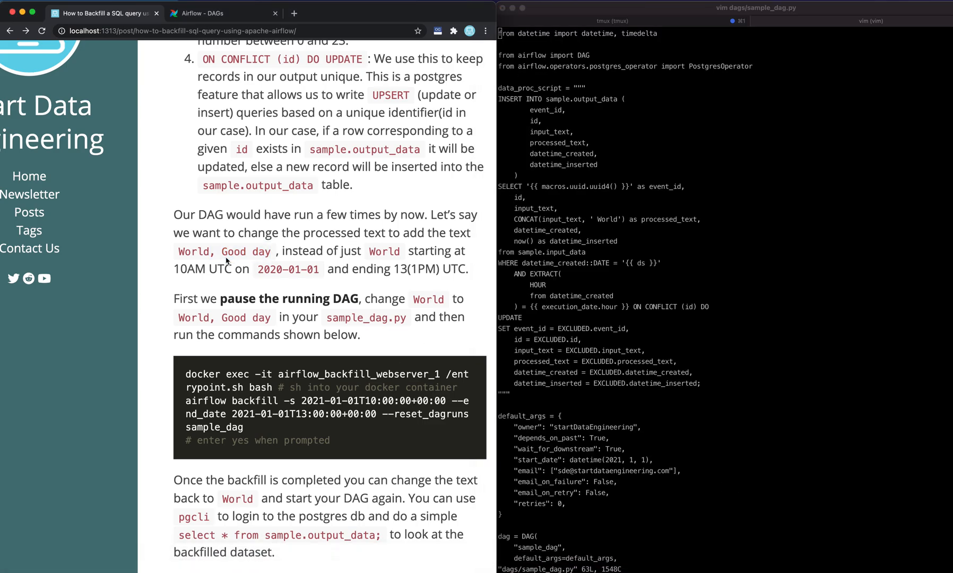
left_click_drag(210, 252, 267, 251)
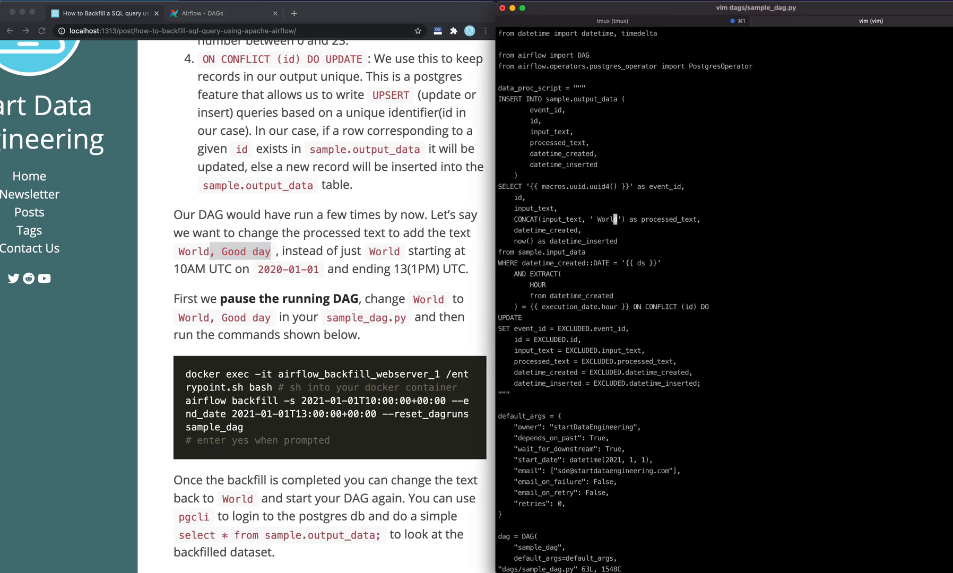
type(", Good day")
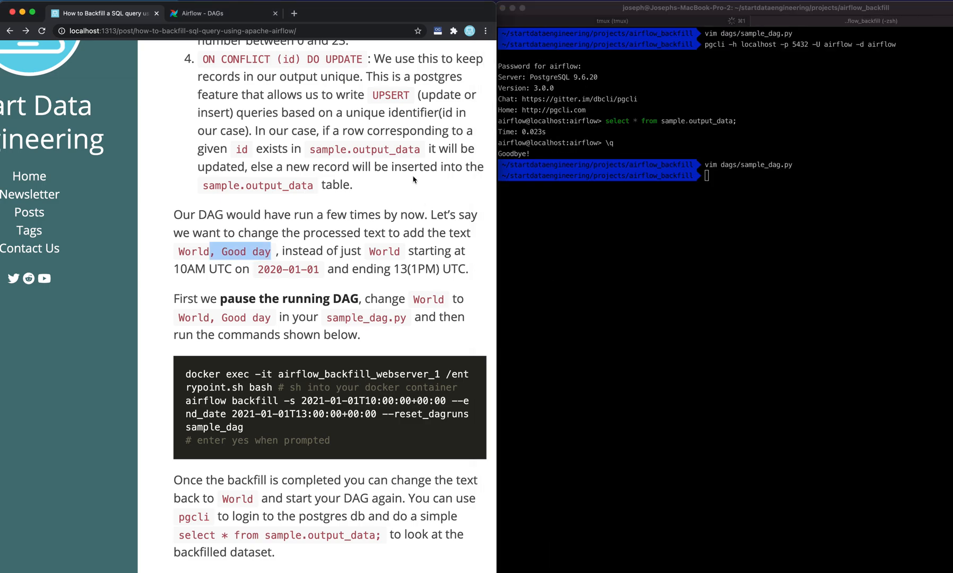
- Confirm sample_dag's Code view shows 'World, Good day', view its graph, and return to the terminal
left_click(202, 13)
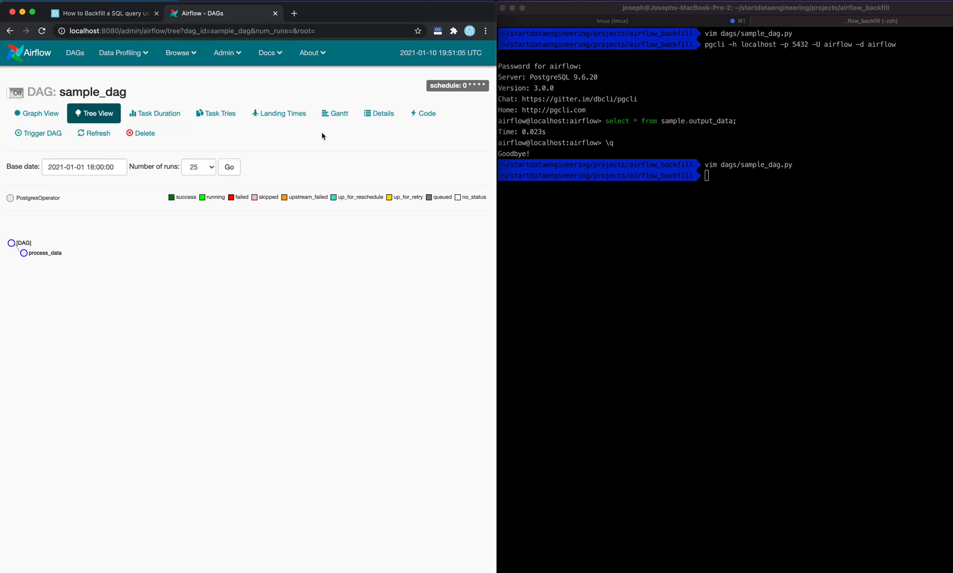
left_click(423, 114)
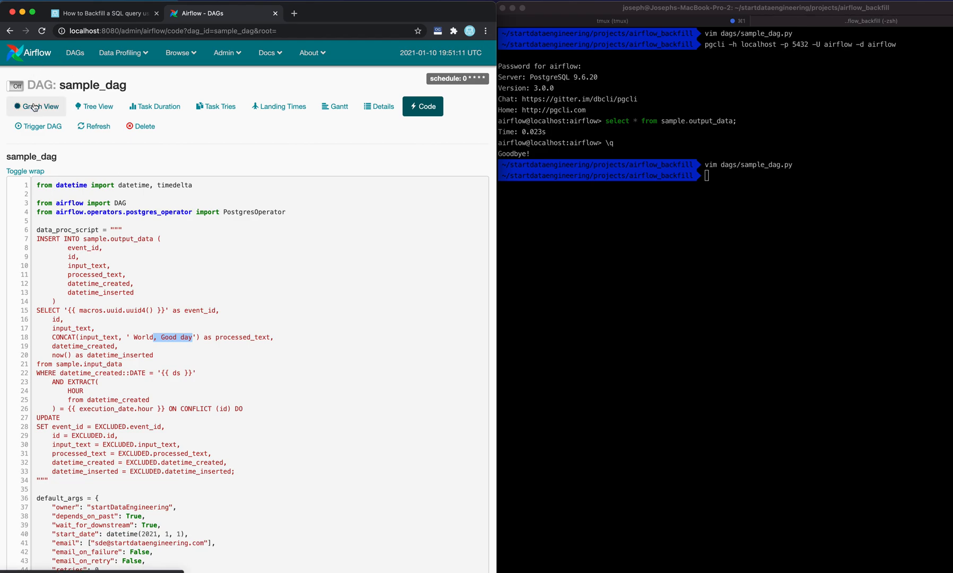
left_click(35, 106)
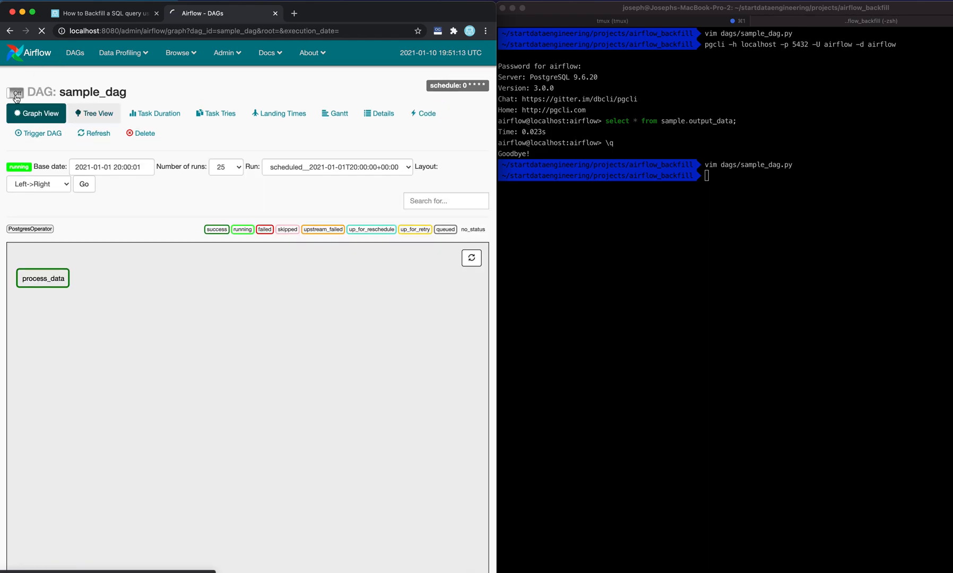
left_click(103, 12)
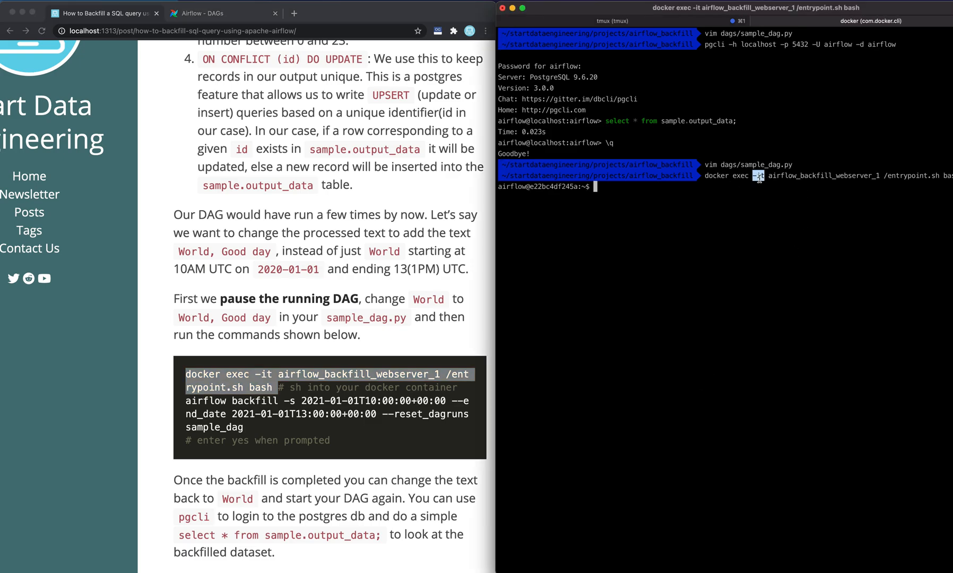
- Compose airflow backfill for sample_dag from 2021-01-01T10:00 to 13:00 with --reset_dagruns
scroll("down", 3)
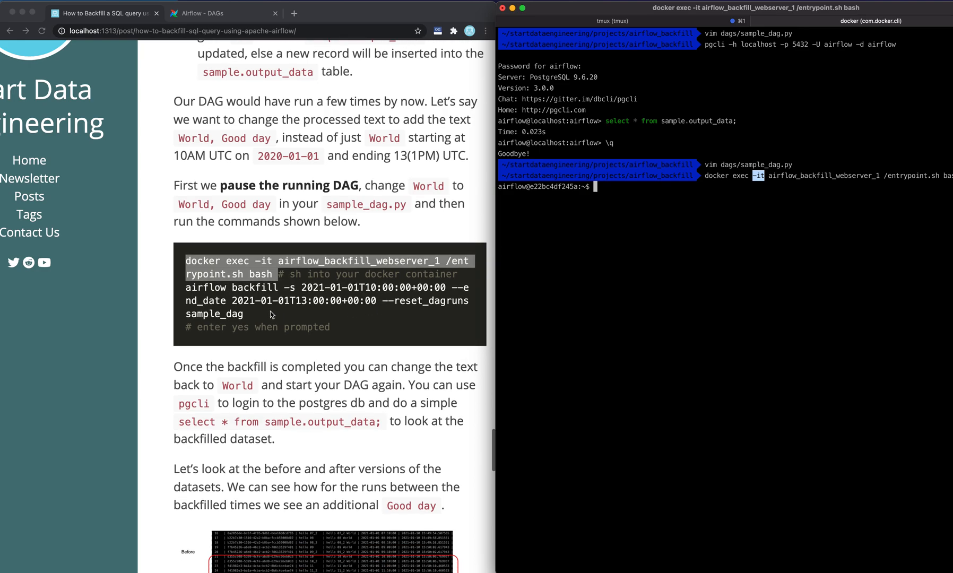
type("airflow")
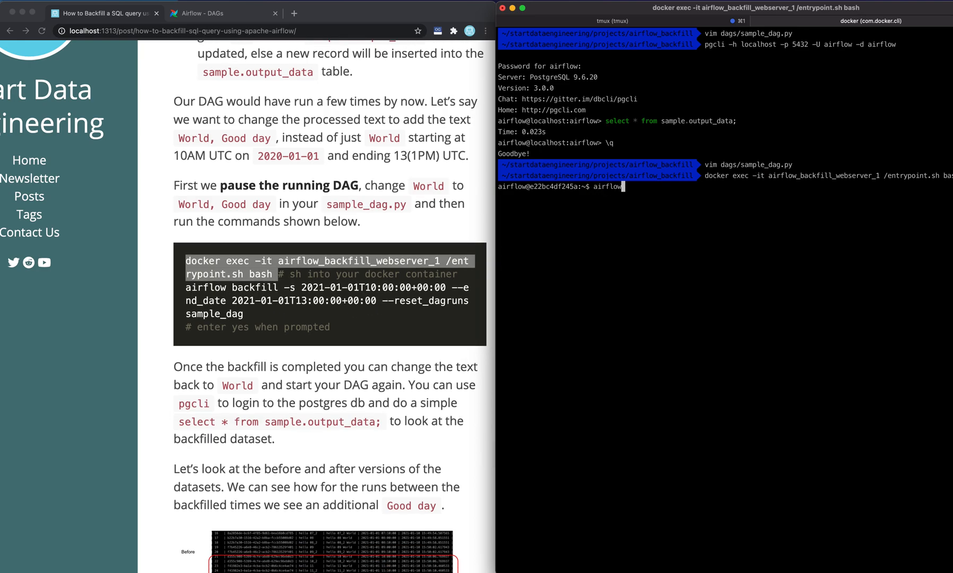
type("backfill -s 2021-01-01T10:00:00+00:00")
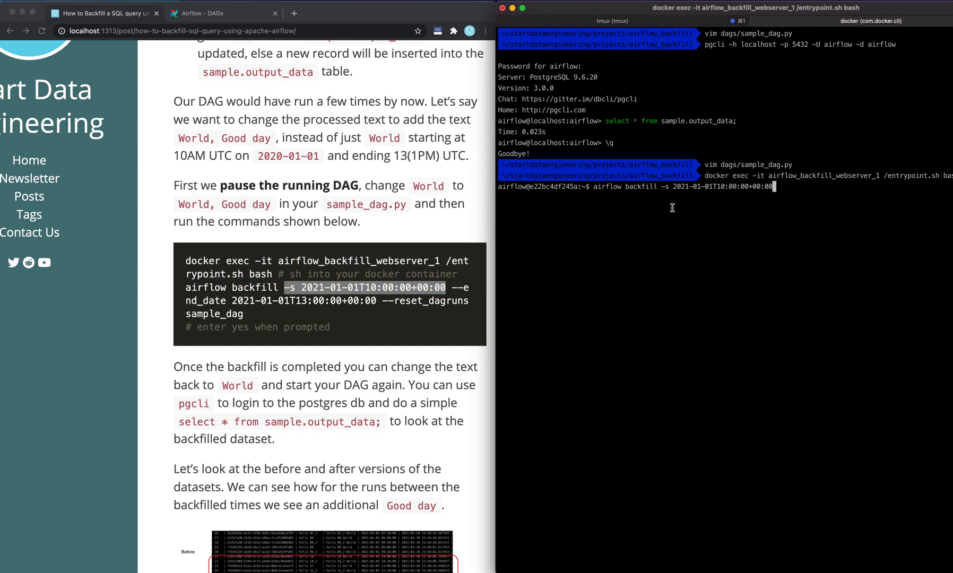
mouse_move(770, 209)
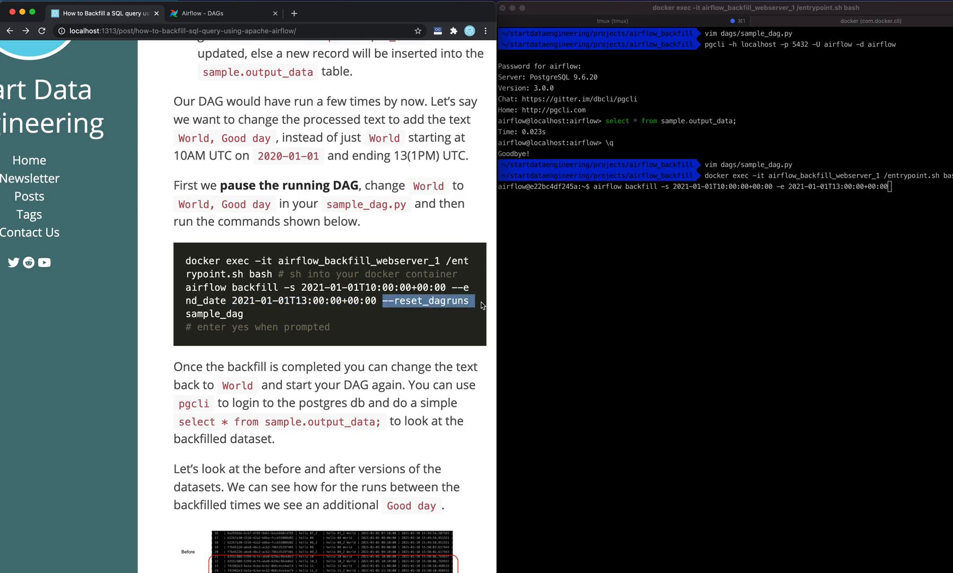
type("--reset_dagruns")
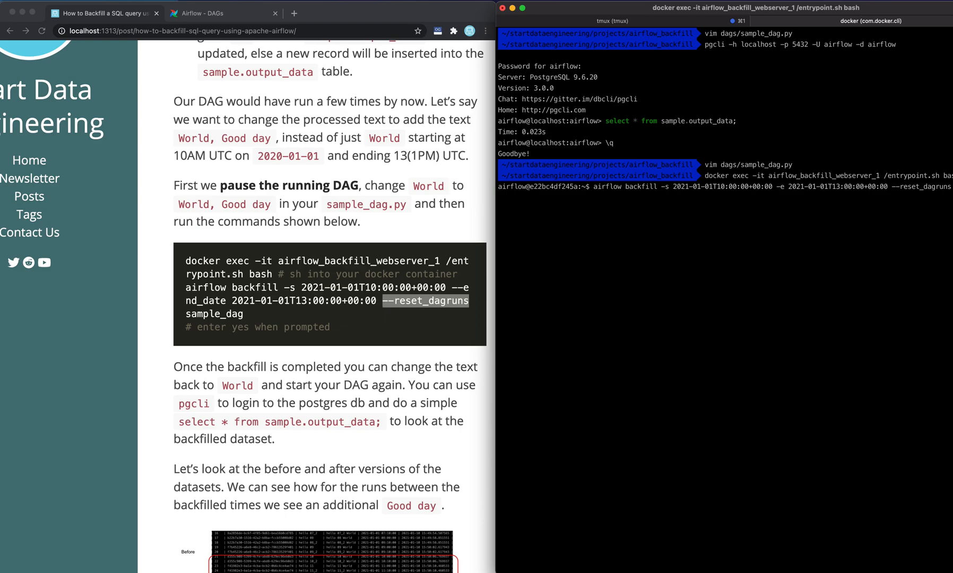
mouse_move(414, 90)
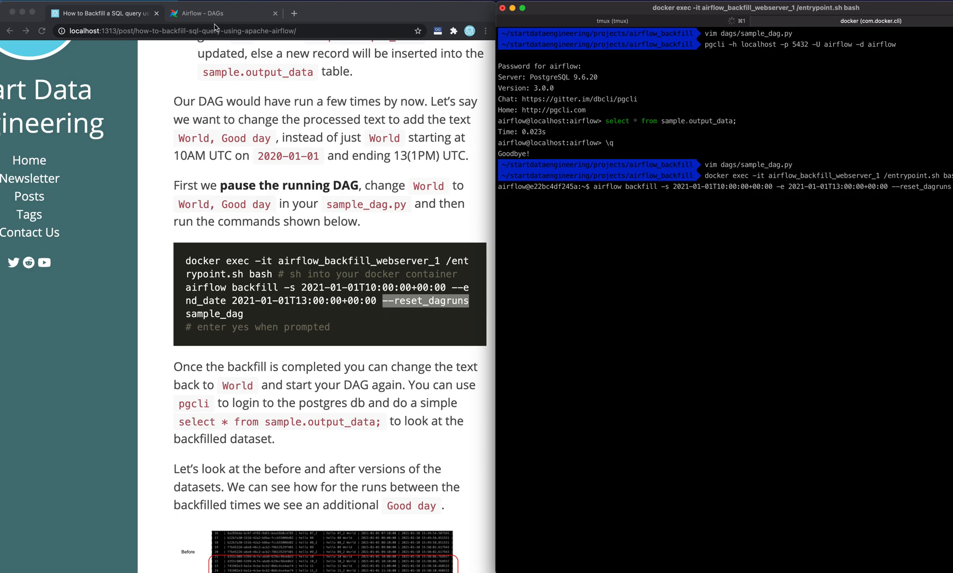
mouse_move(388, 137)
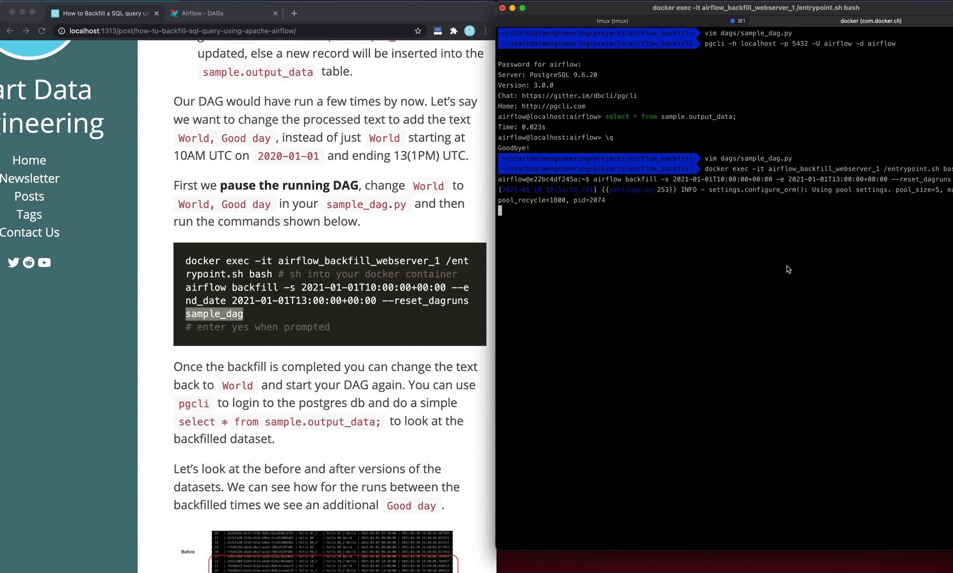
- Launch the backfill, answer yes to resetting the four runs, and let it reach 'Backfill done. Exiting.'
key("enter")
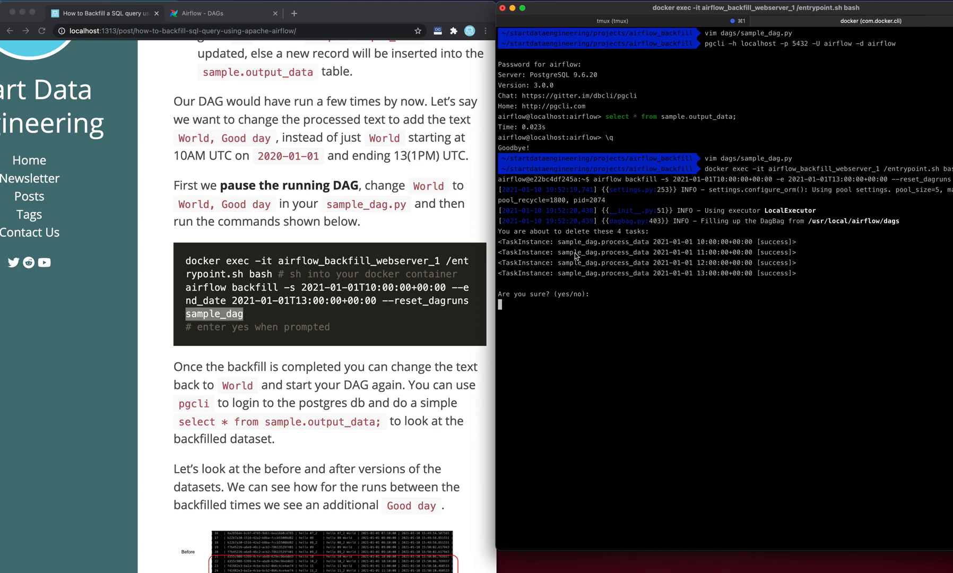
mouse_move(657, 269)
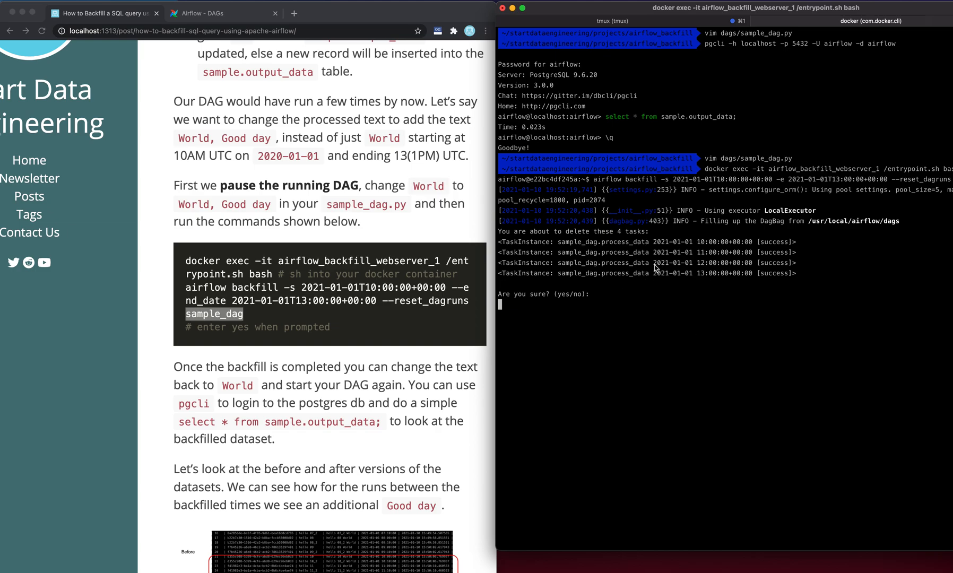
type("yes")
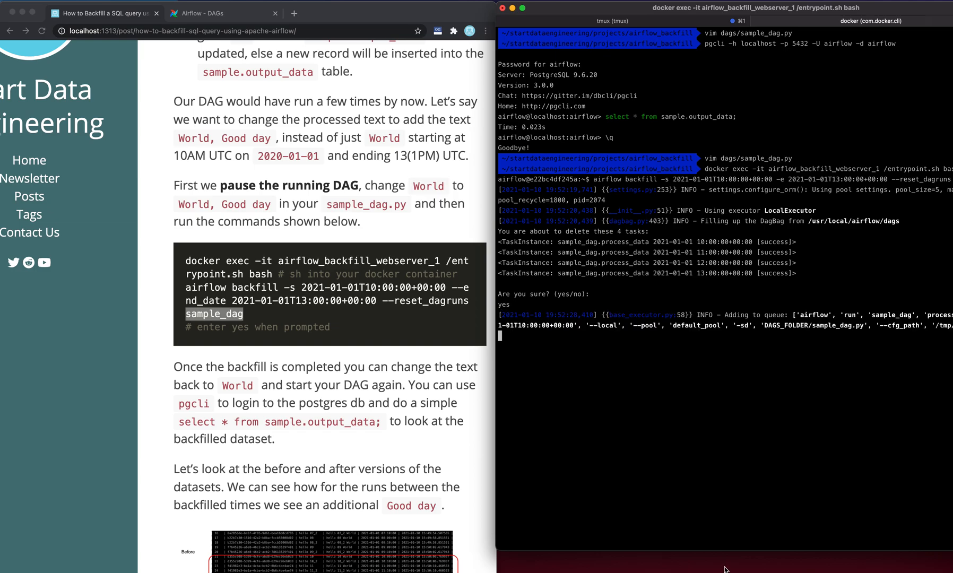
mouse_move(498, 549)
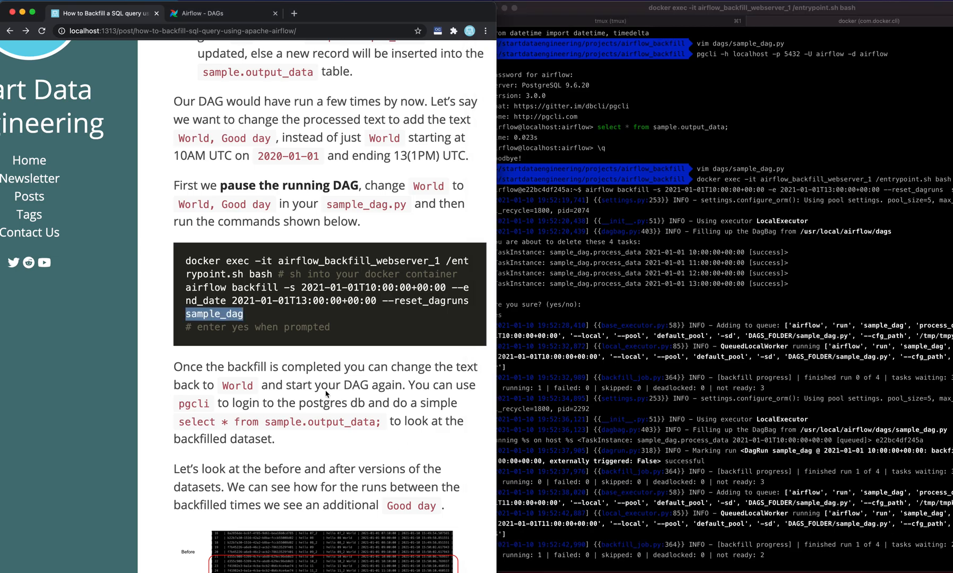
scroll("down", 3)
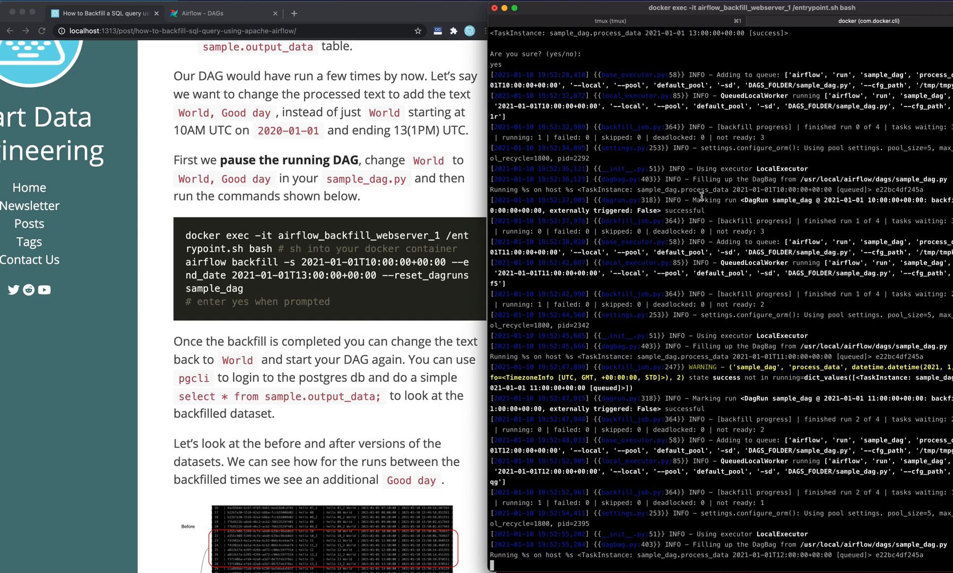
scroll("down", 3)
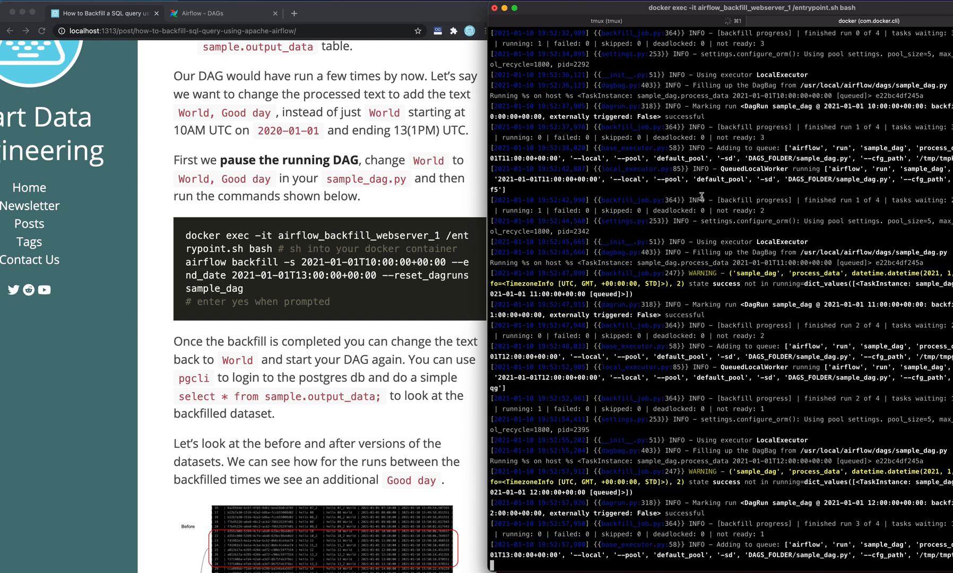
- Check sample_dag's runs in Airflow's Tree View and continue reading the backfill tutorial
left_click(203, 14)
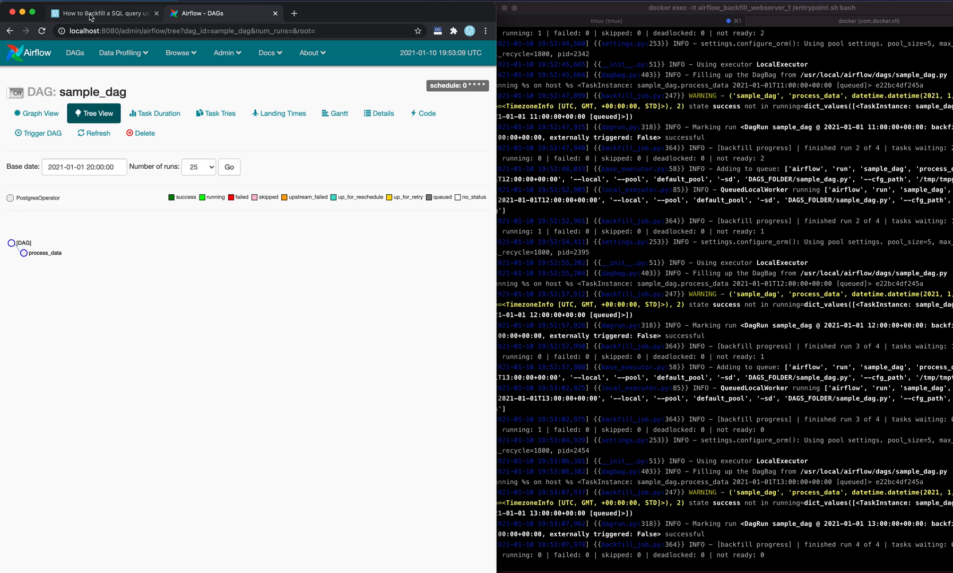
left_click(103, 13)
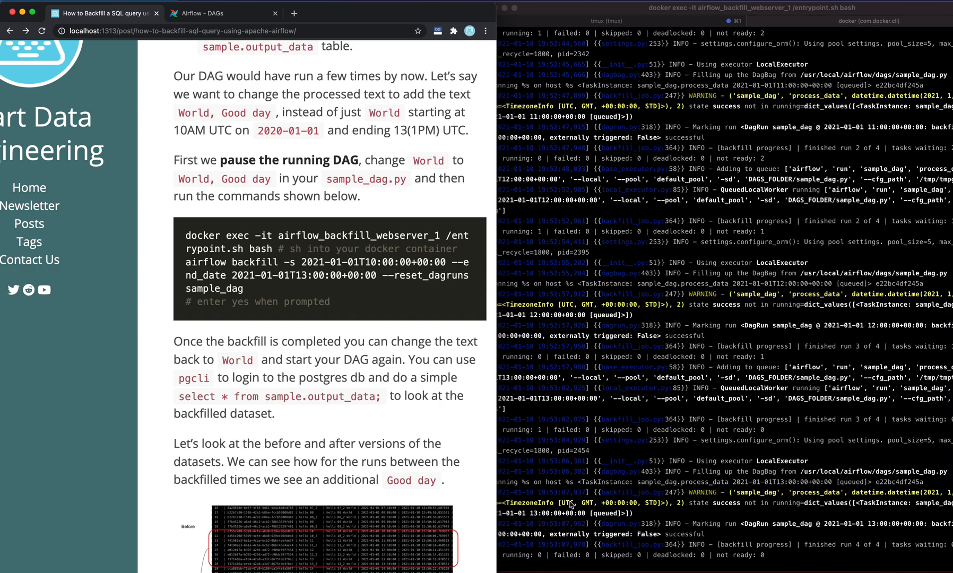
scroll("down", 3)
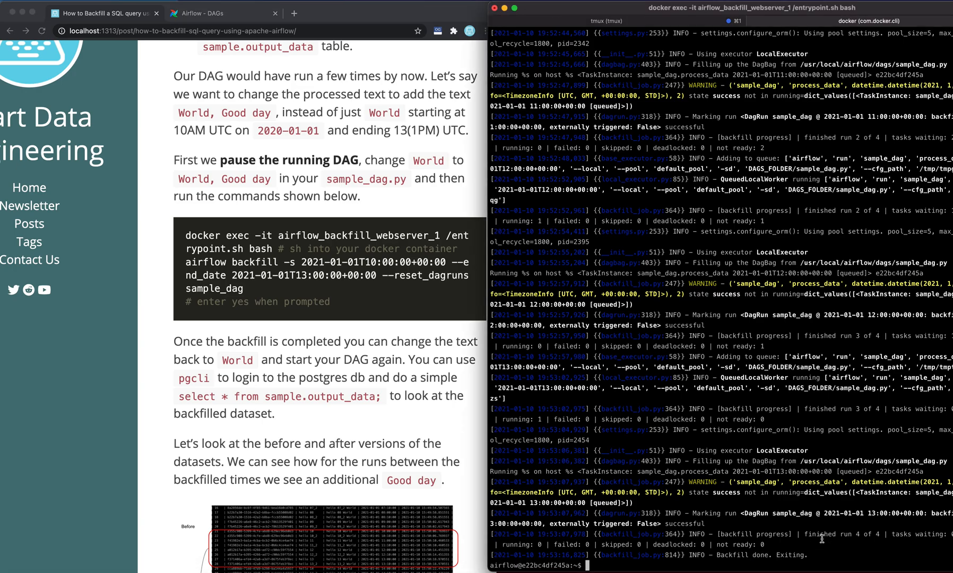
- Query select * from sample.output_data; showing hours 10–13 now read 'World, Good day'
type("q")
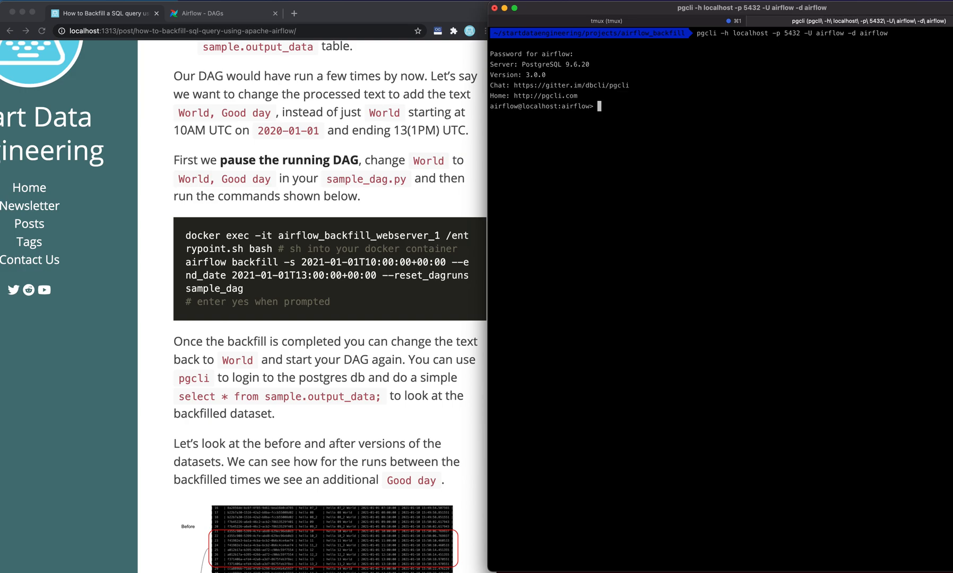
type("select * from sample.output_data;")
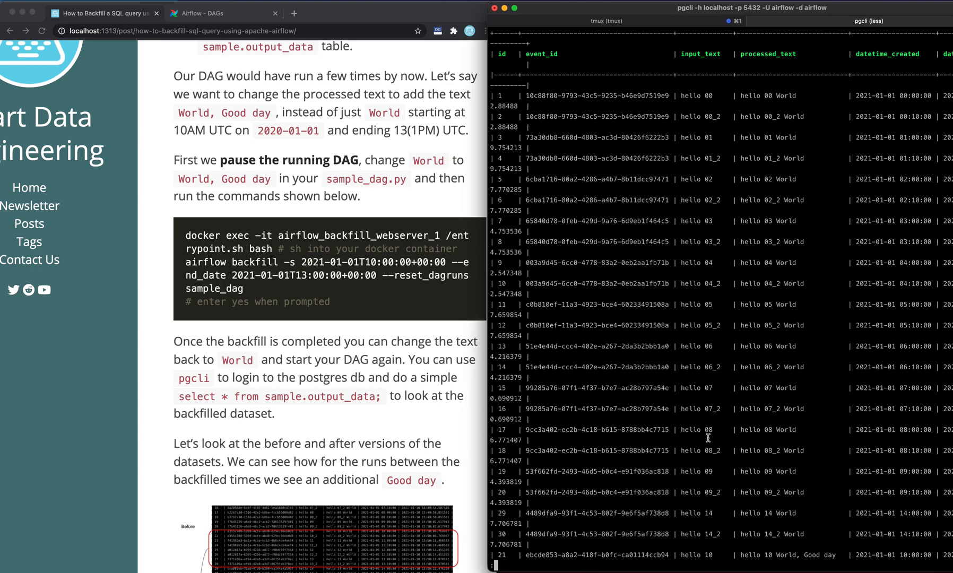
scroll("down", 3)
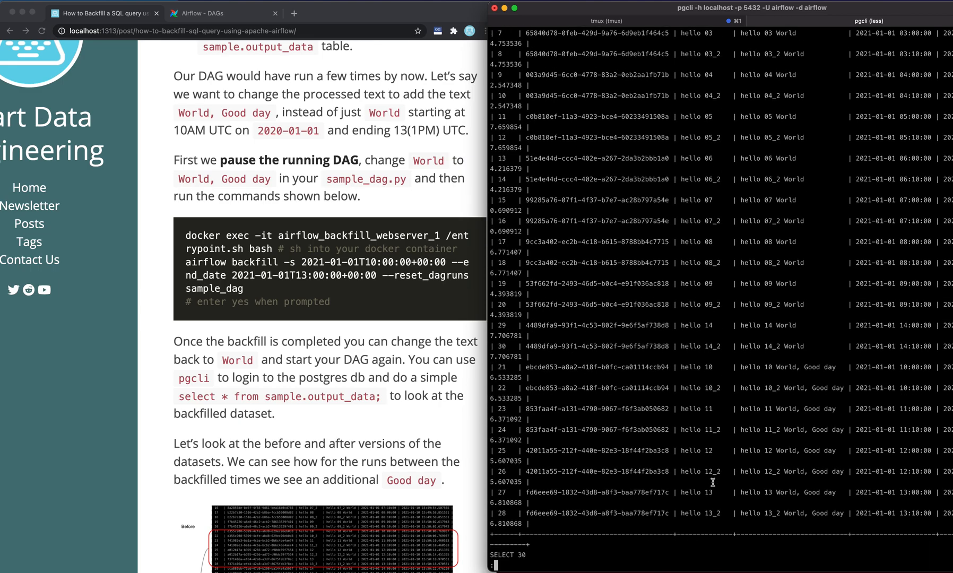
mouse_move(847, 327)
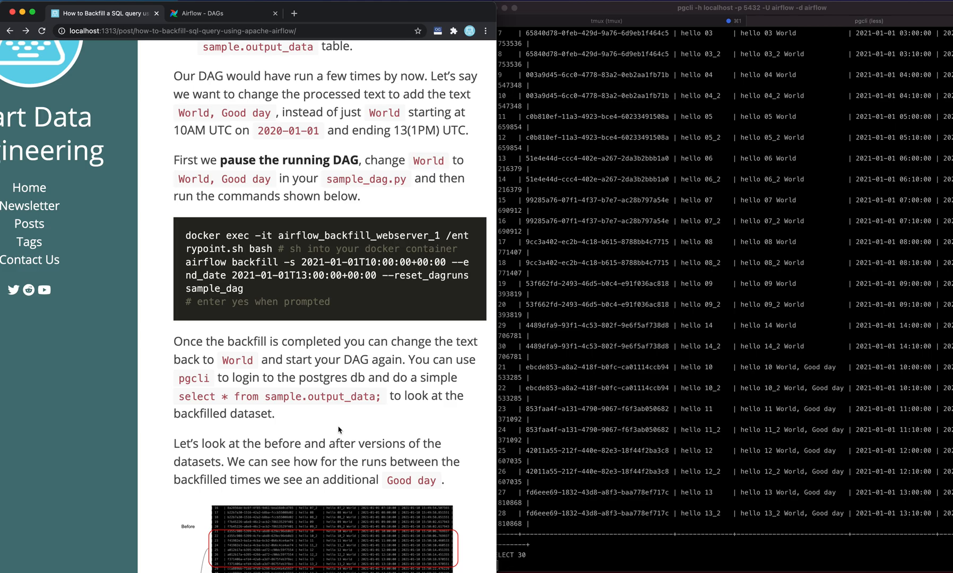
scroll("down", 3)
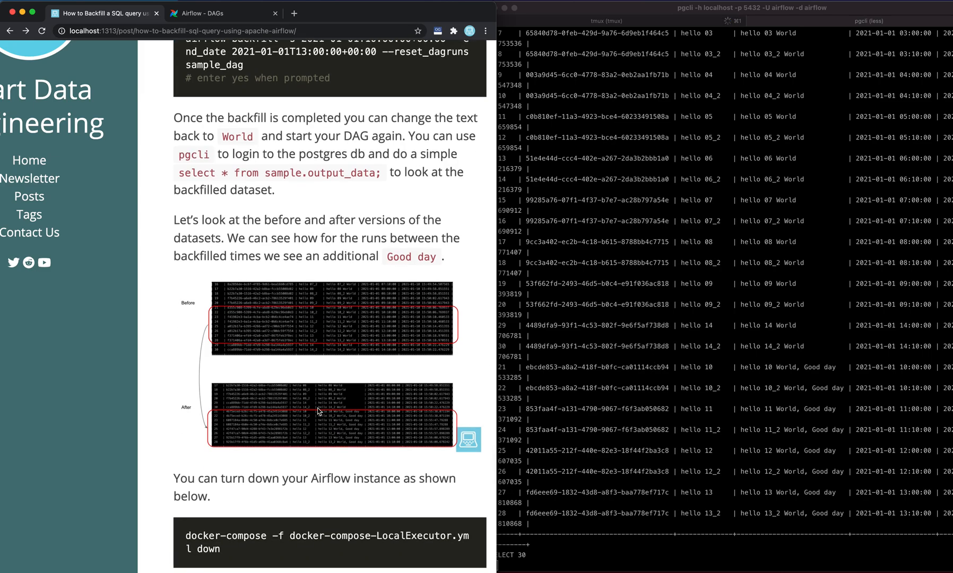
- Quit pgcli and run docker-compose -f docker-compose-LocalExecutor.yml down, removing the Airflow containers and network
scroll("down", 3)
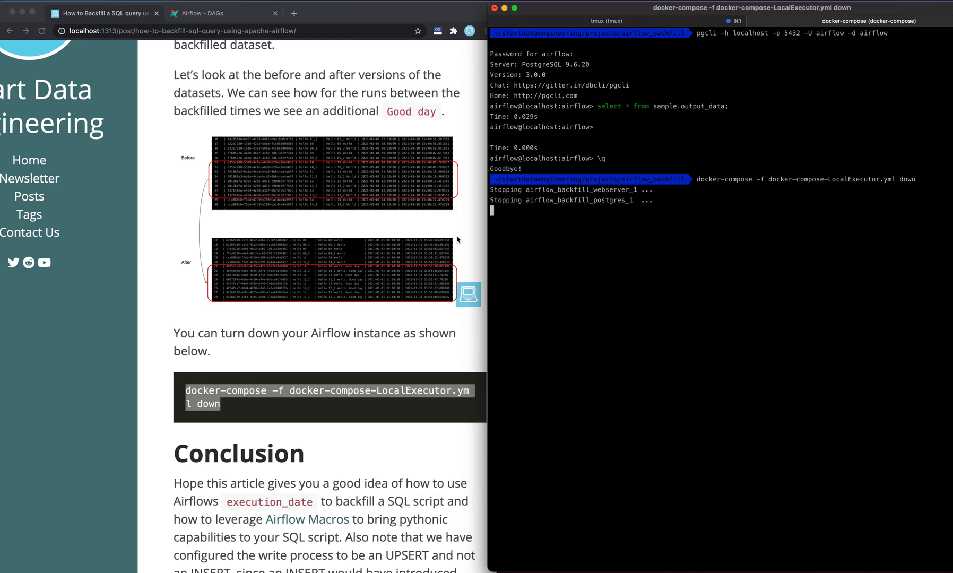
scroll("down", 3)
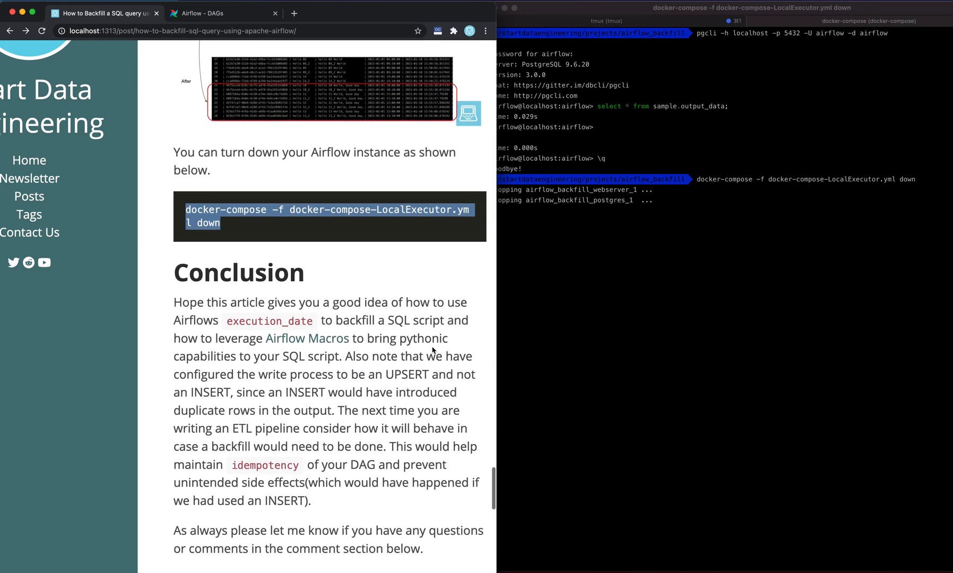
scroll("down", 3)
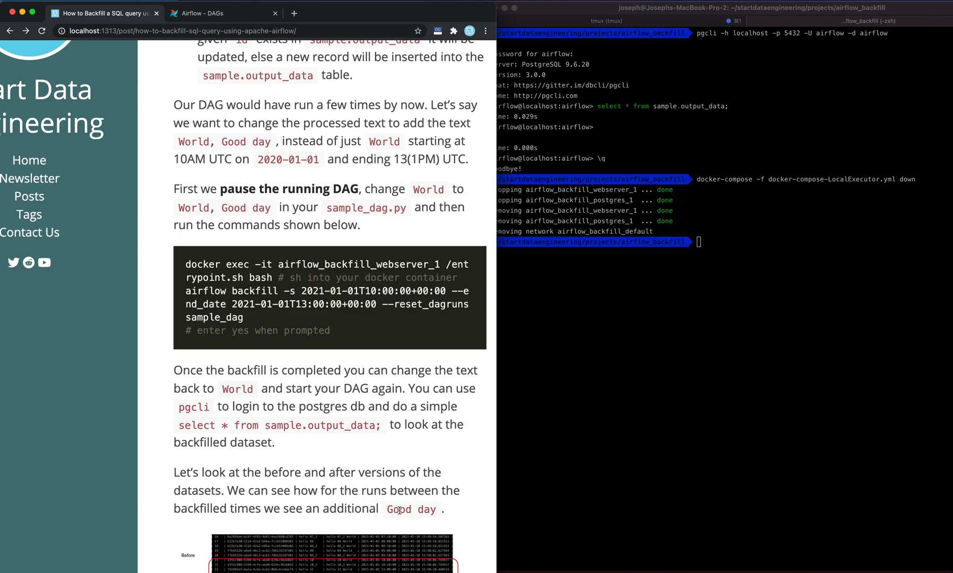
scroll("down", 3)
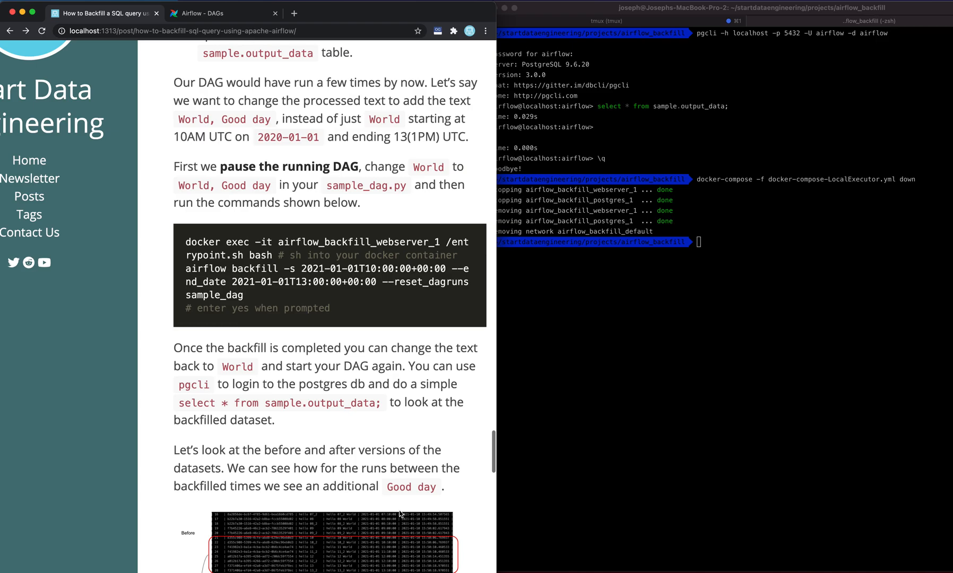
scroll("down", 3)
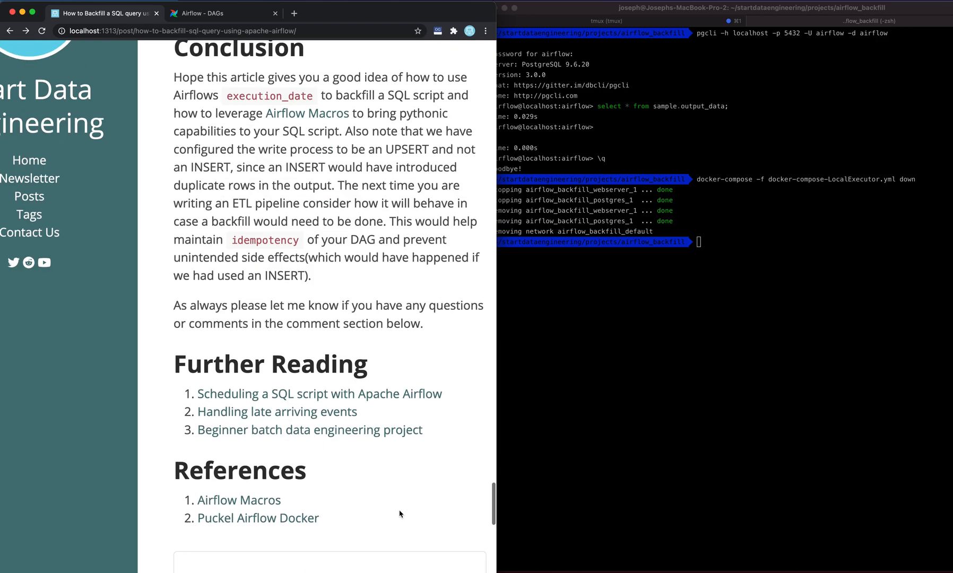
scroll("down", 3)
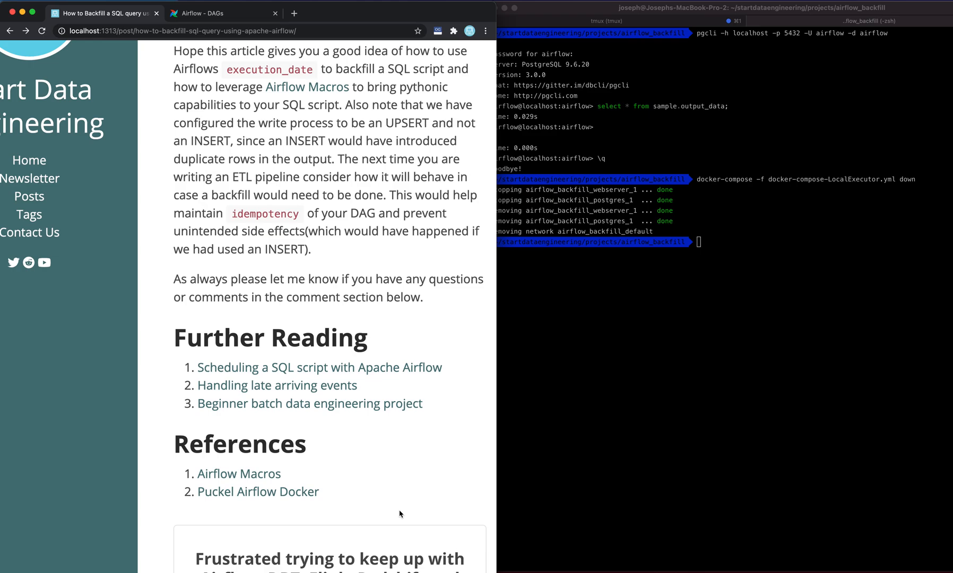